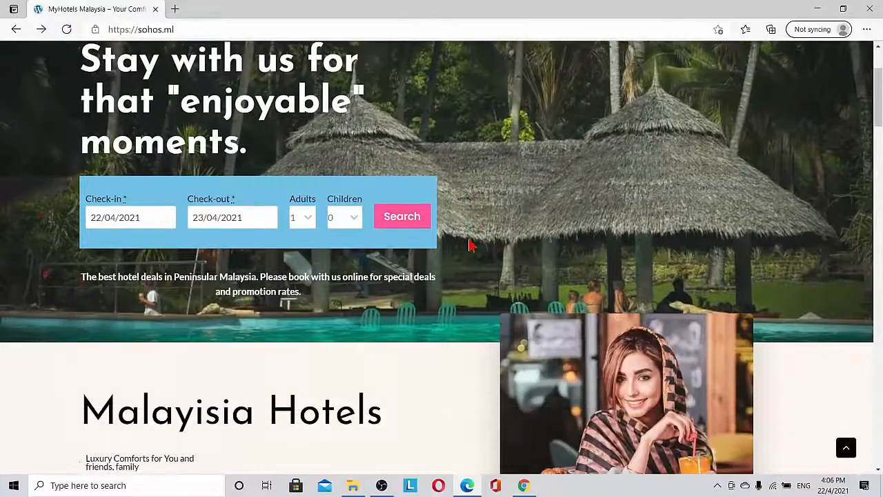
Scroll through the MyHotels Malaysia homepage and back to the room search form
scroll("down", 3)
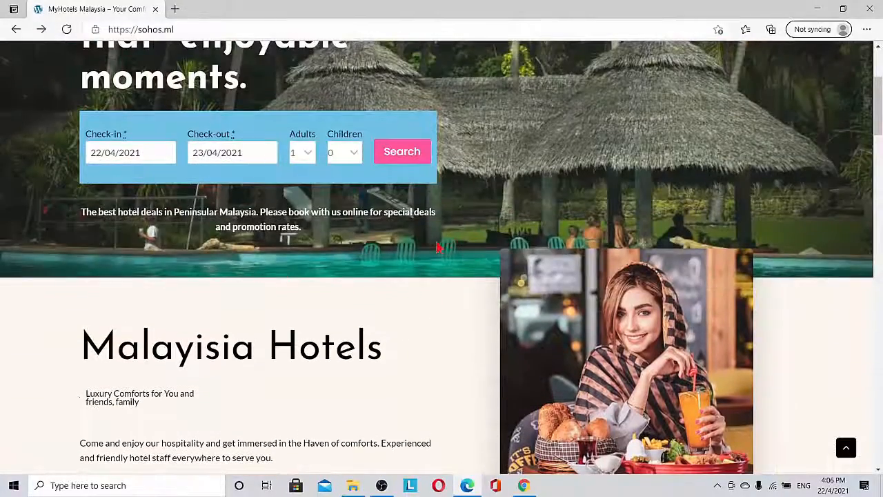
scroll("up", 3)
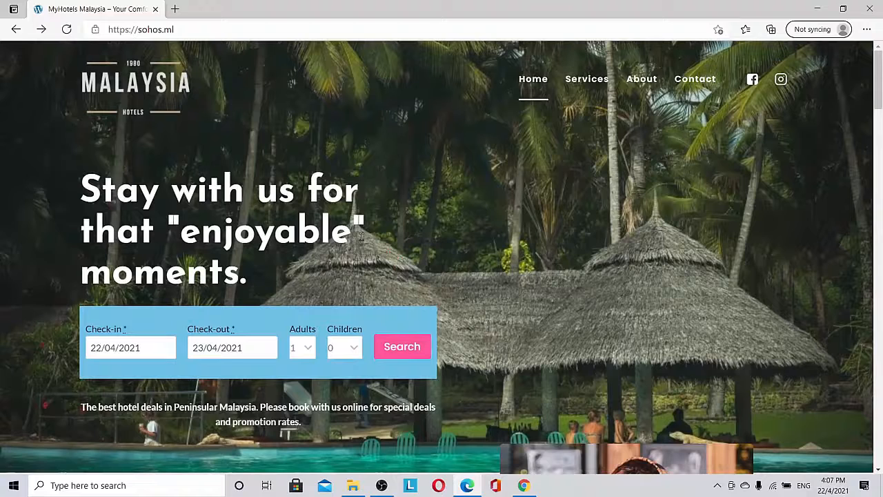
mouse_move(207, 151)
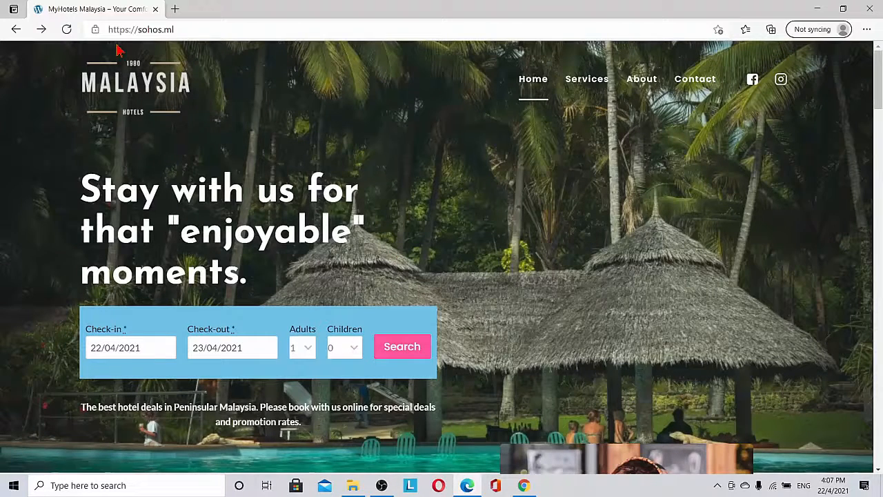
mouse_move(428, 159)
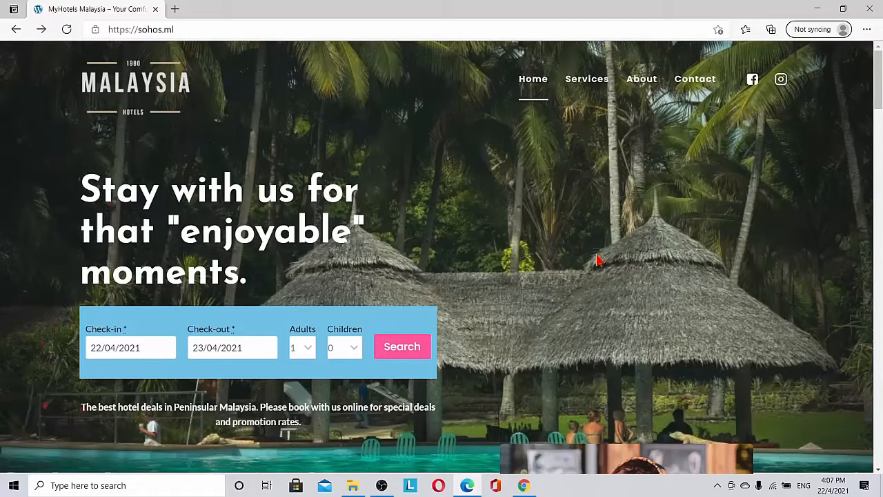
mouse_move(436, 251)
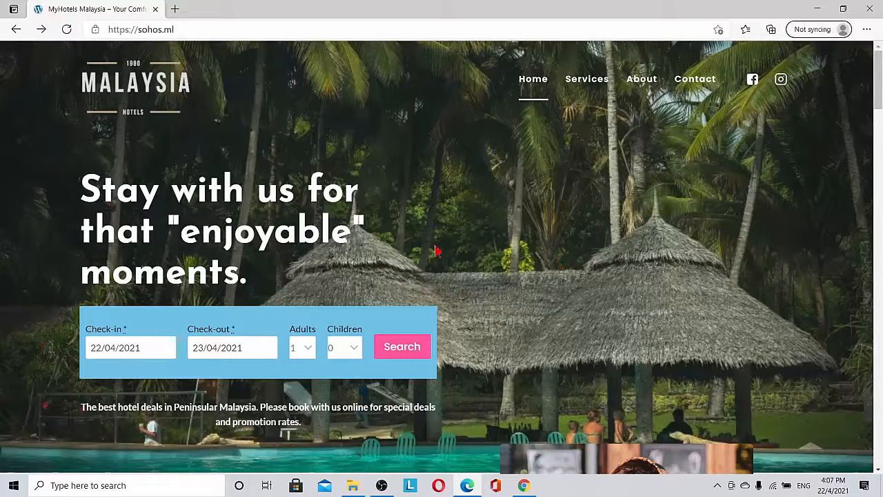
mouse_move(591, 237)
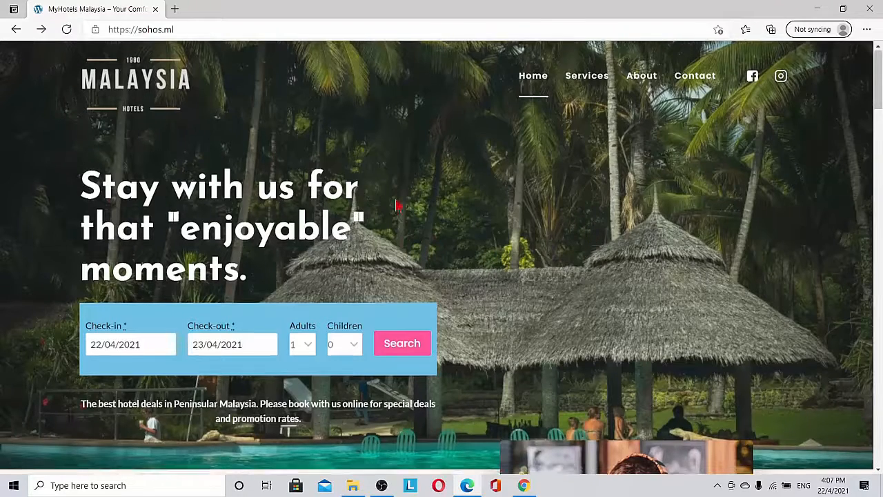
scroll("down", 3)
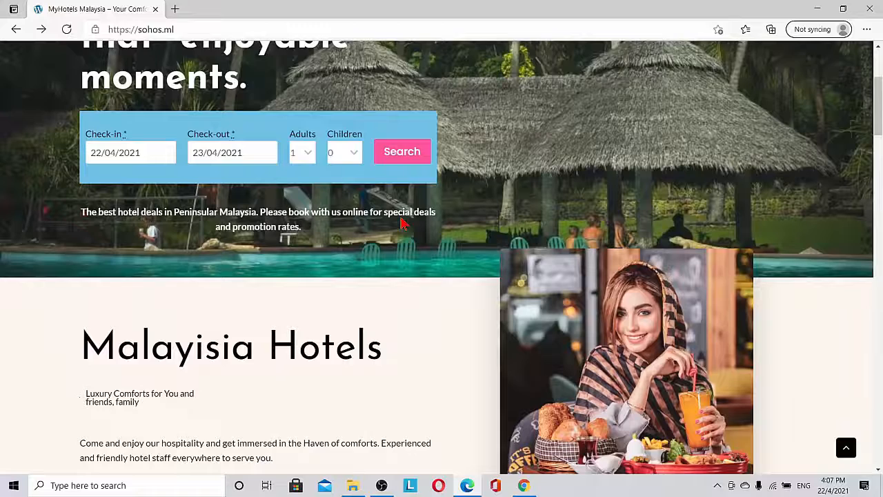
scroll("down", 3)
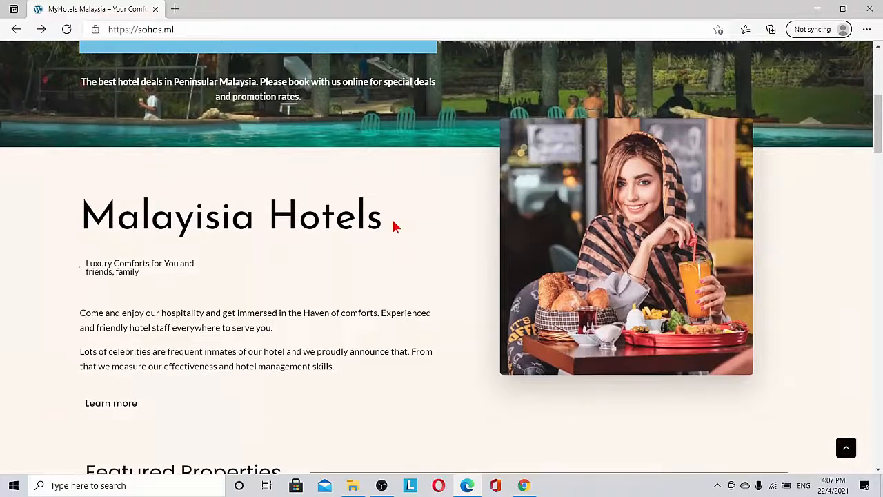
mouse_move(254, 268)
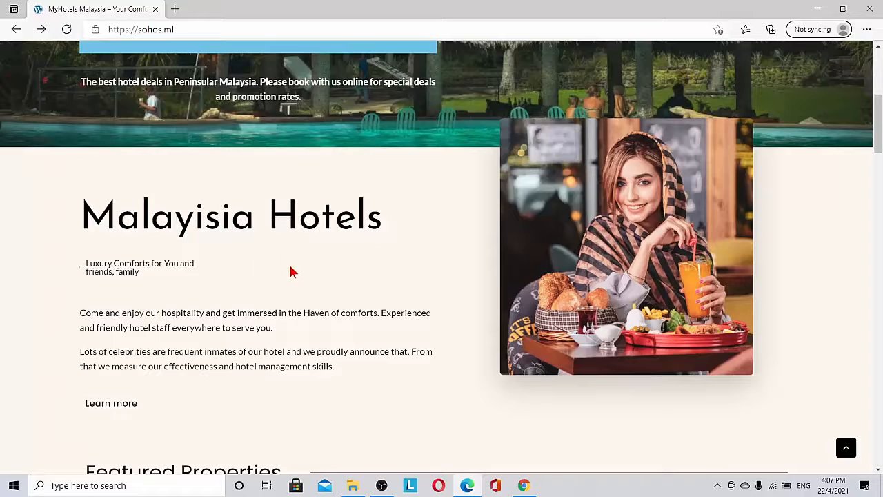
scroll("down", 3)
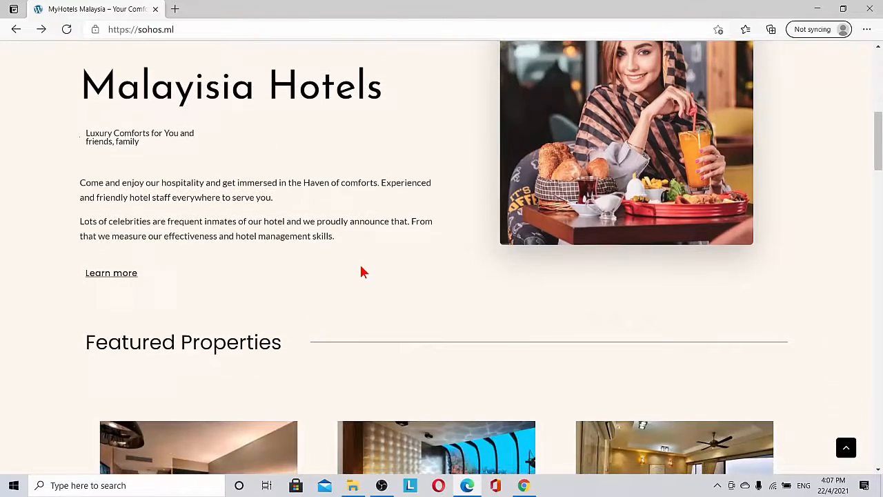
scroll("down", 3)
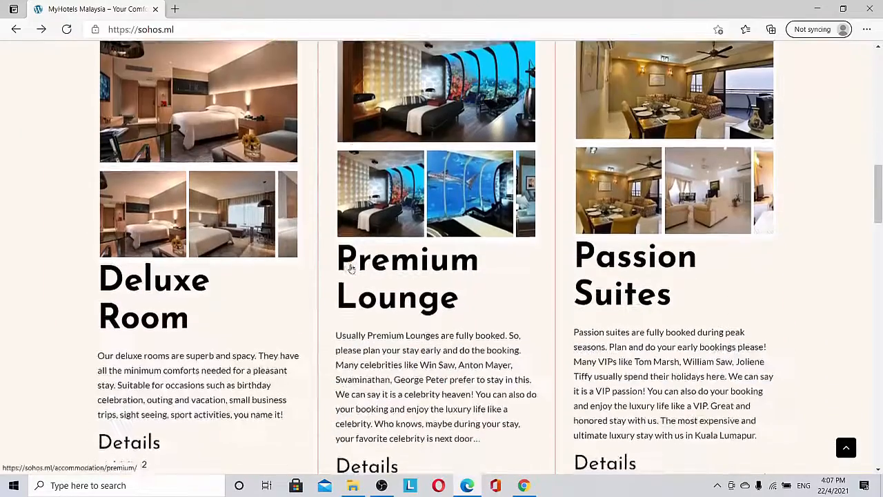
scroll("down", 3)
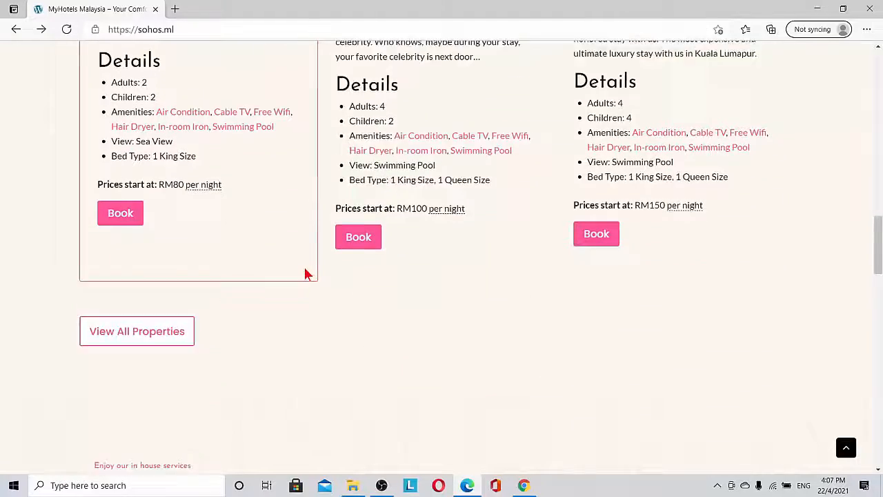
scroll("down", 3)
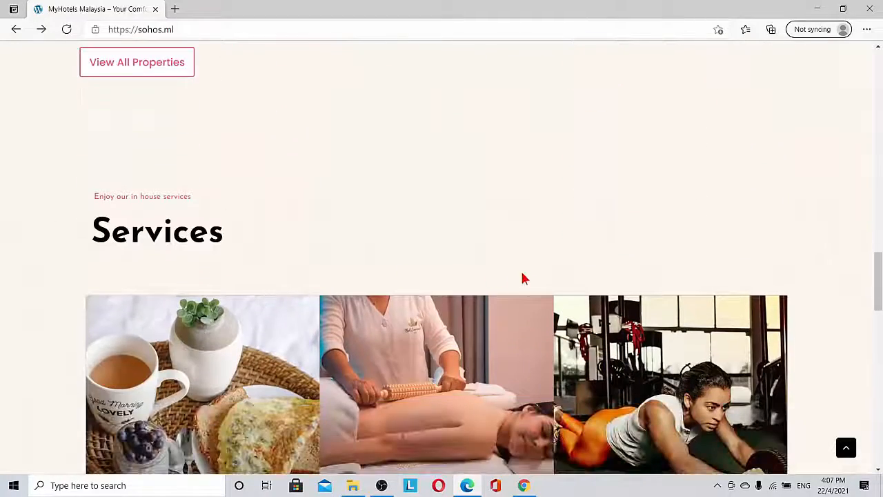
scroll("down", 3)
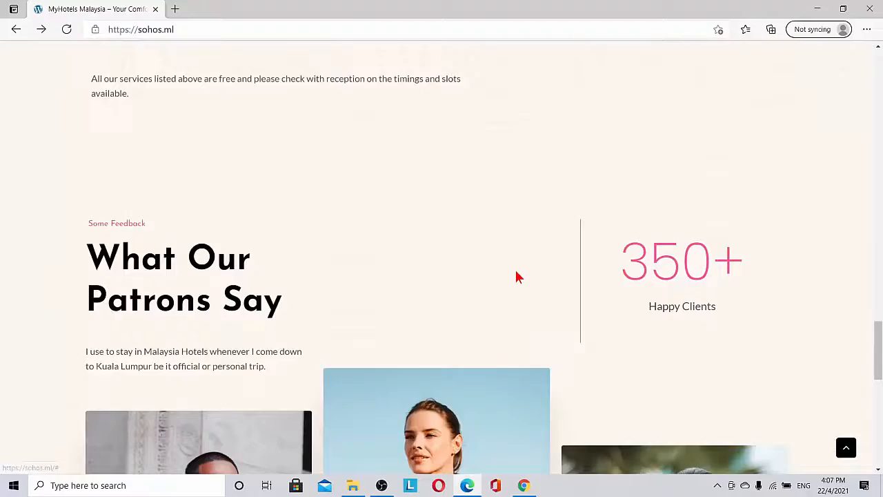
scroll("up", 3)
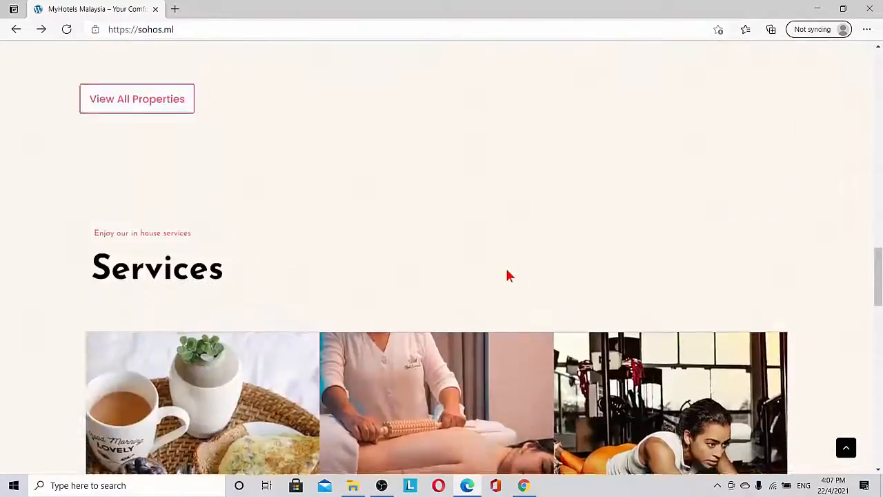
scroll("up", 3)
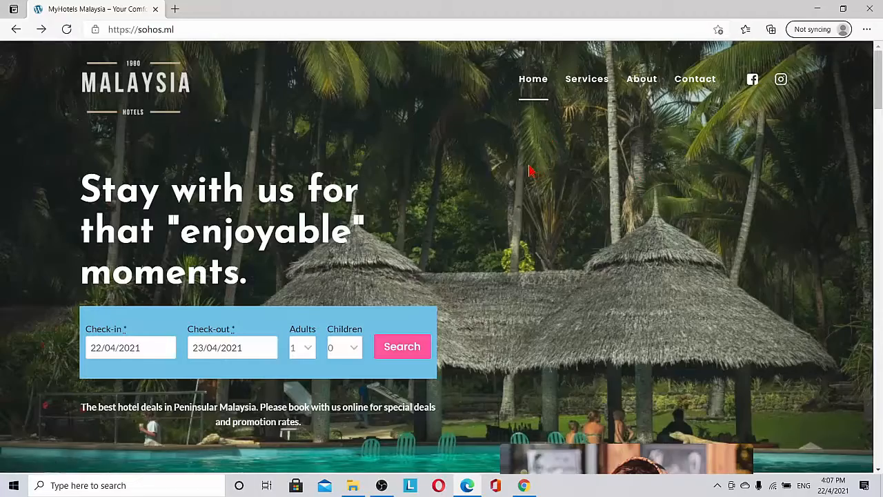
scroll("down", 3)
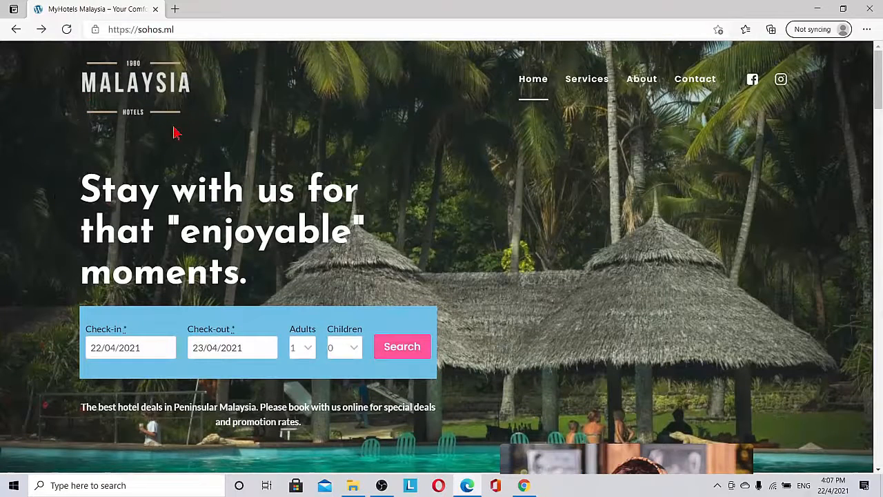
mouse_move(172, 214)
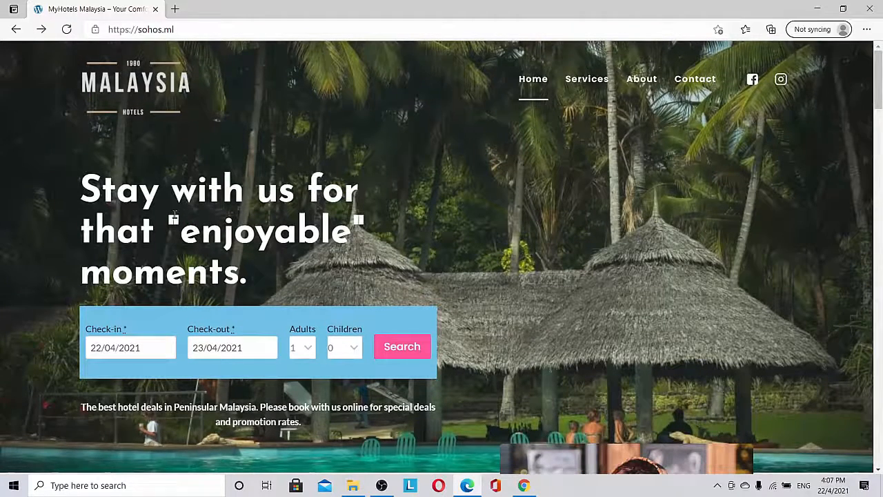
scroll("down", 3)
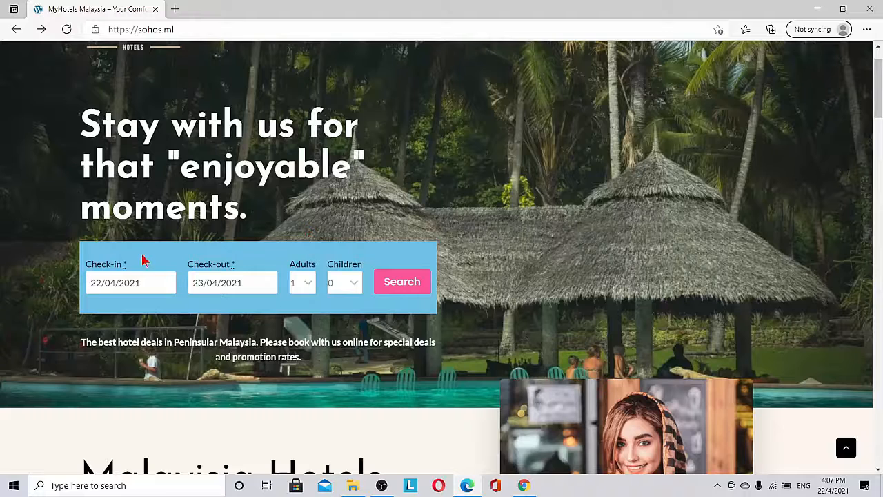
scroll("down", 3)
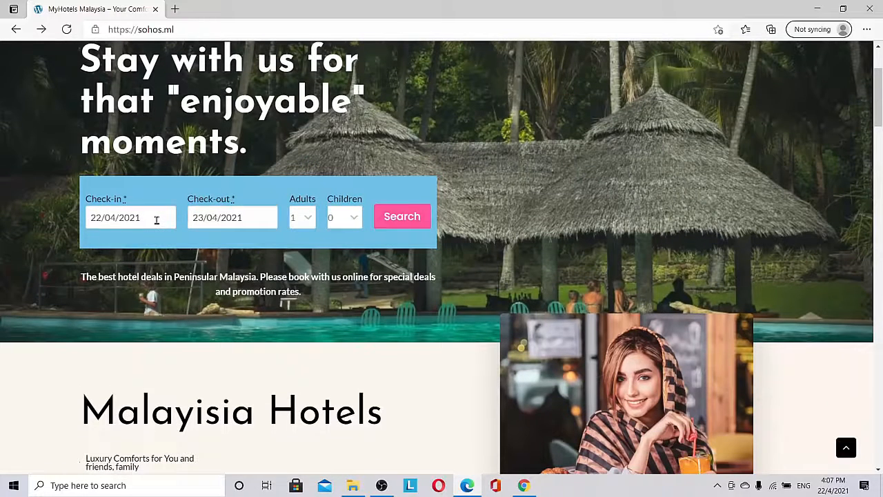
Set check-in 23/04/2021, check-out 25/04/2021 and 4 adults in the search form
left_click(130, 217)
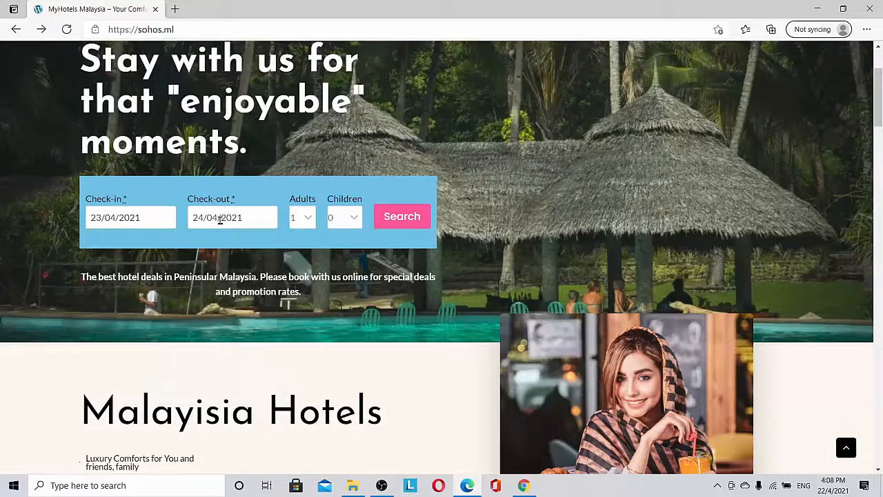
left_click(302, 342)
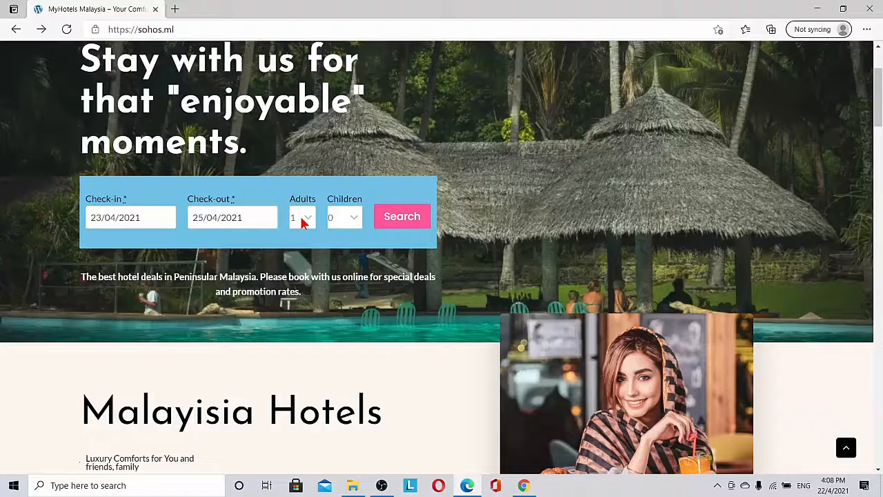
left_click(301, 217)
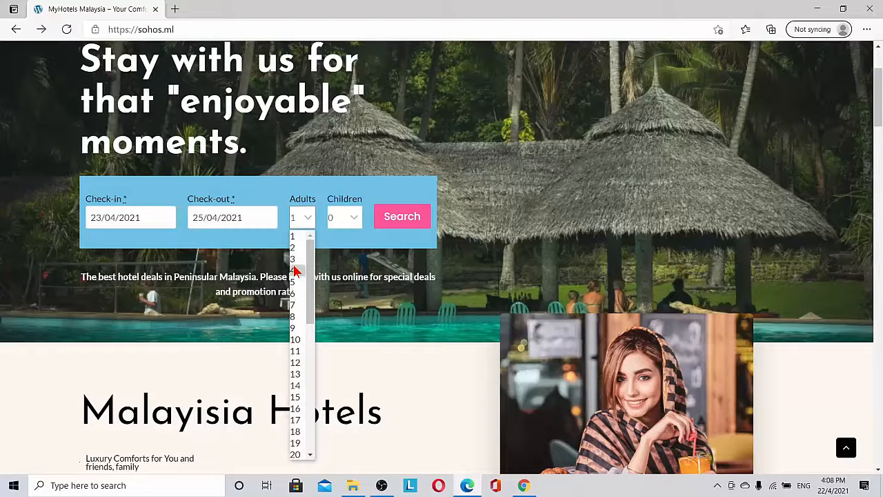
left_click(293, 258)
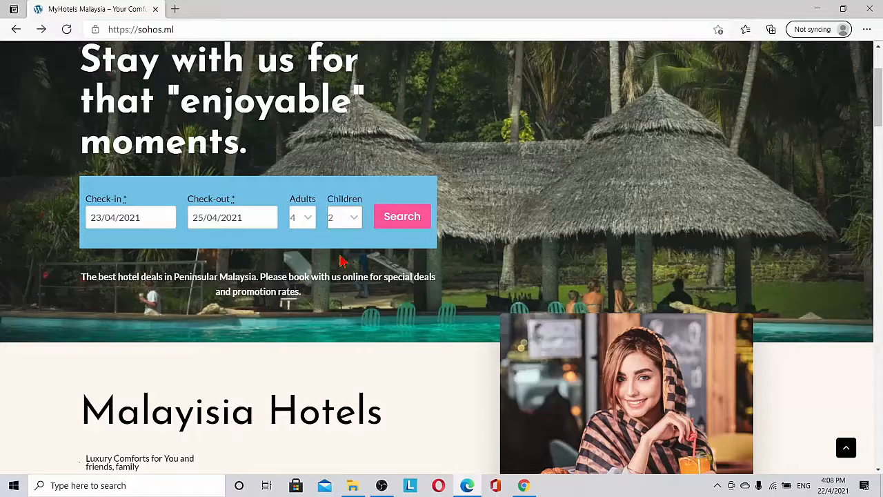
mouse_move(392, 229)
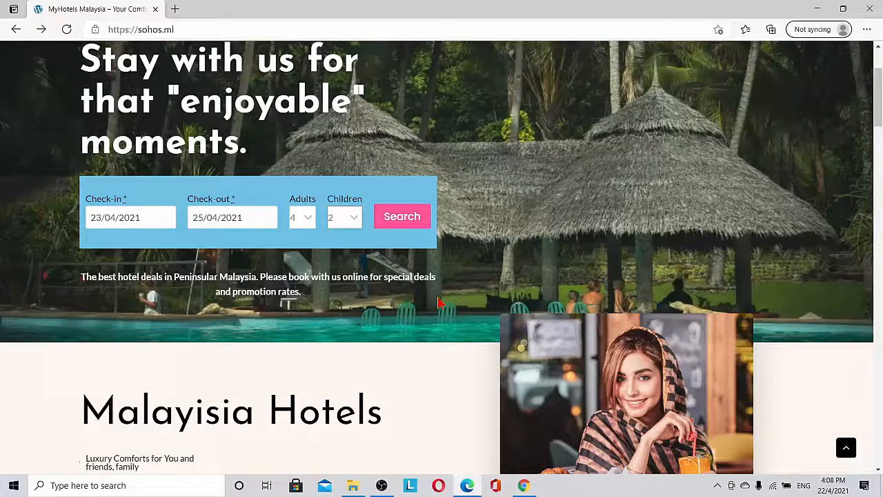
scroll("down", 3)
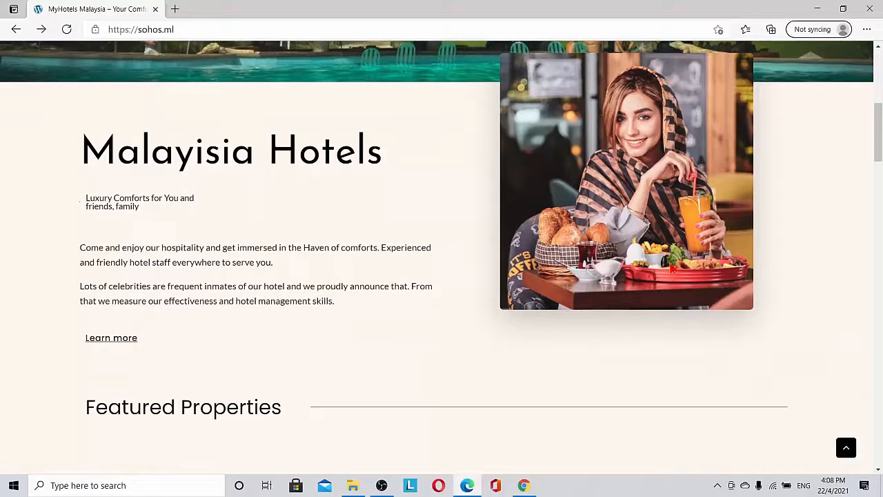
mouse_move(640, 332)
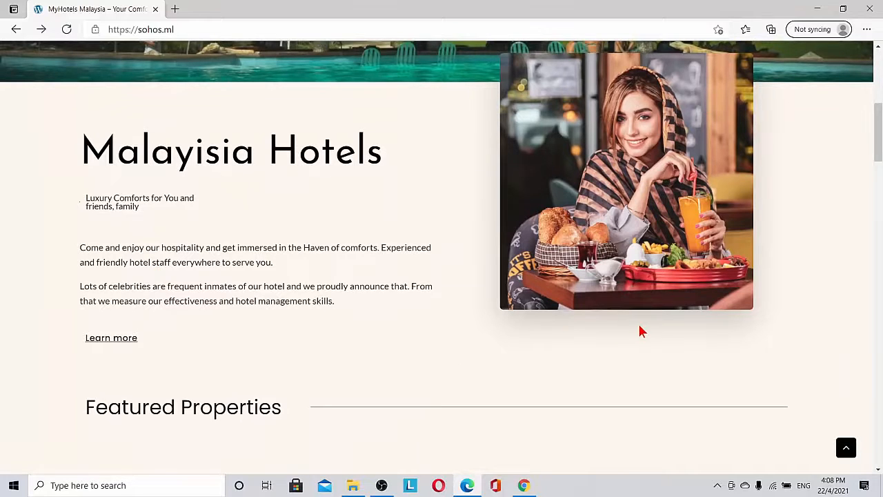
scroll("down", 3)
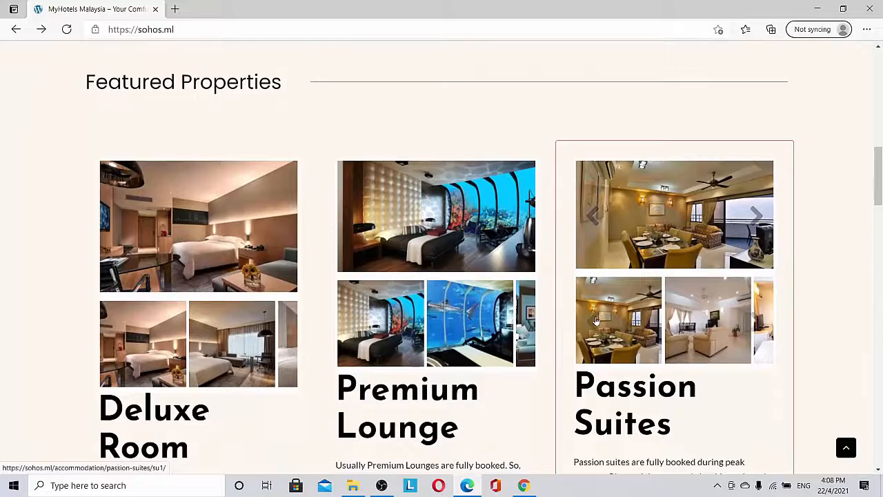
scroll("down", 3)
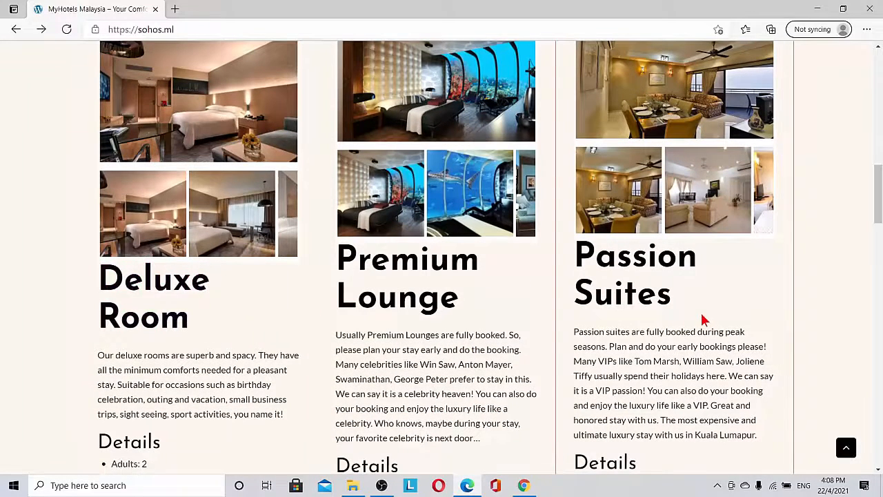
mouse_move(378, 358)
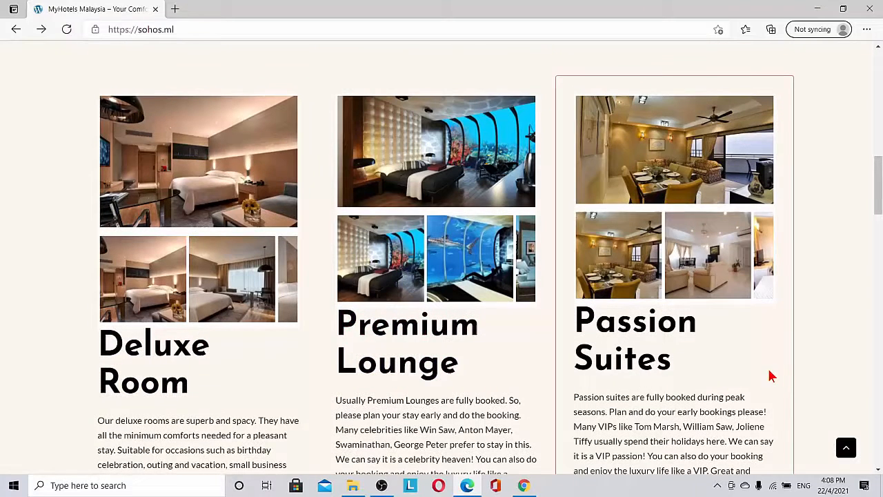
mouse_move(696, 367)
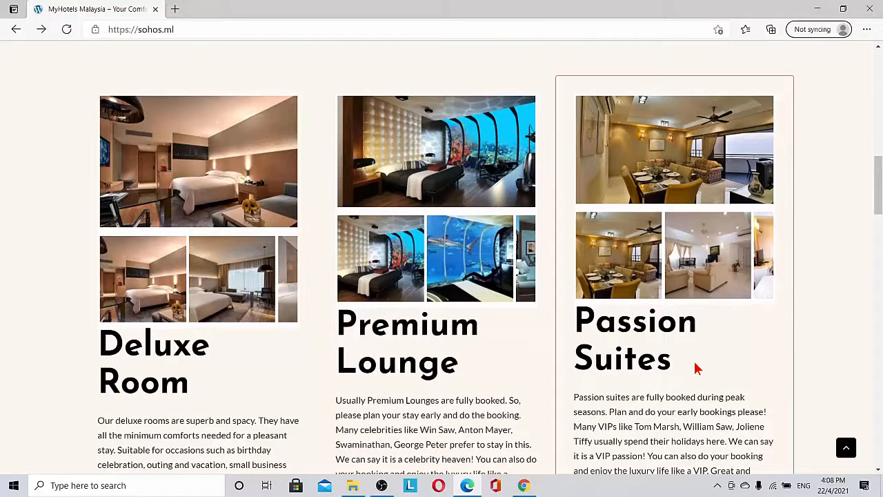
scroll("down", 3)
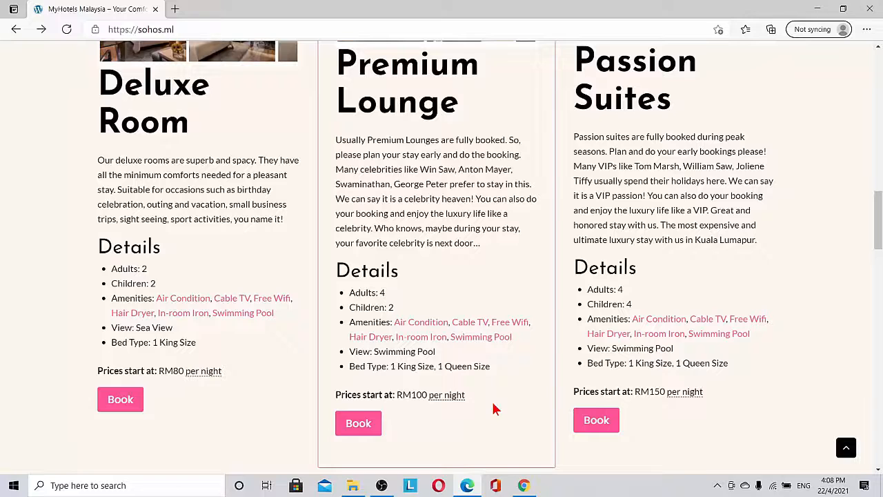
mouse_move(566, 345)
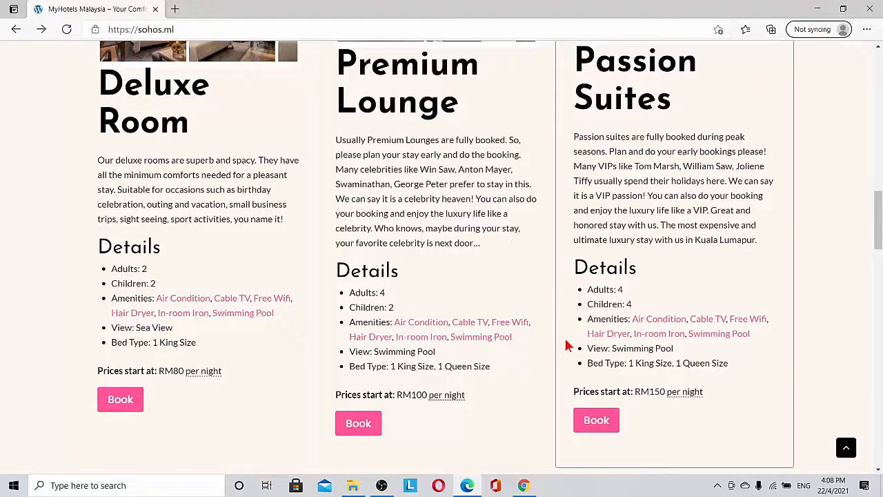
mouse_move(248, 324)
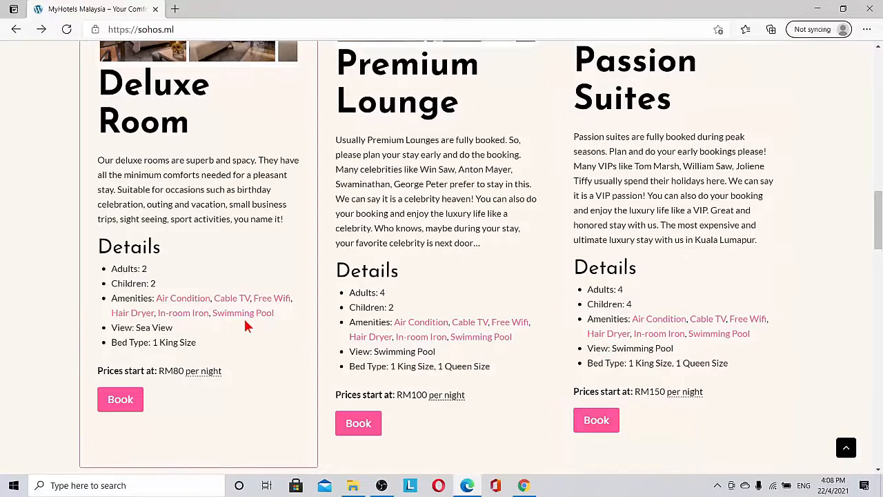
scroll("down", 3)
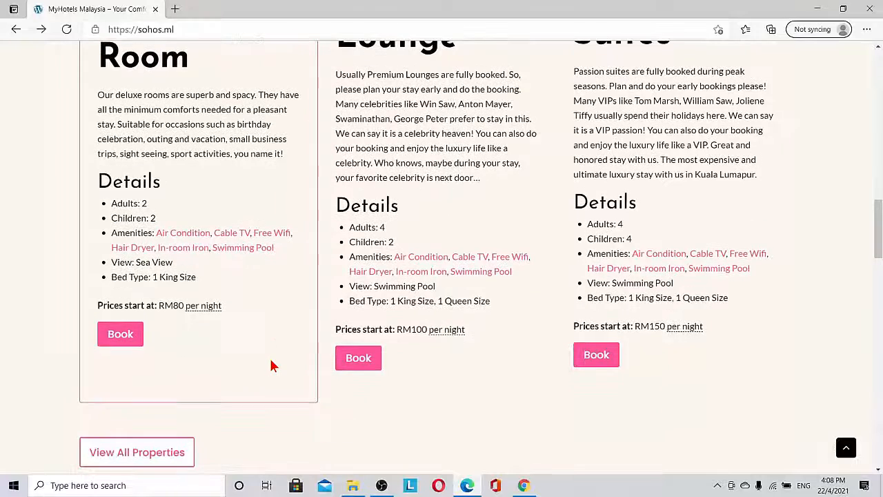
scroll("down", 3)
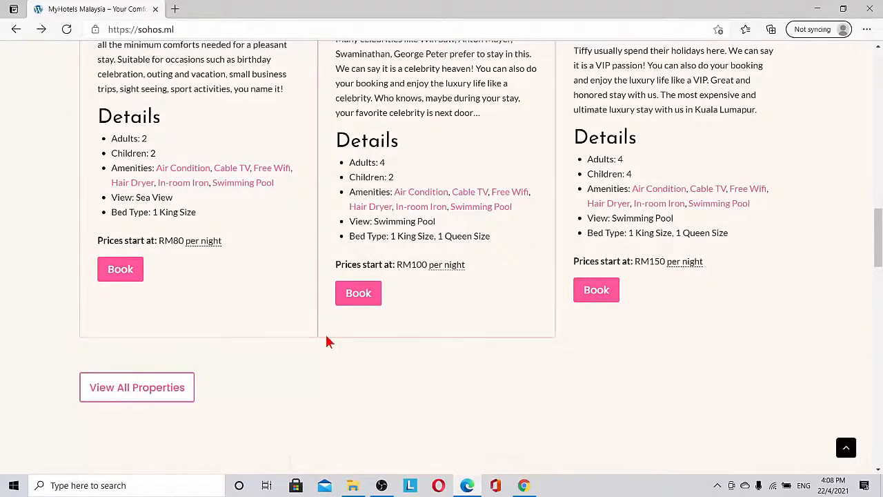
scroll("down", 3)
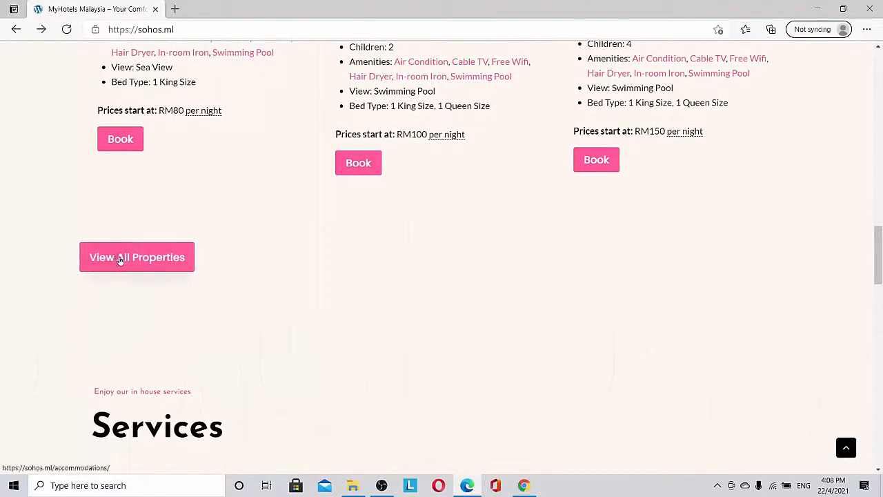
View All Properties to reach the Accommodations page listing Deluxe Room, Premium Lounge and Passion Suites
left_click(137, 257)
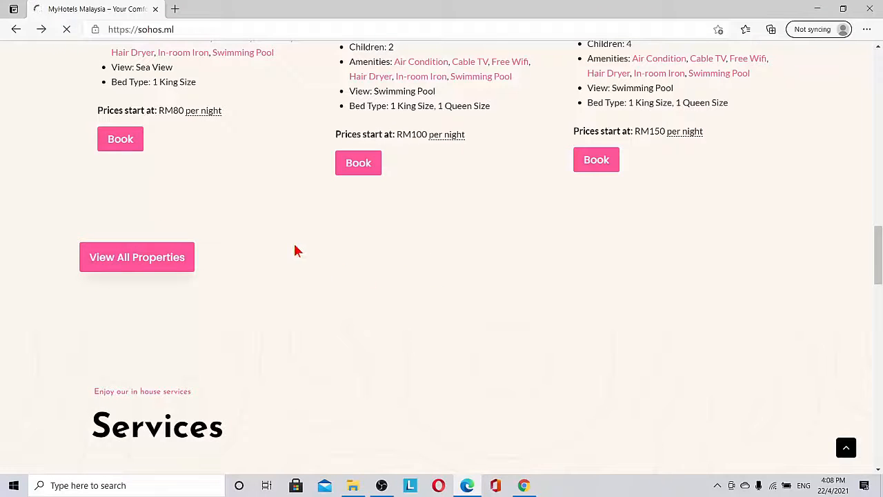
left_click(137, 257)
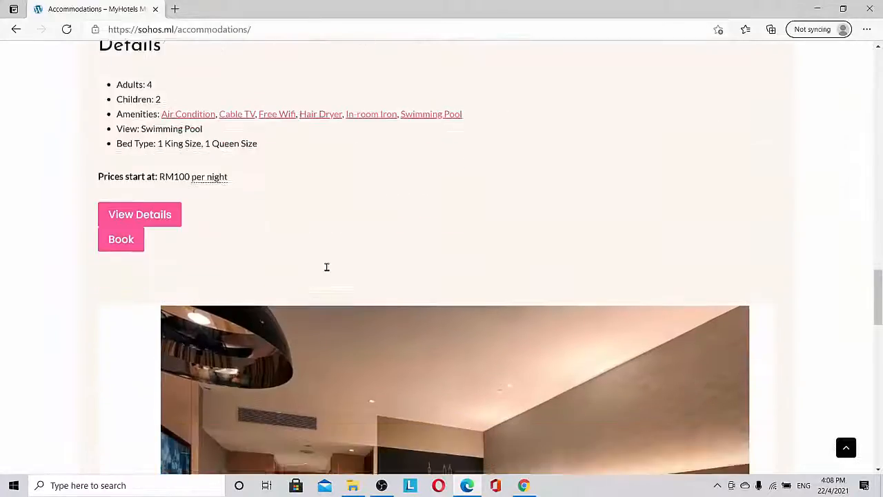
scroll("down", 3)
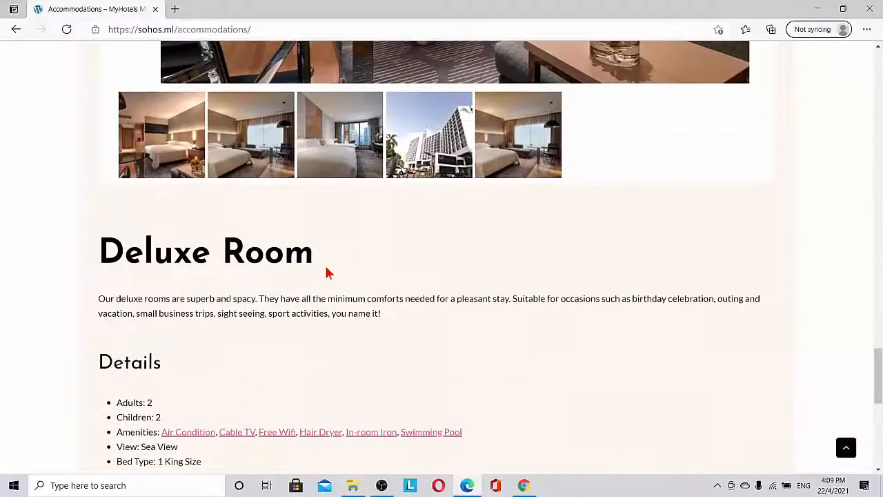
scroll("down", 3)
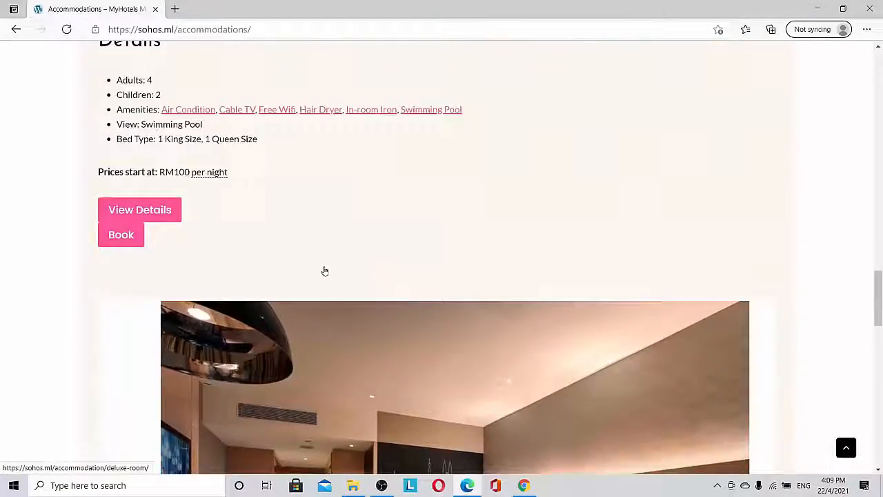
scroll("down", 3)
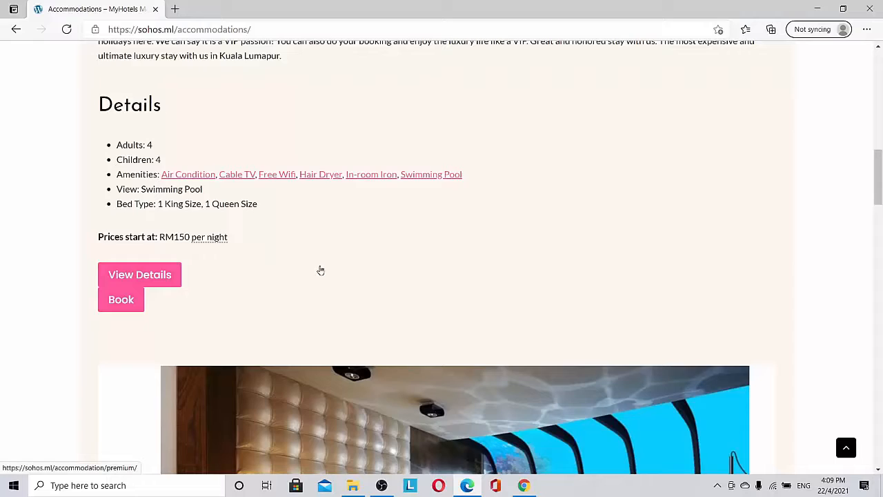
scroll("up", 3)
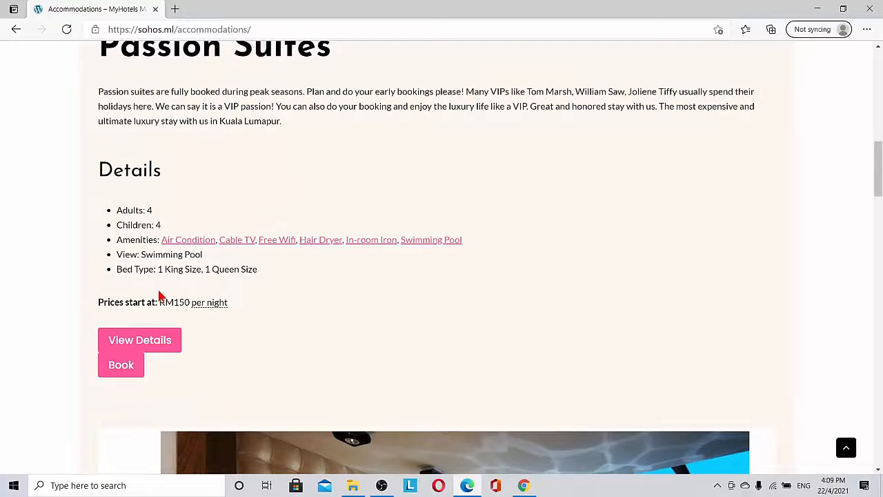
mouse_move(160, 286)
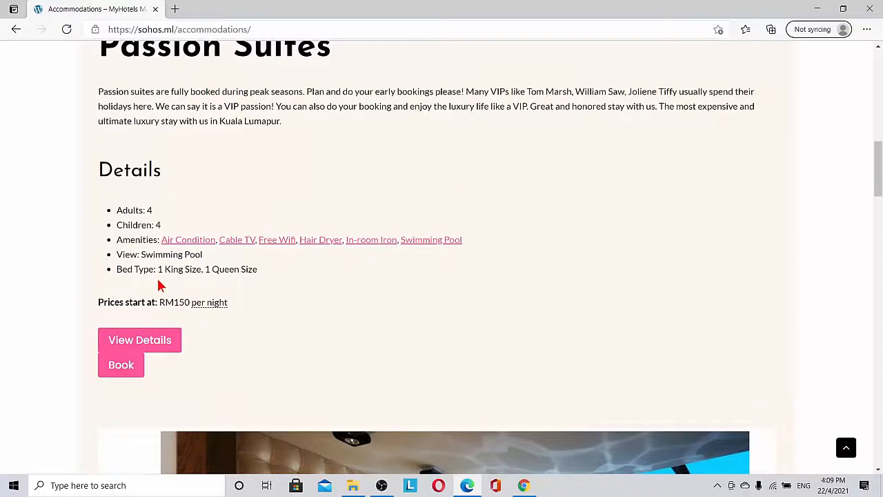
mouse_move(318, 289)
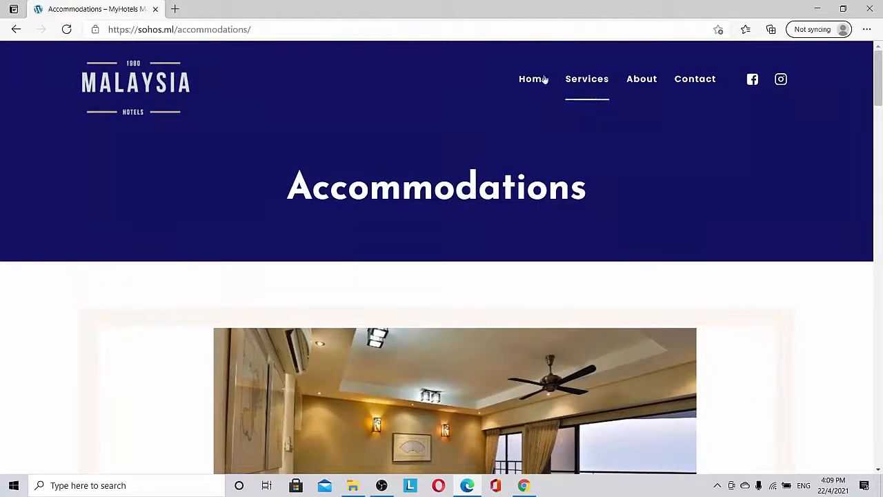
Return to the homepage and scroll past the Featured Properties cards to the Services heading
left_click(533, 79)
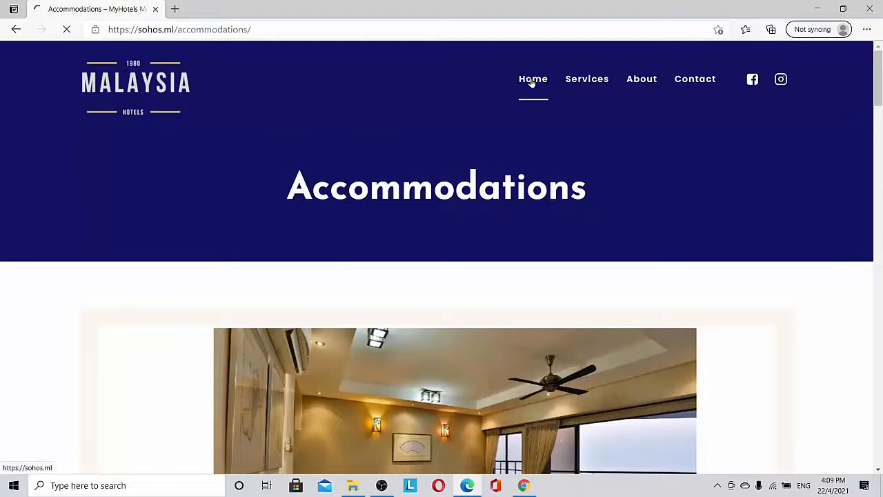
left_click(532, 79)
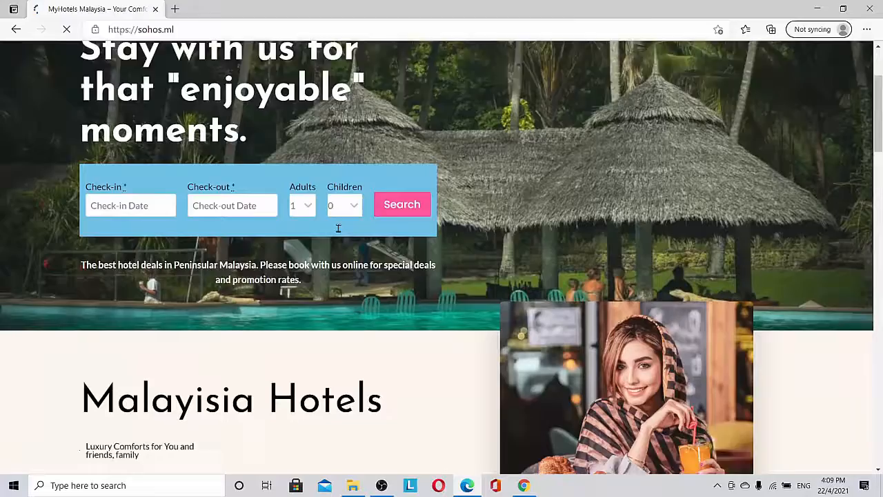
scroll("down", 3)
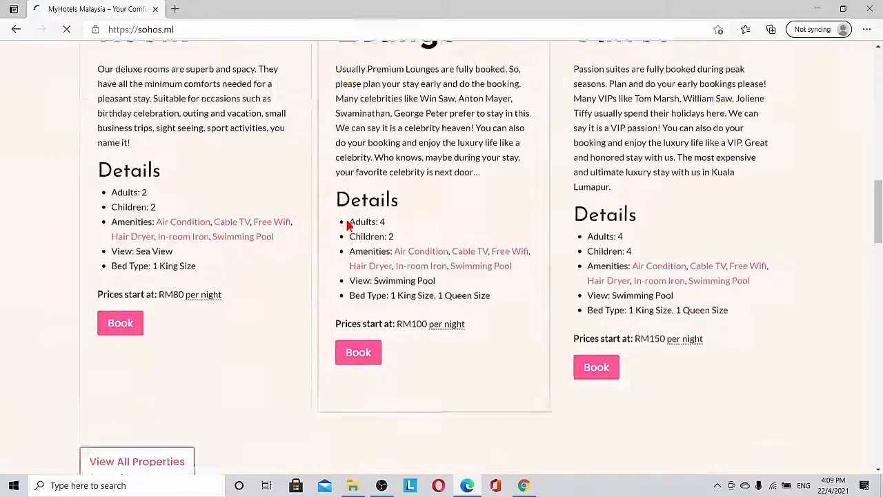
scroll("down", 3)
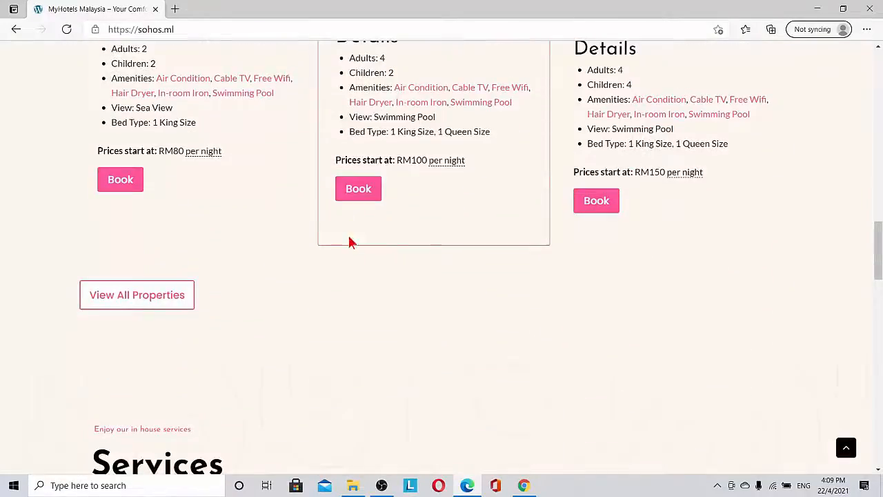
scroll("down", 3)
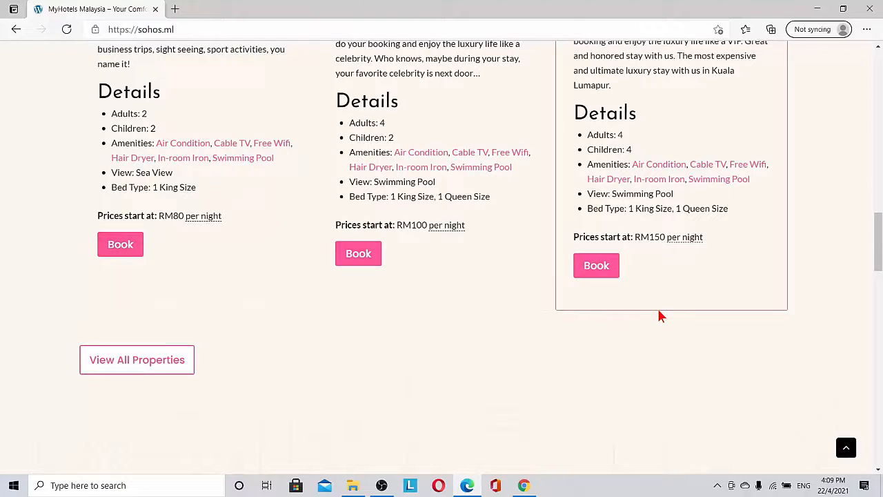
mouse_move(352, 341)
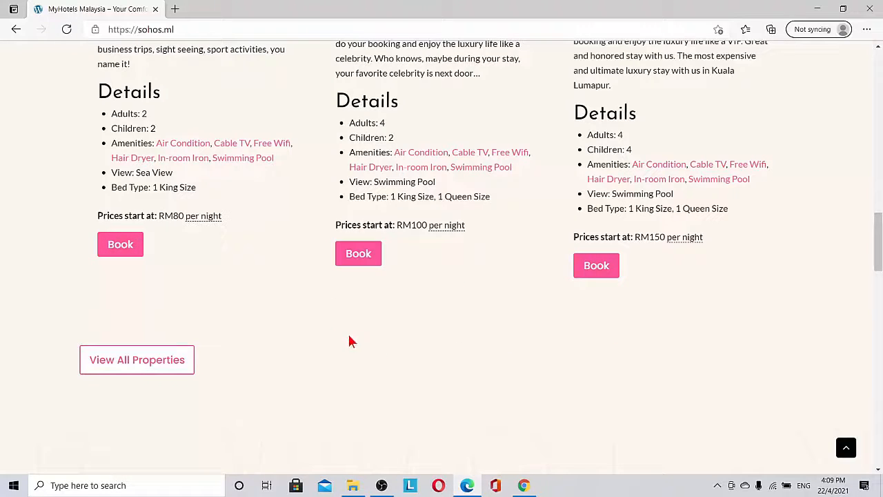
mouse_move(251, 327)
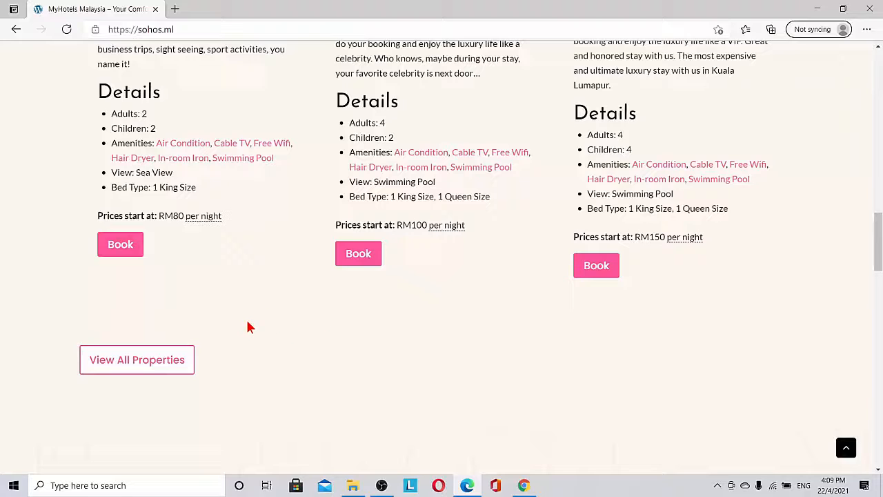
mouse_move(842, 378)
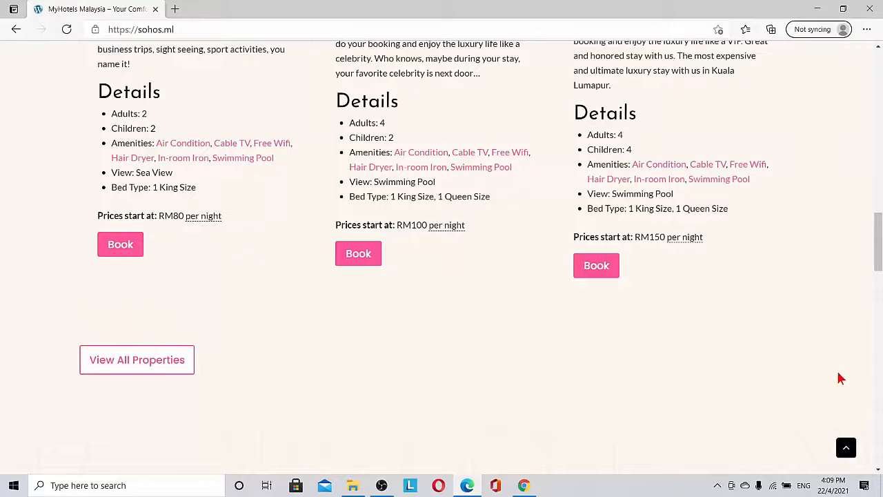
mouse_move(510, 384)
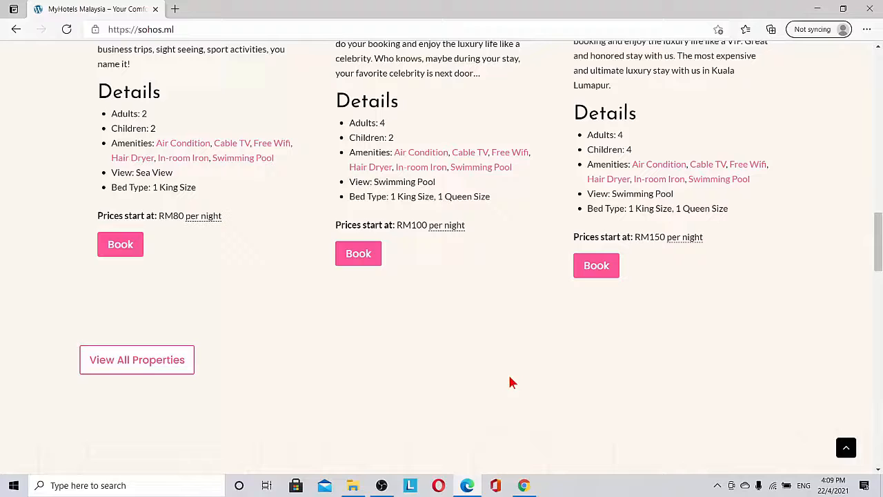
mouse_move(500, 384)
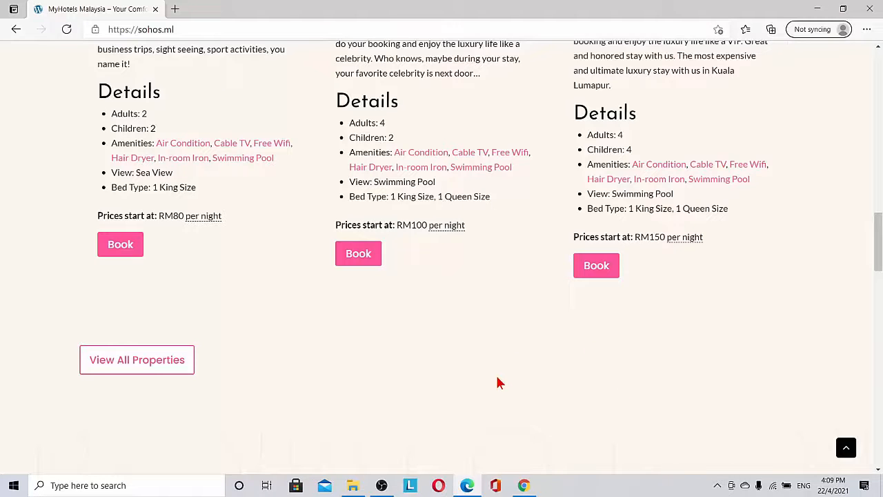
mouse_move(378, 370)
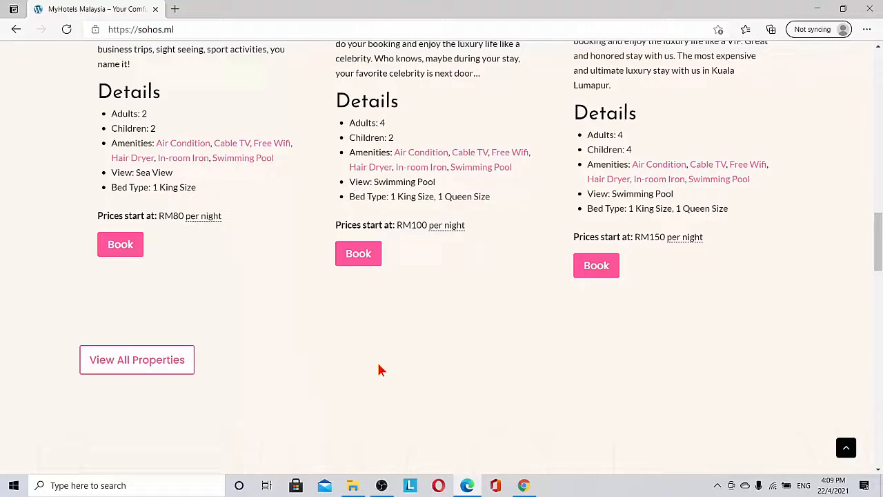
mouse_move(538, 364)
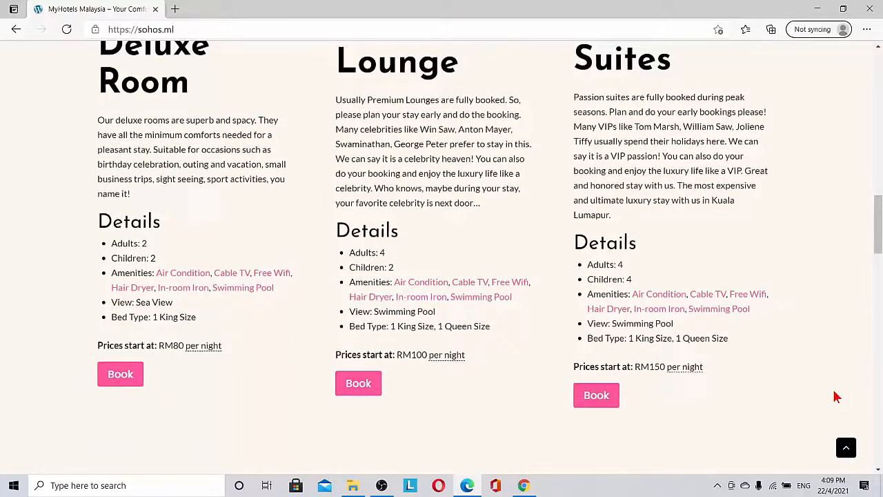
scroll("down", 3)
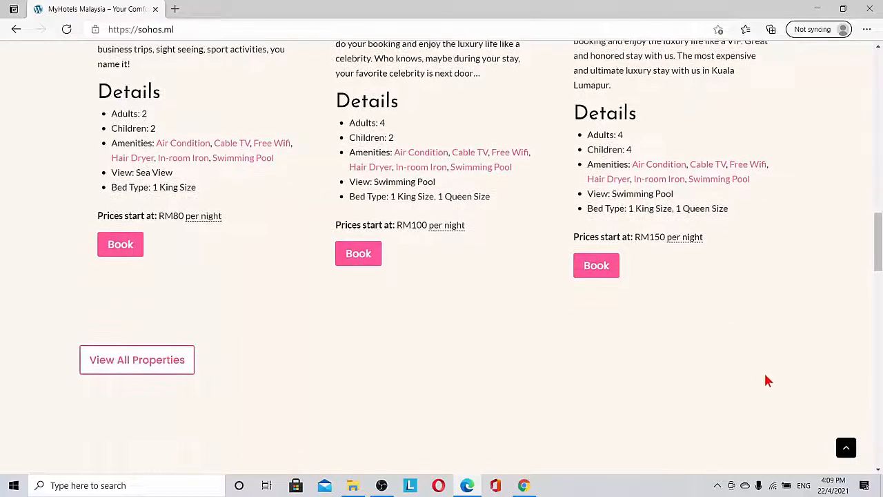
scroll("down", 3)
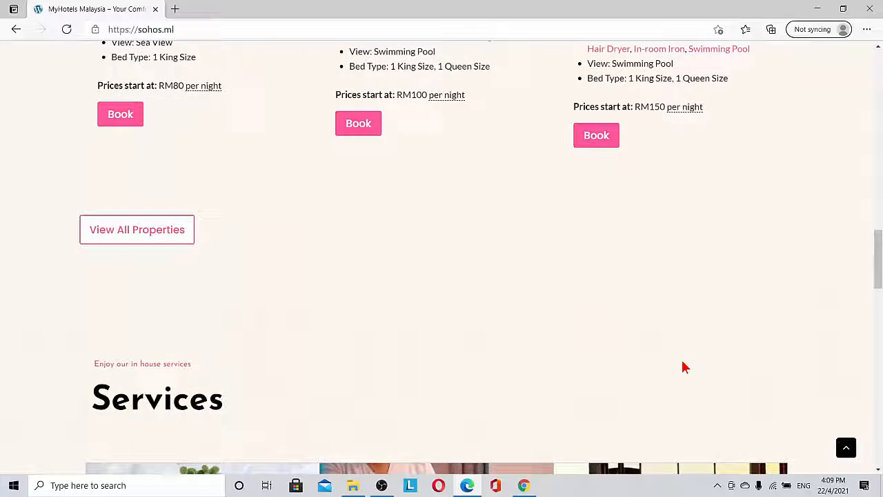
scroll("down", 3)
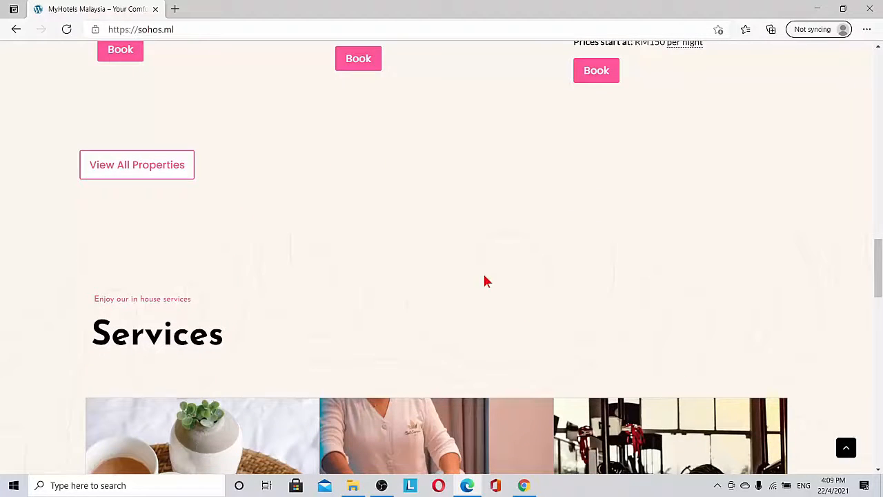
mouse_move(559, 244)
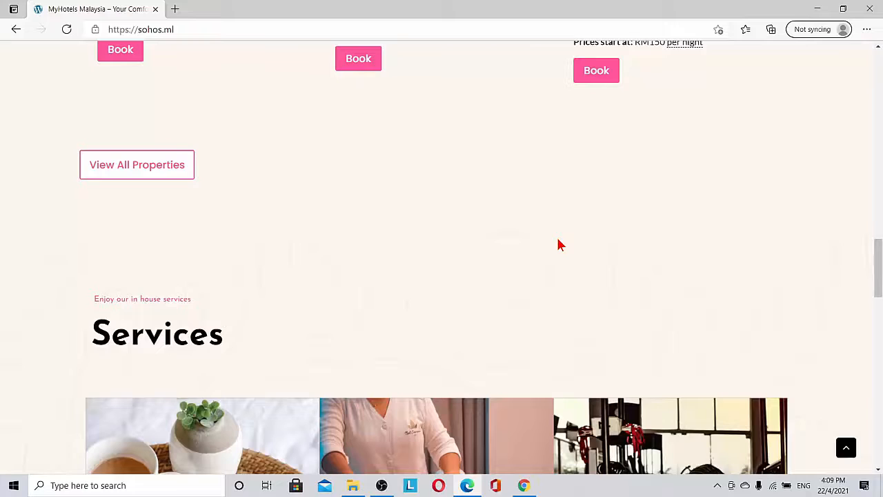
Scroll through Services, What Our Patrons Say and the footer, then back up toward the hero banner
scroll("down", 3)
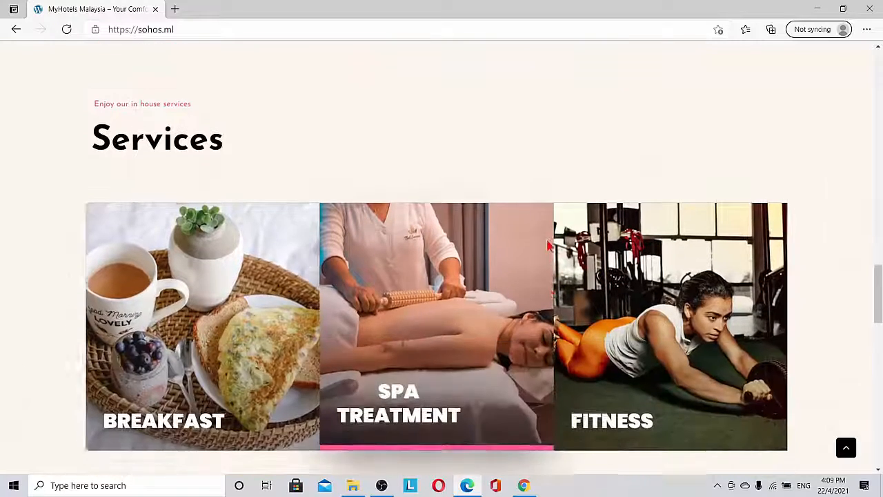
scroll("down", 3)
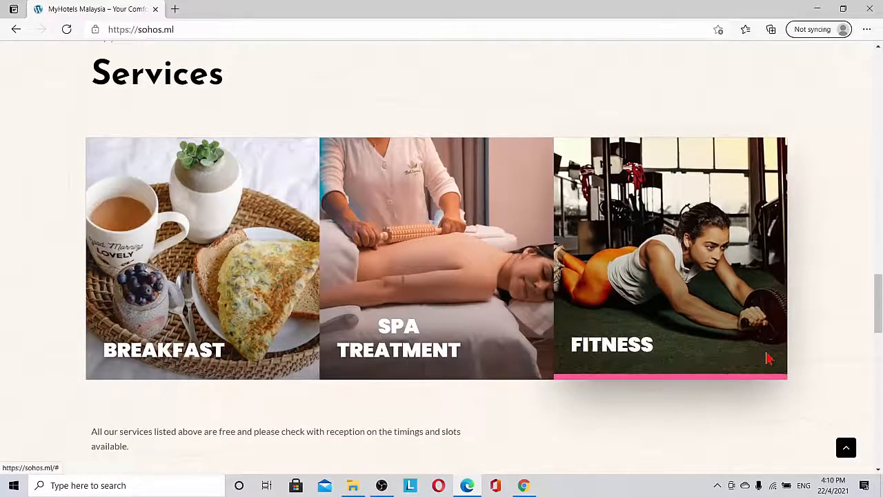
scroll("down", 3)
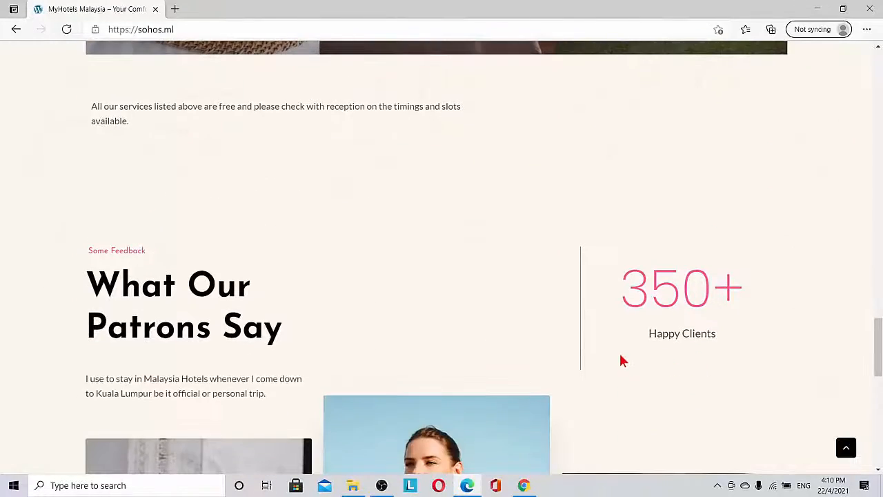
scroll("down", 3)
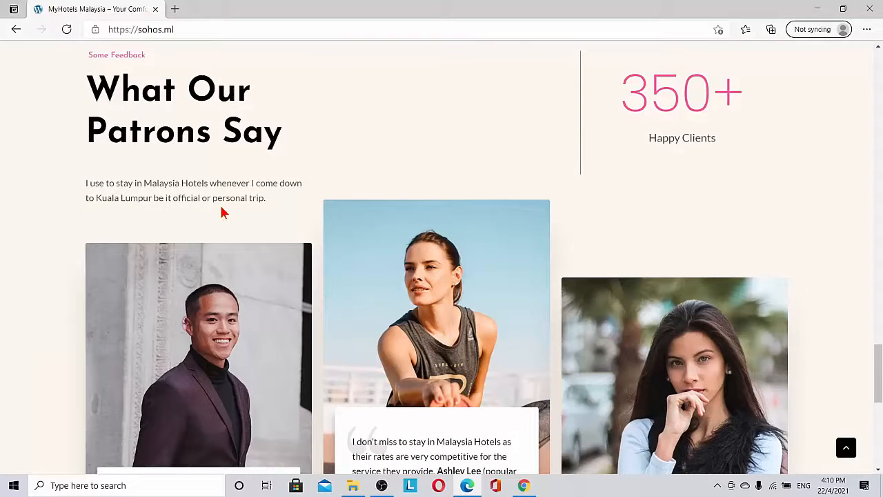
mouse_move(696, 191)
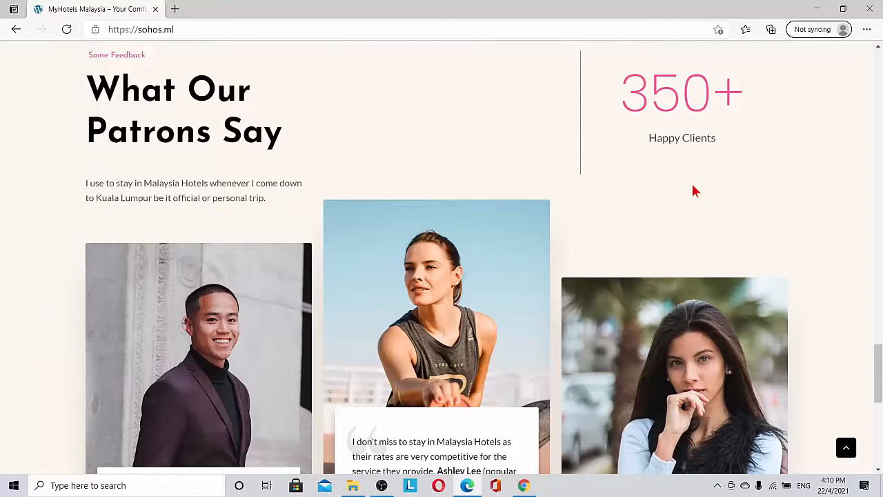
scroll("down", 3)
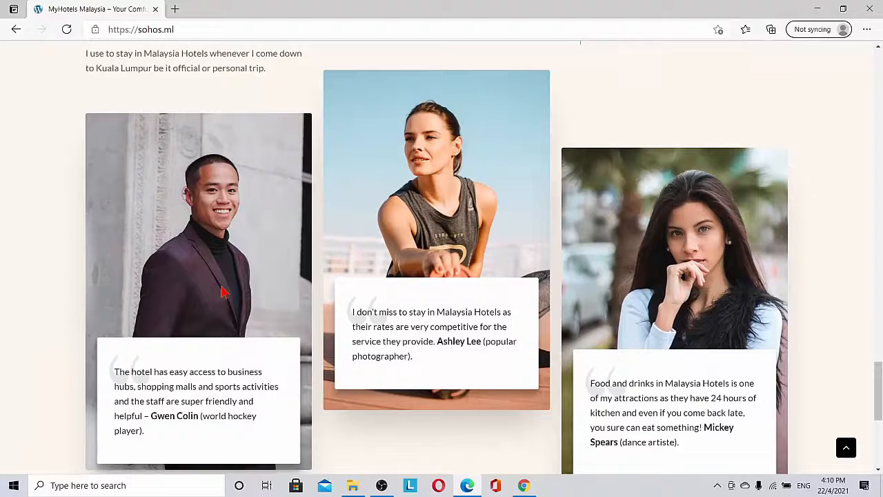
scroll("down", 3)
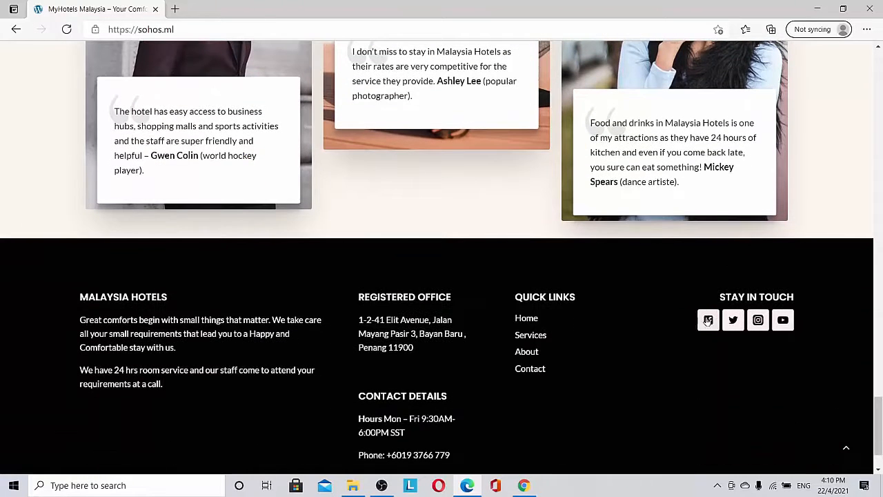
scroll("down", 3)
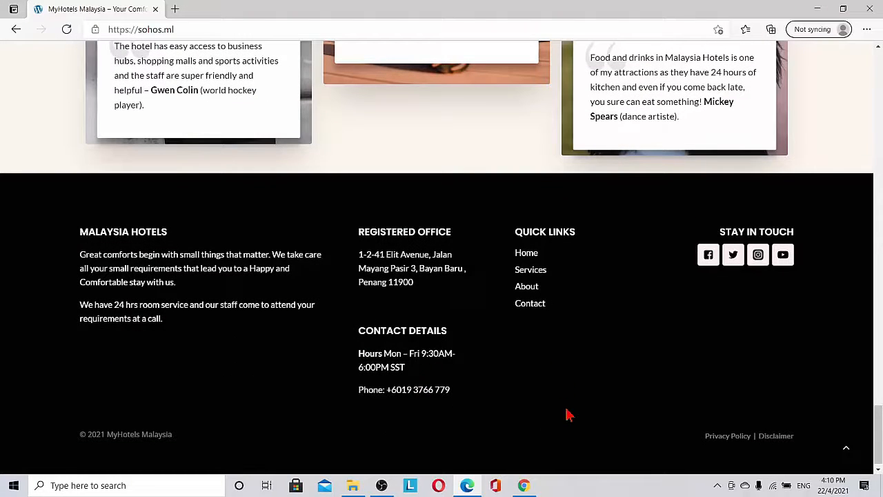
mouse_move(734, 254)
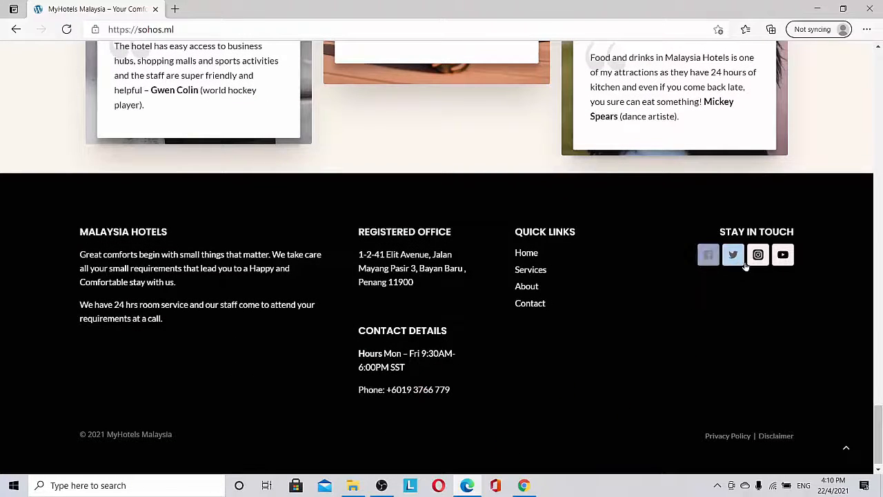
mouse_move(185, 367)
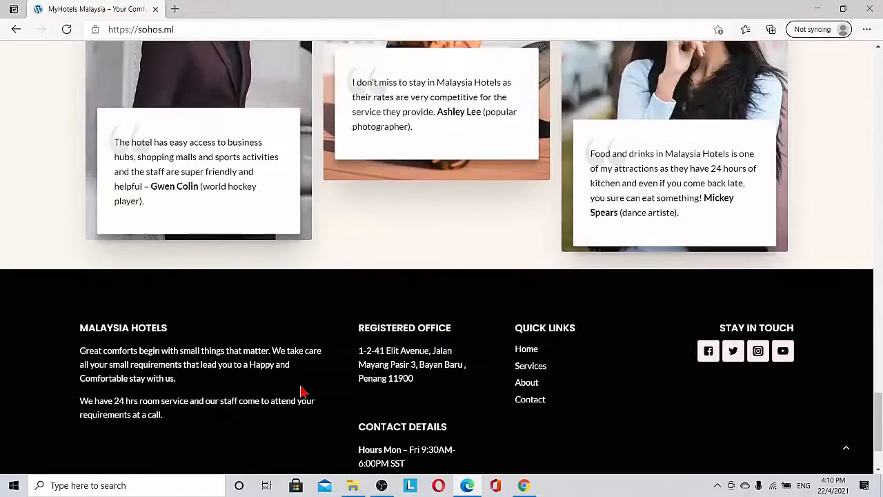
scroll("up", 3)
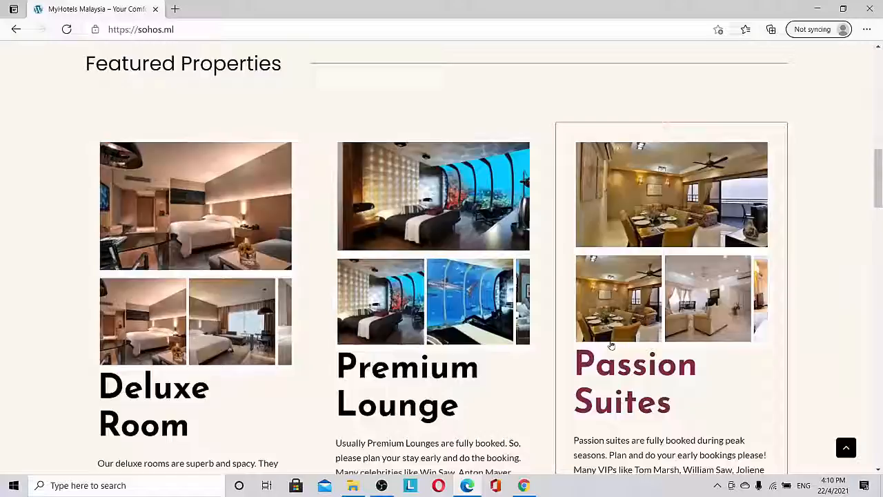
scroll("up", 3)
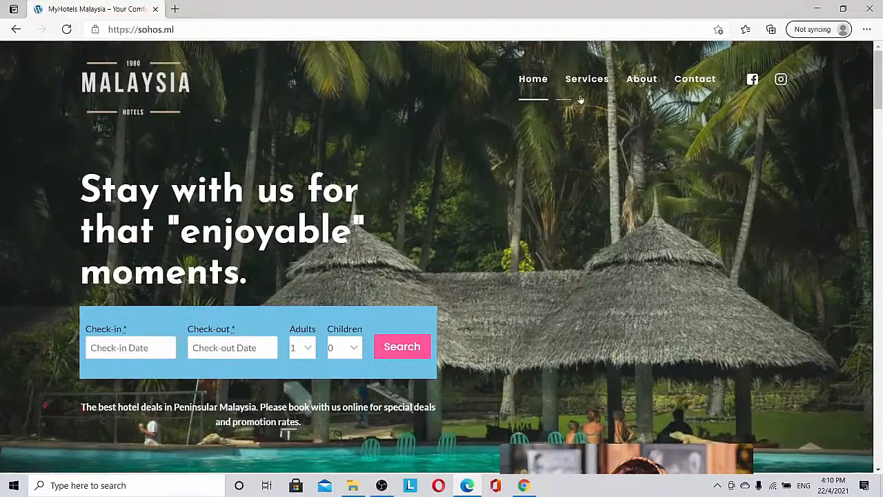
mouse_move(586, 79)
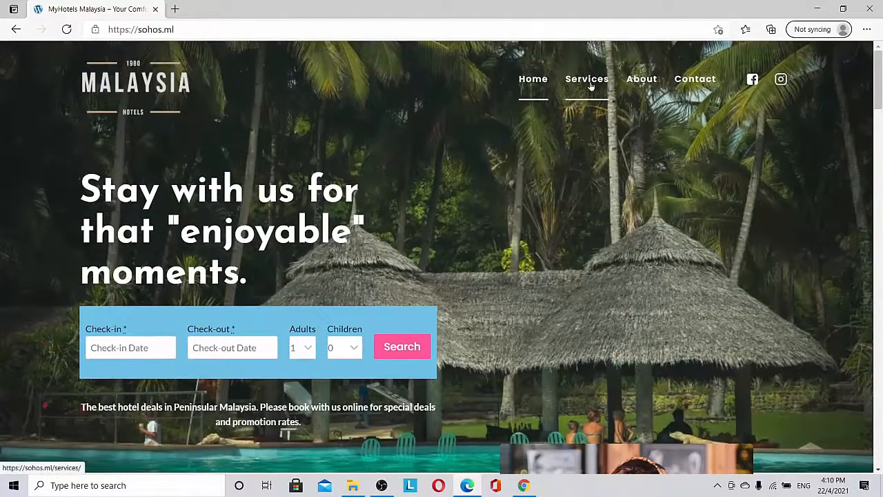
Go to the Hotel Services page and scroll through its Breakfast and Spa sections
left_click(586, 79)
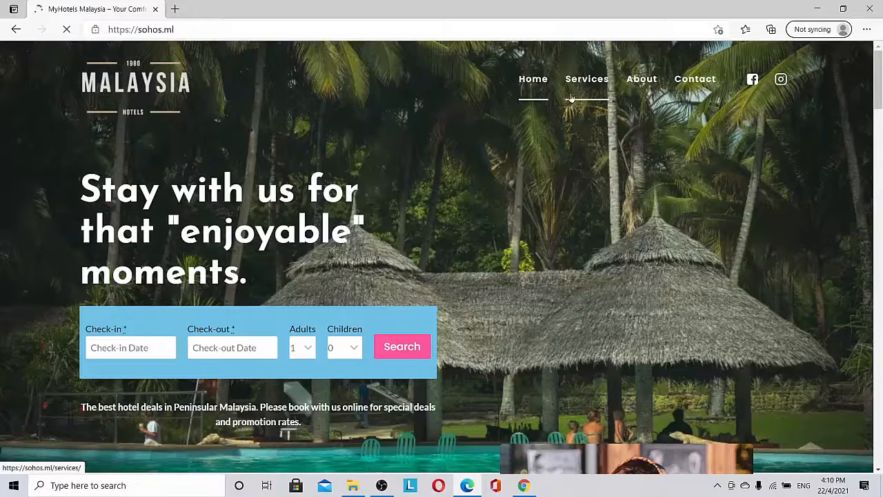
left_click(587, 79)
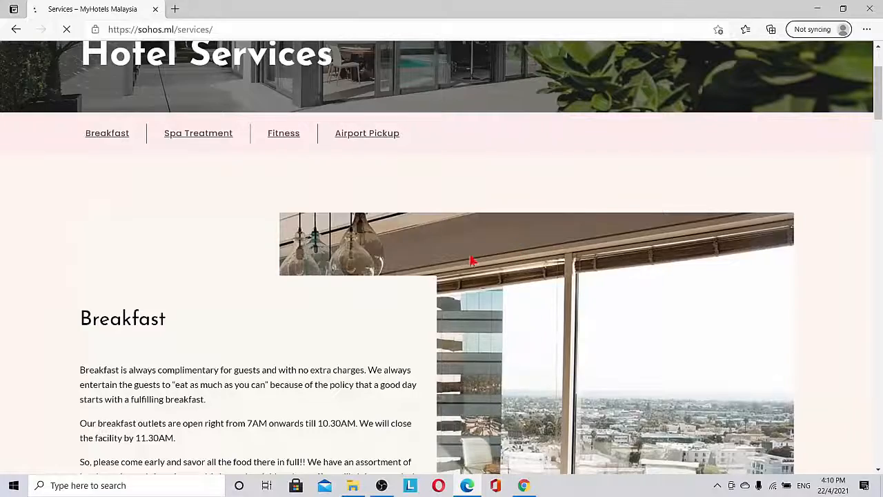
scroll("down", 3)
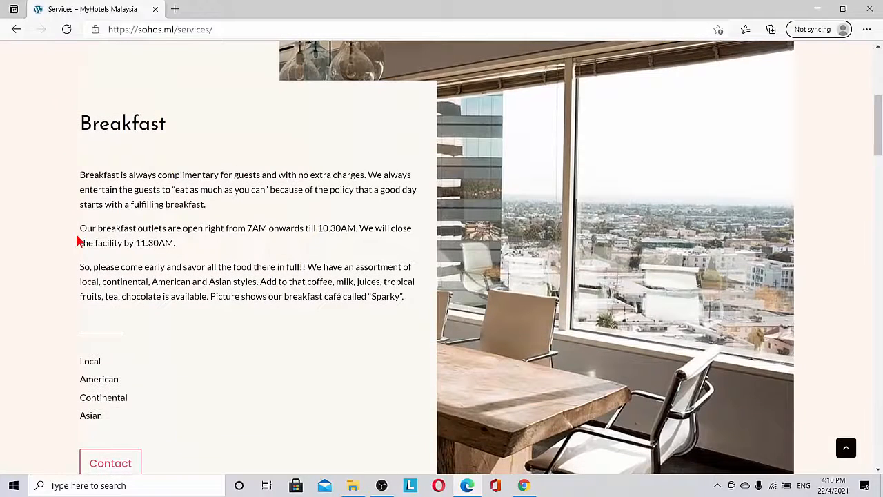
scroll("down", 3)
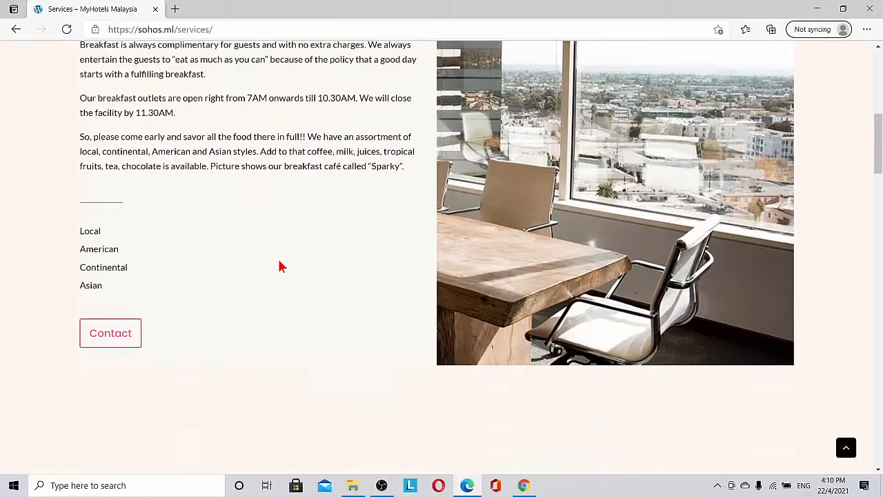
scroll("down", 3)
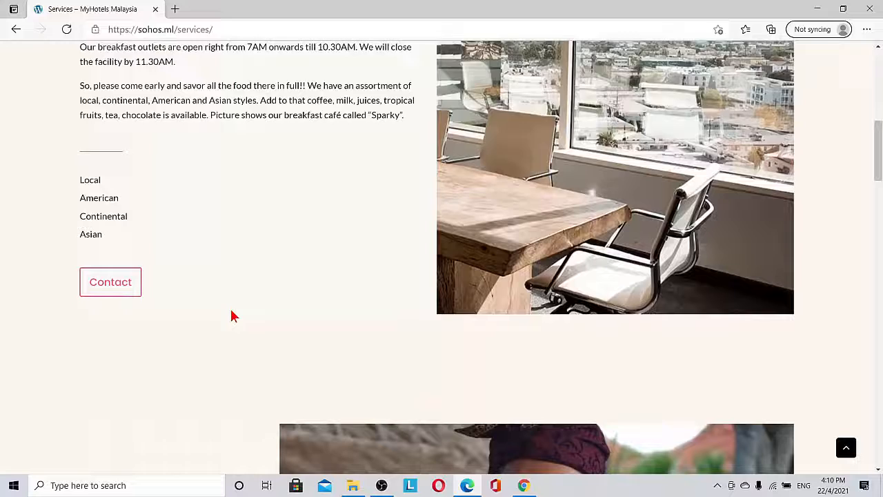
scroll("down", 3)
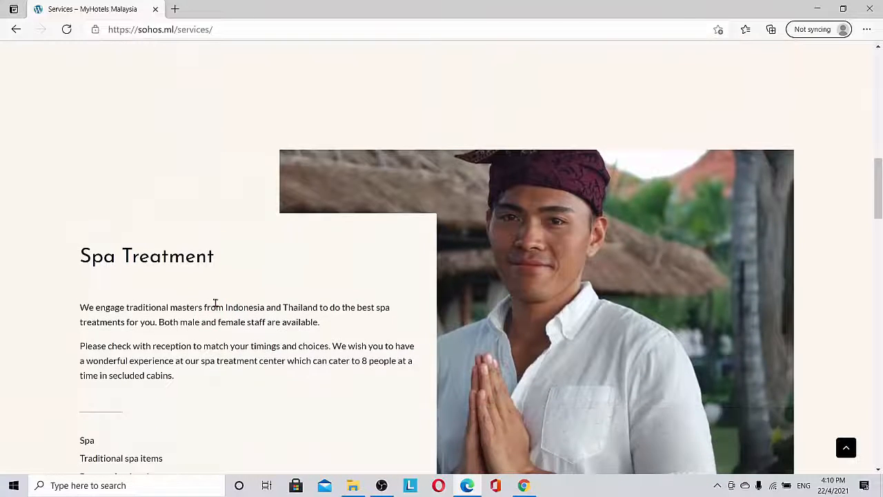
scroll("down", 3)
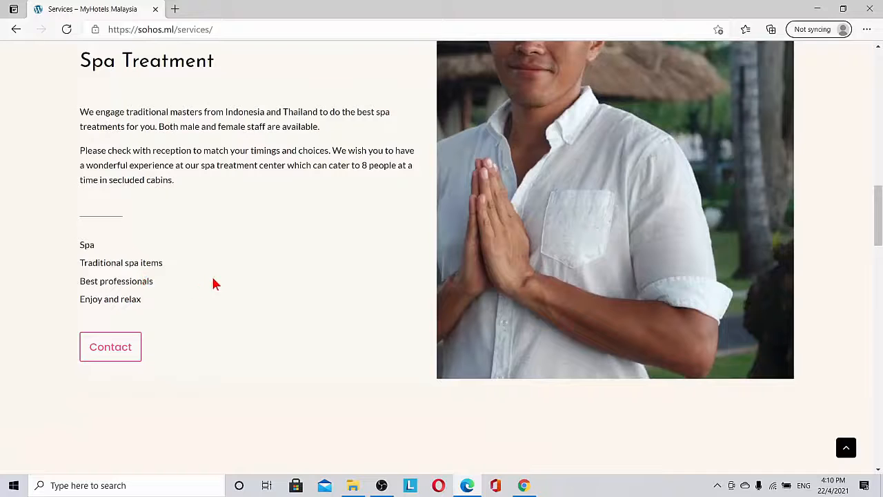
Continue past Fitness and Airport Pickup to the footer, then start back up
scroll("down", 3)
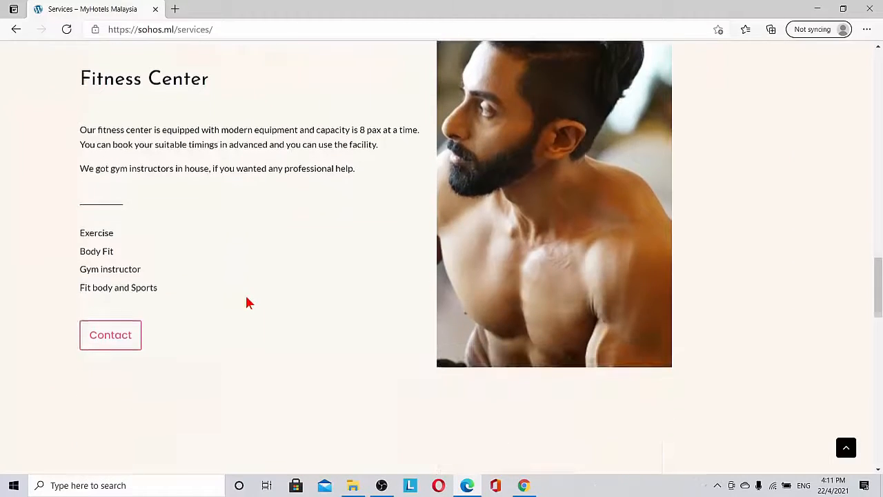
scroll("down", 3)
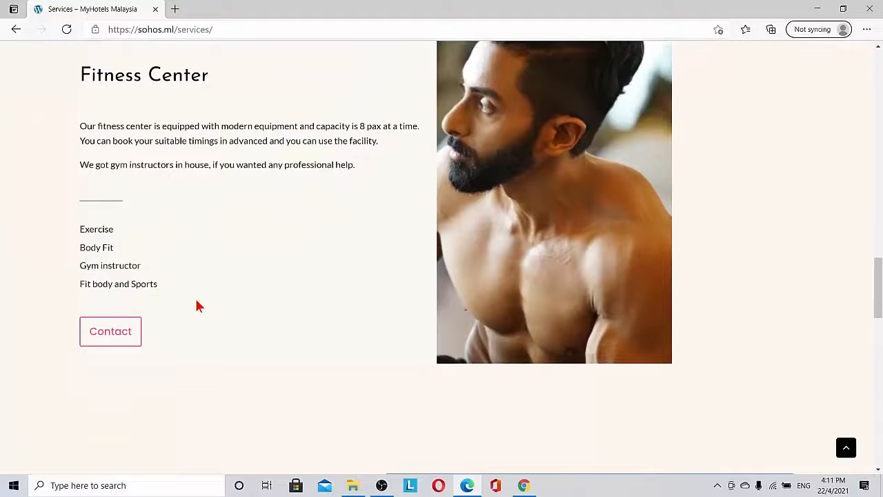
scroll("down", 3)
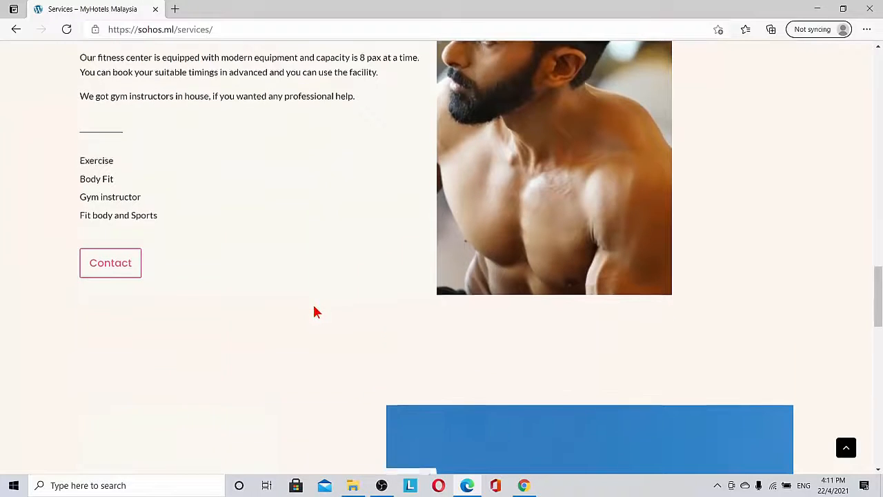
scroll("down", 3)
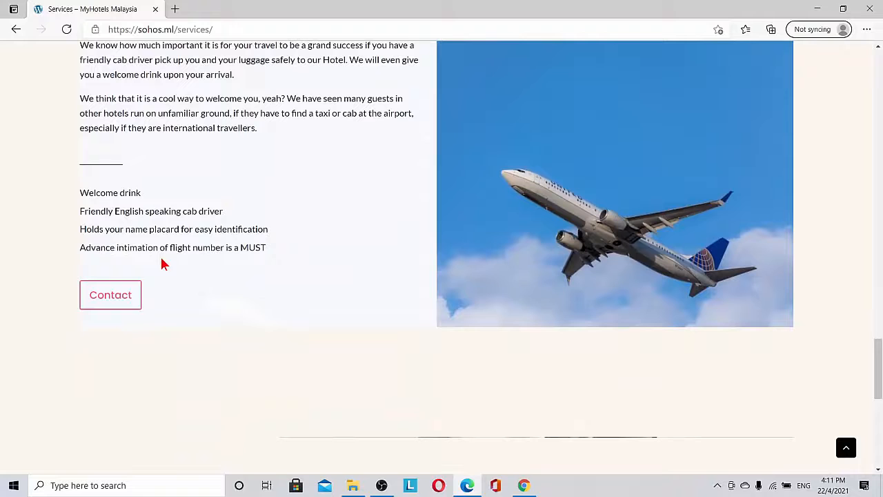
mouse_move(314, 251)
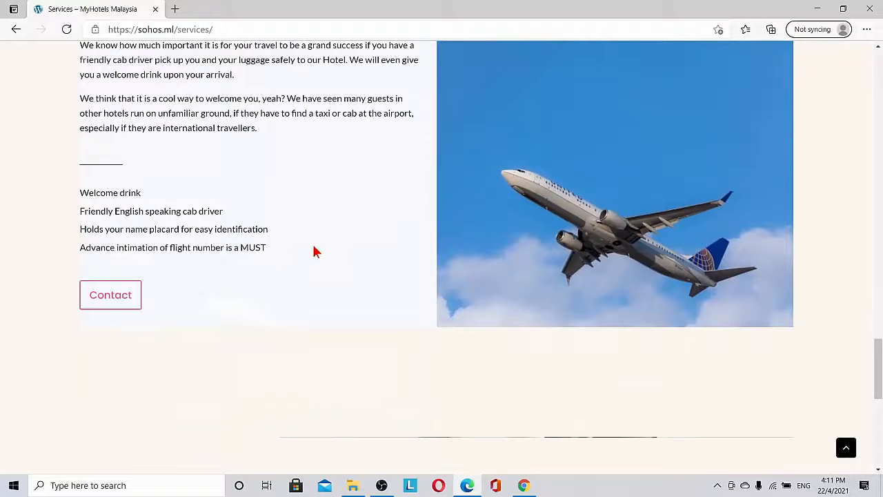
scroll("down", 3)
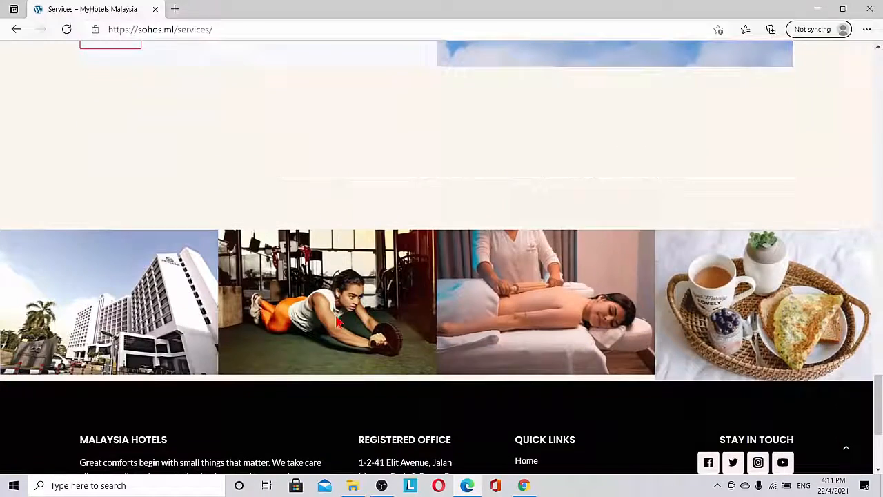
scroll("down", 3)
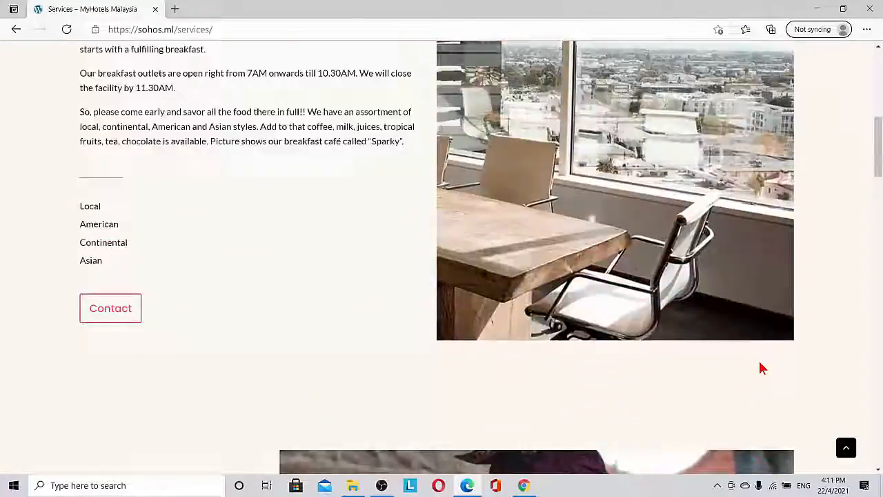
scroll("up", 3)
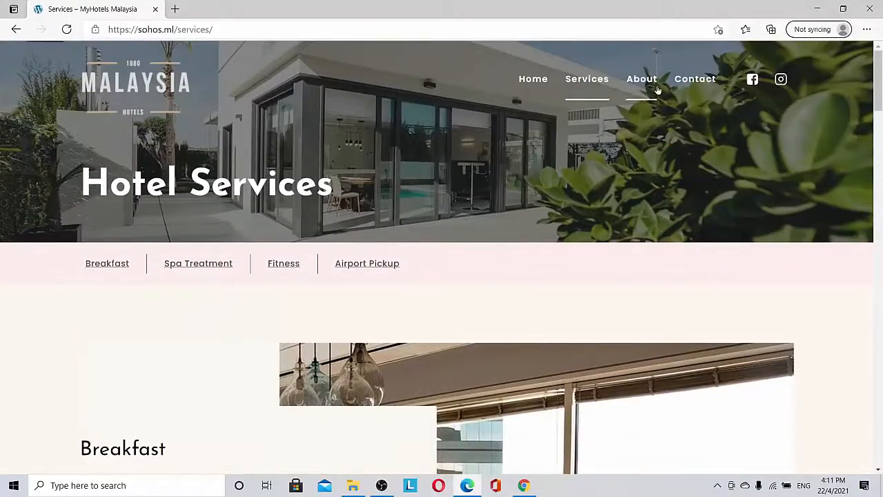
Go to the About Us page and scroll past Our Mission, Featured Staff and statistics to Stay With Us
left_click(640, 79)
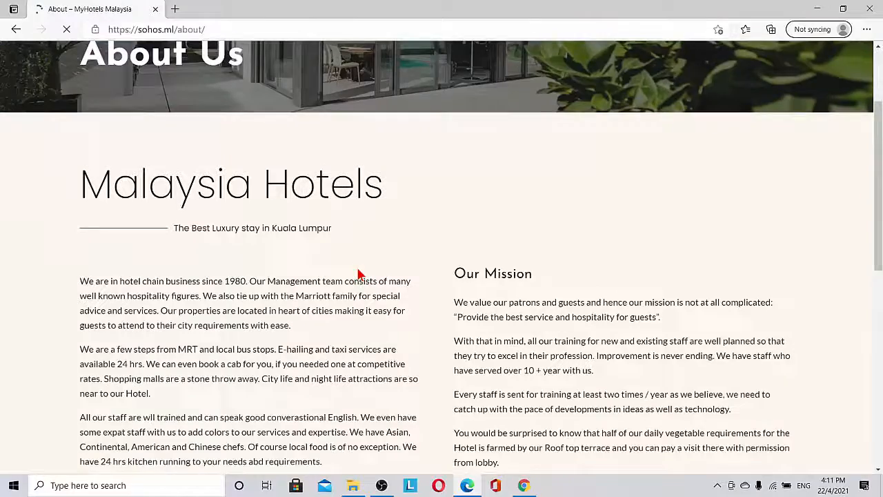
scroll("down", 3)
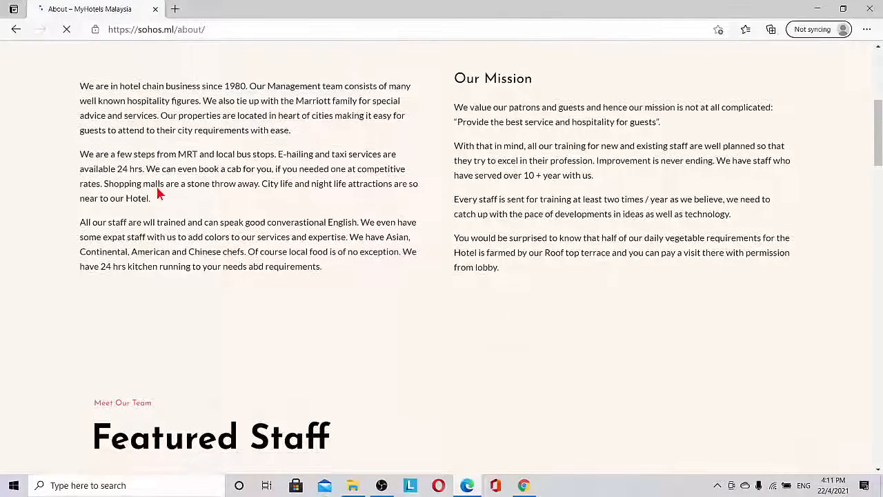
scroll("down", 3)
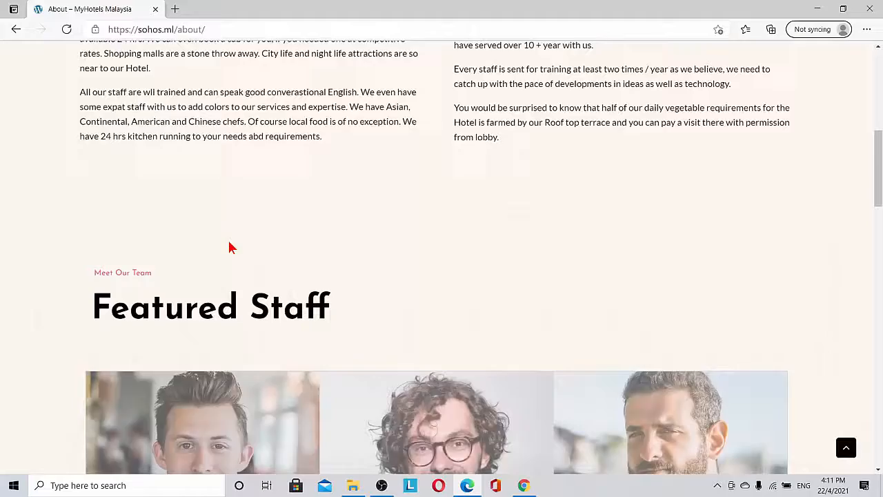
scroll("down", 3)
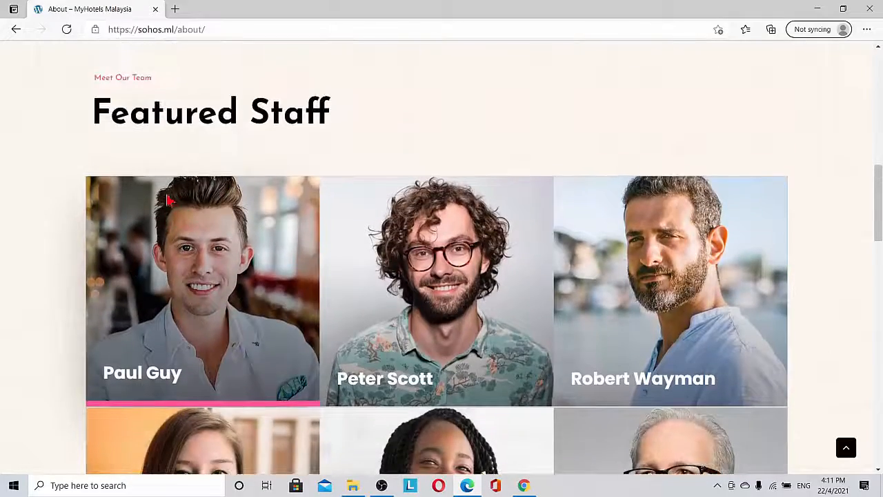
scroll("down", 3)
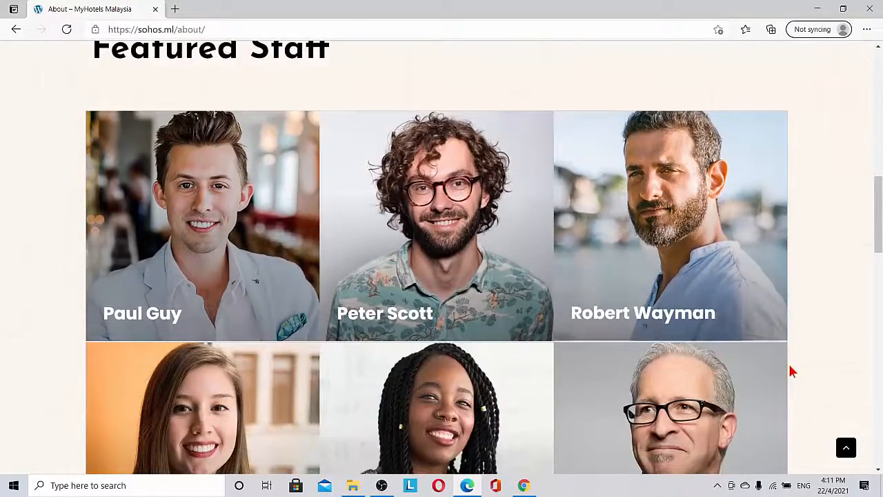
scroll("down", 3)
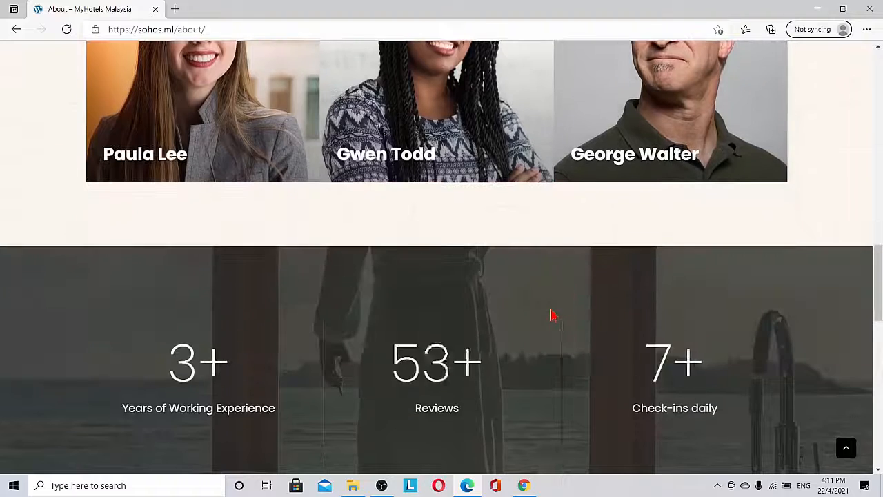
scroll("down", 3)
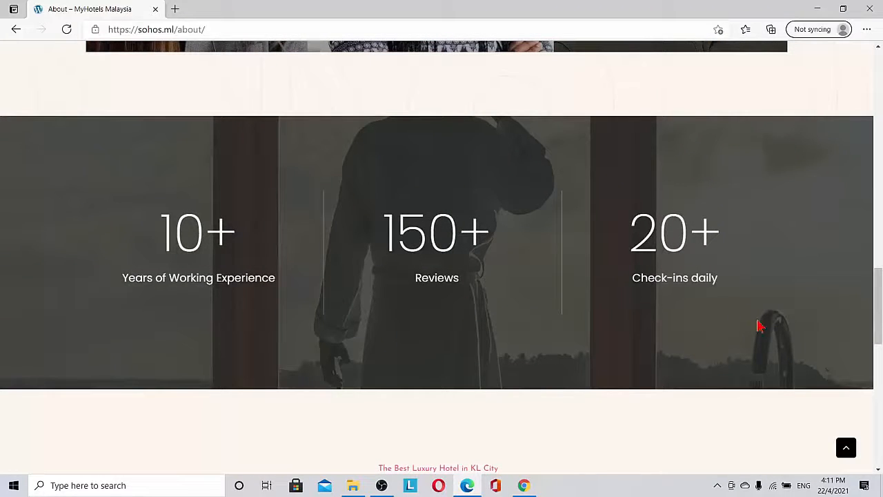
scroll("down", 3)
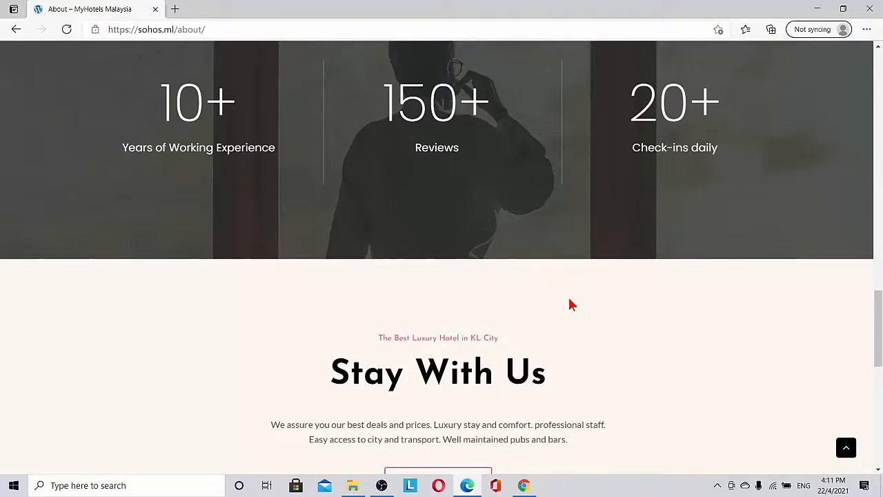
scroll("down", 3)
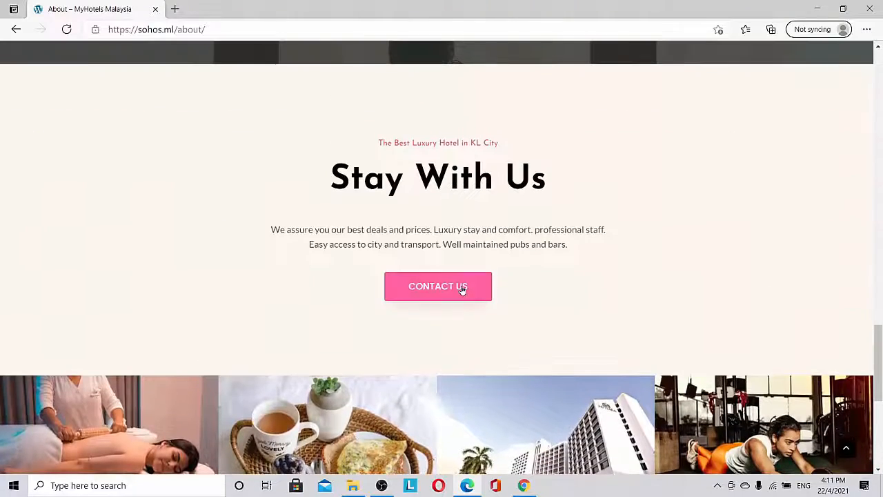
Go to the Contact page and scroll down to the Online Inquiry form
left_click(438, 285)
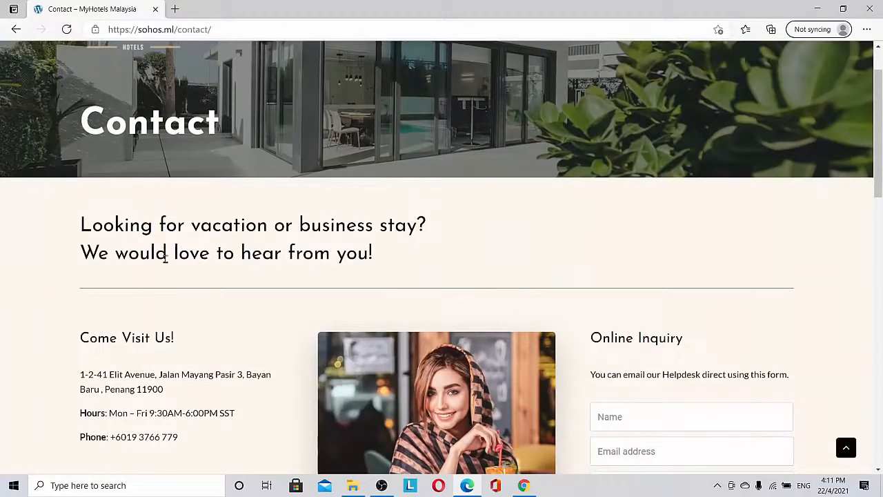
scroll("down", 3)
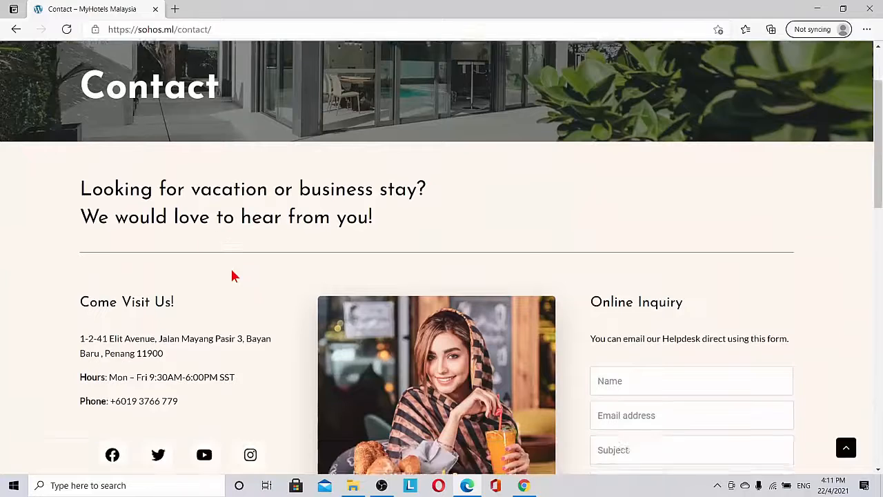
scroll("down", 3)
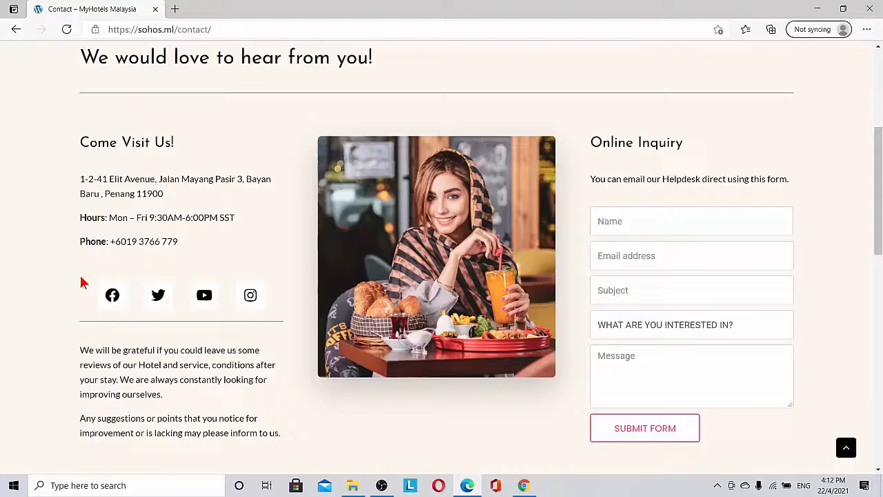
mouse_move(811, 289)
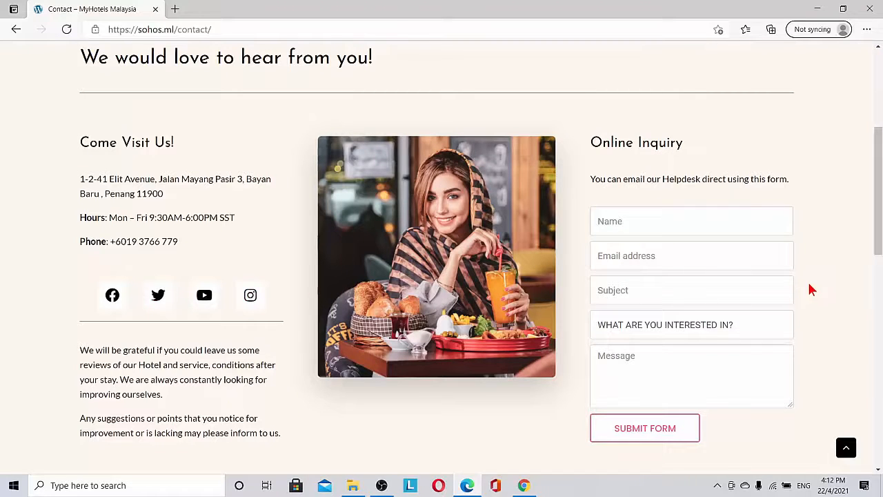
scroll("down", 3)
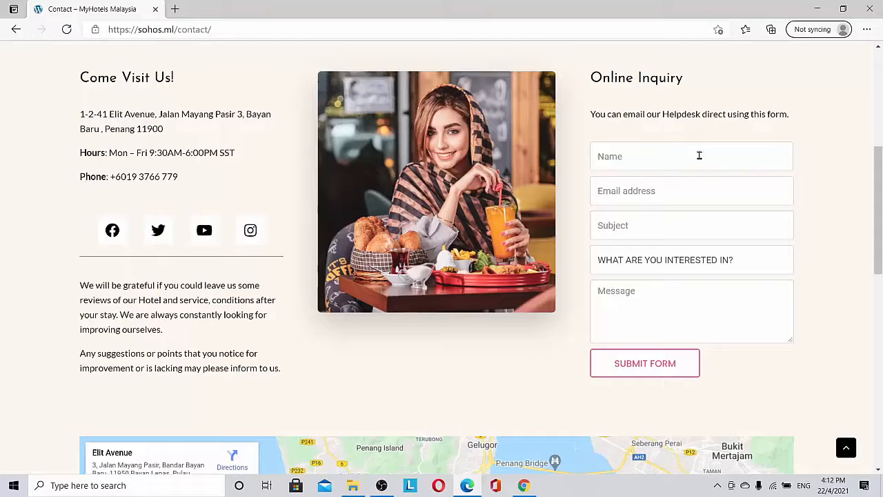
mouse_move(679, 200)
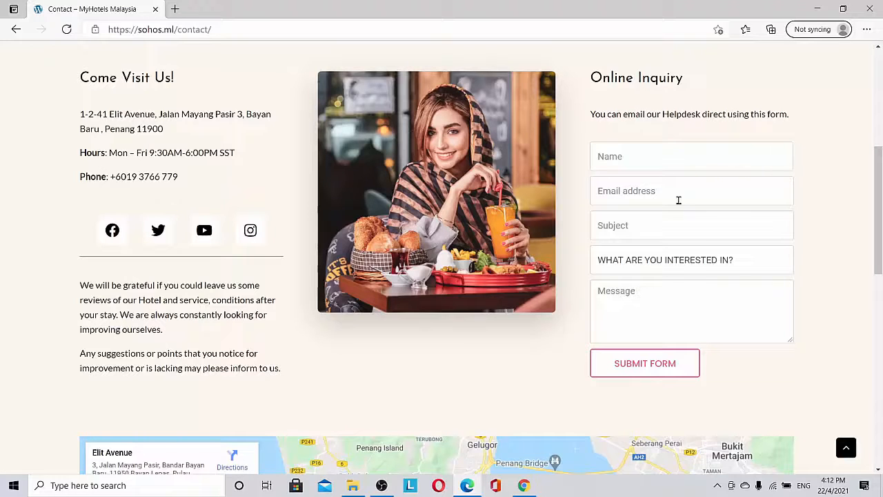
mouse_move(744, 135)
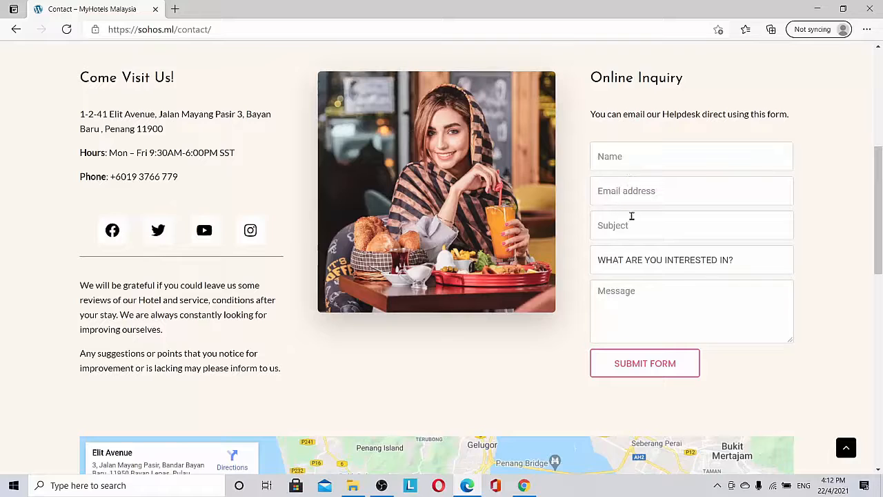
left_click(690, 260)
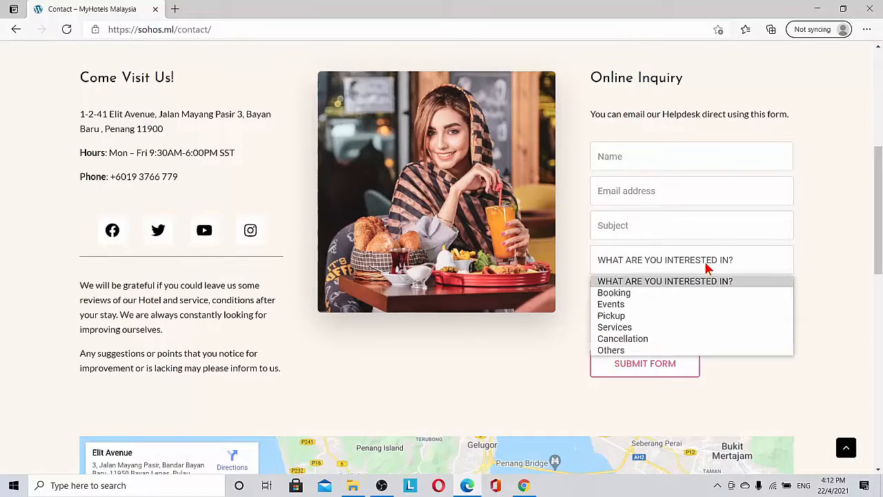
mouse_move(715, 282)
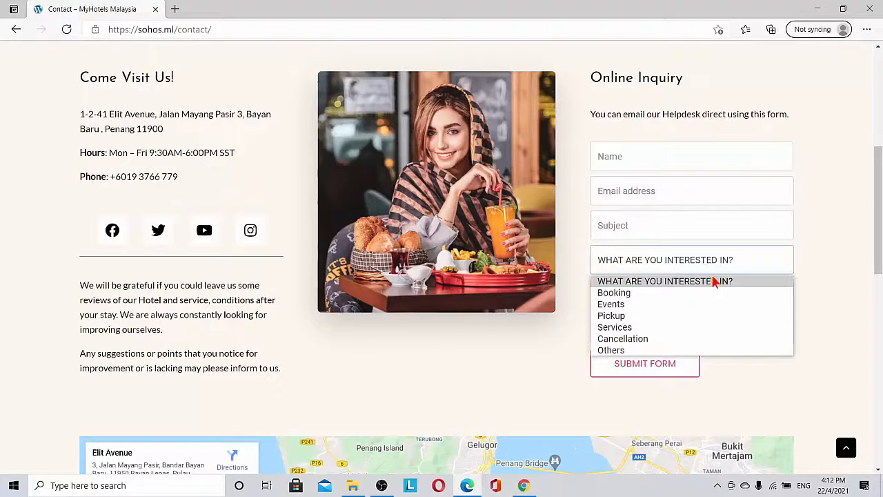
mouse_move(679, 292)
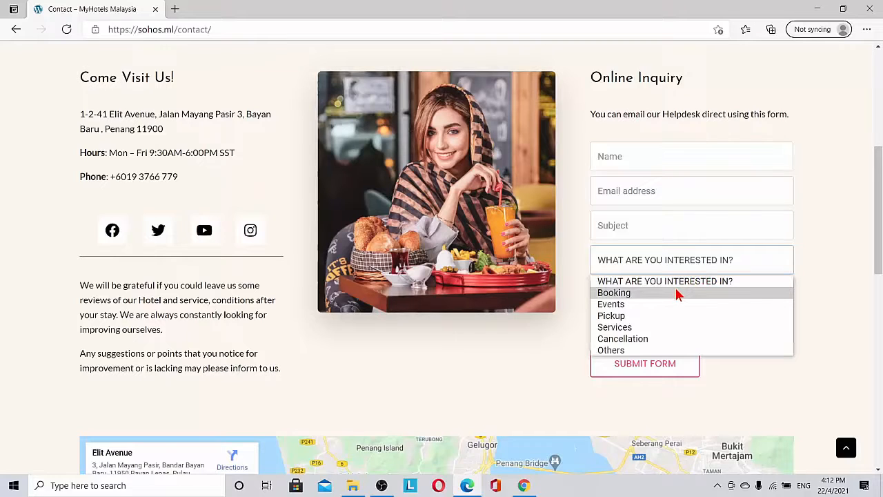
mouse_move(683, 330)
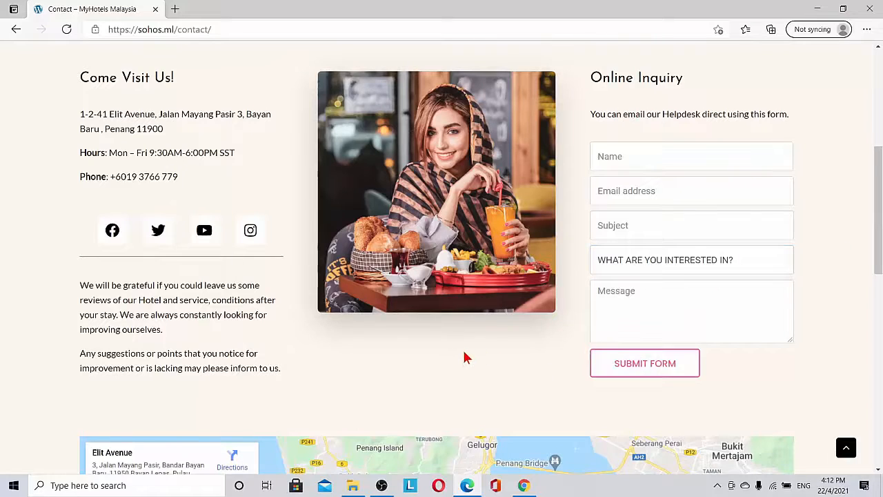
scroll("down", 3)
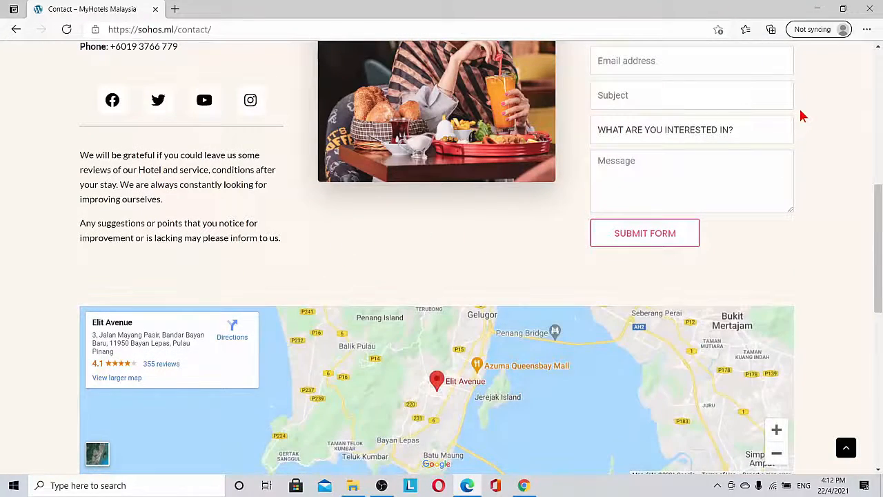
scroll("down", 3)
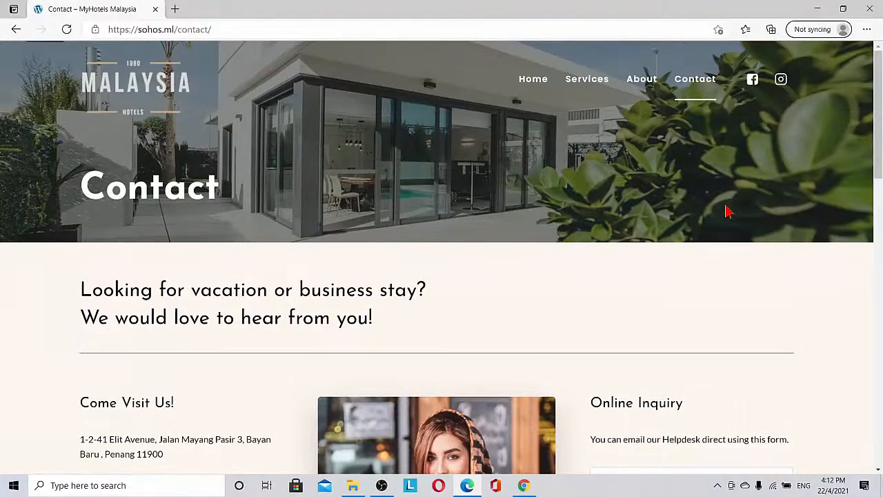
mouse_move(619, 102)
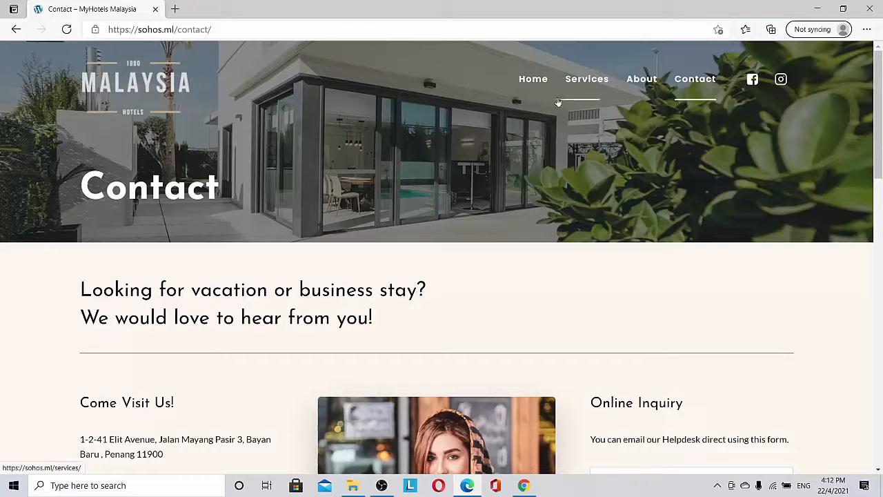
Return to the Services page, jump to Spa Treatment and view Airport Pickup before heading back up
left_click(586, 78)
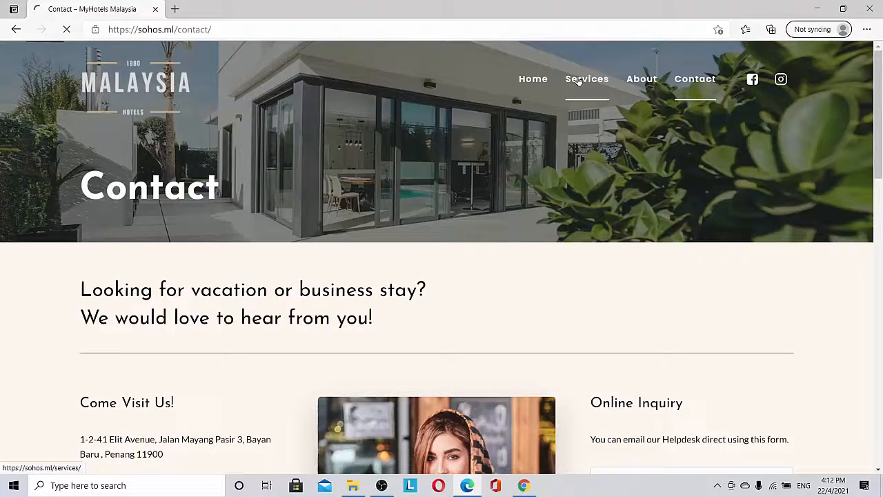
left_click(588, 79)
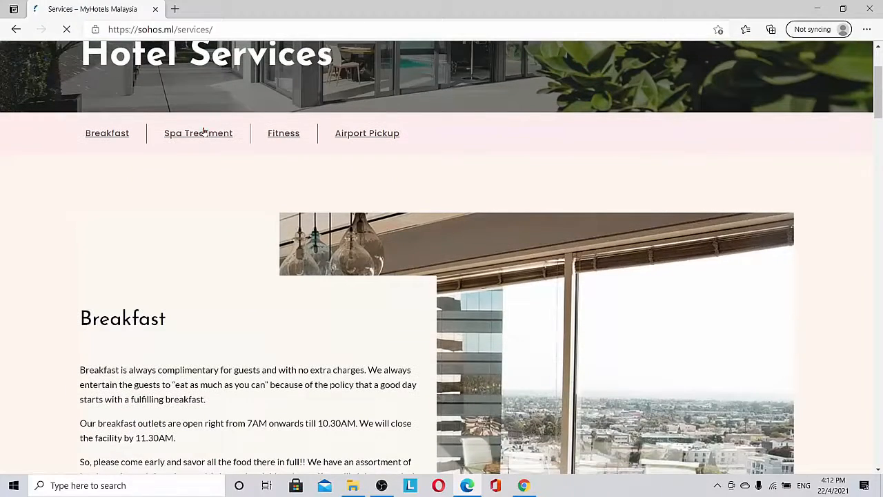
left_click(199, 133)
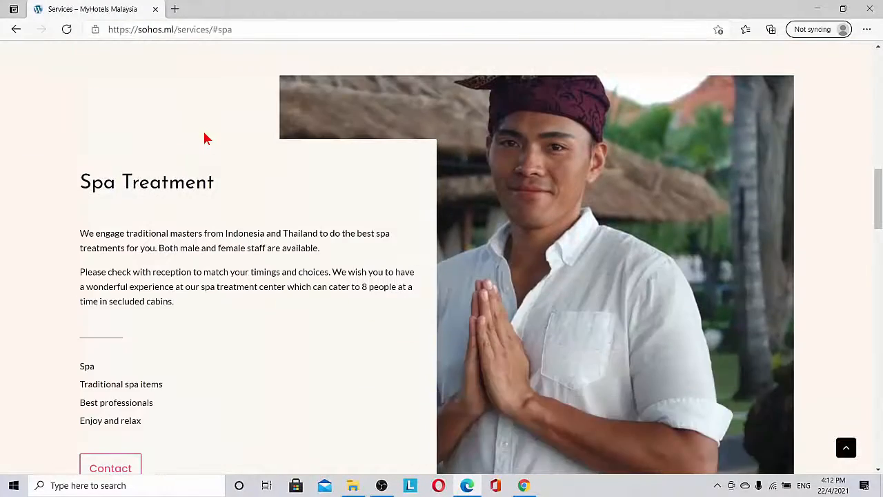
scroll("up", 3)
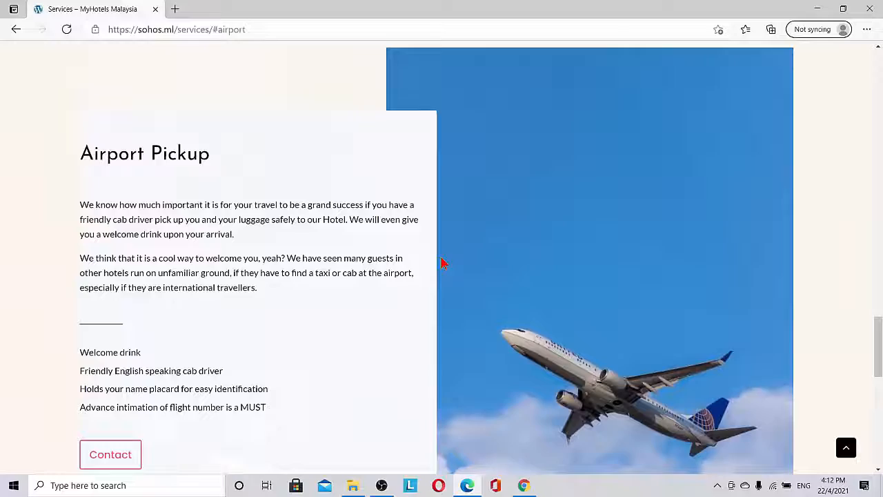
scroll("down", 3)
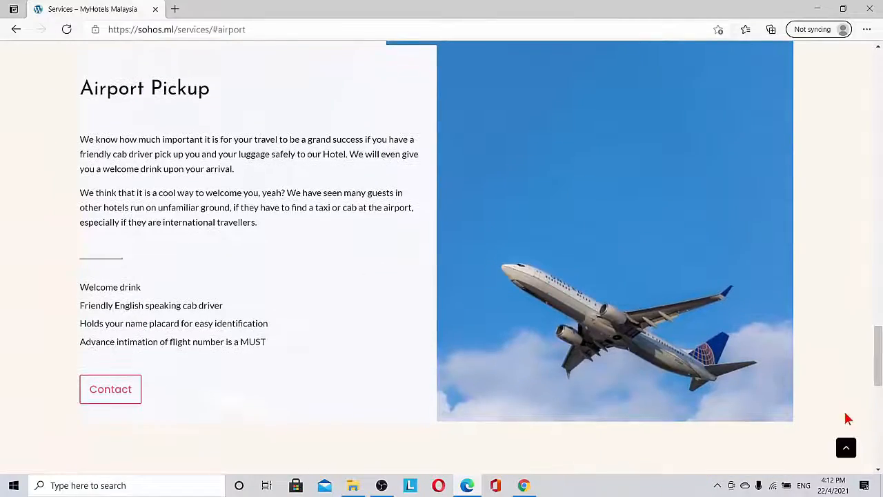
scroll("up", 3)
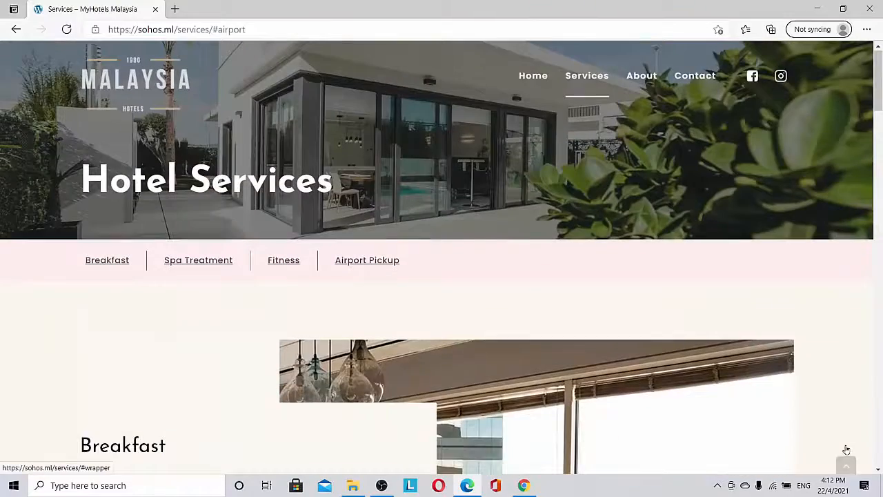
Scroll up and down over the Spa Treatment section of the Hotel Services page
scroll("down", 3)
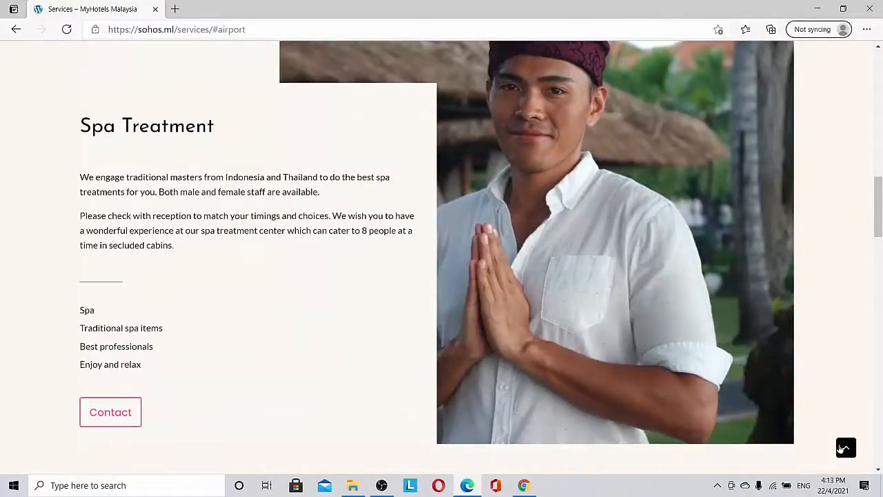
scroll("up", 3)
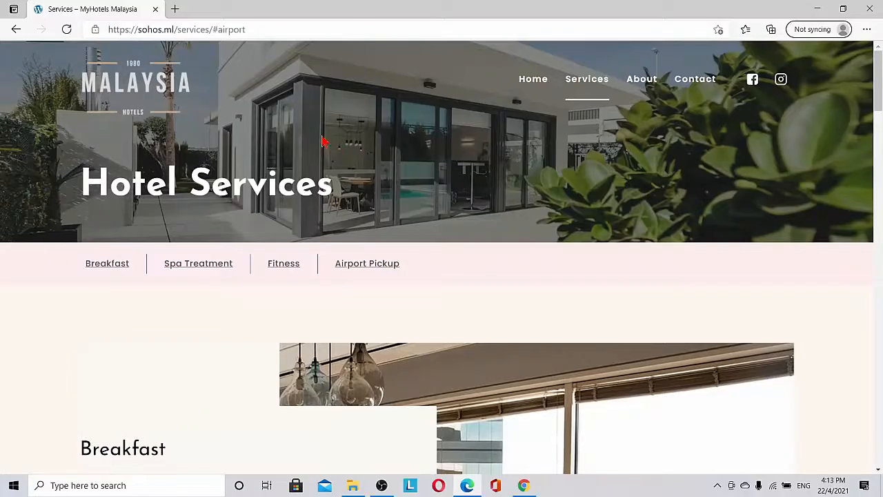
scroll("down", 3)
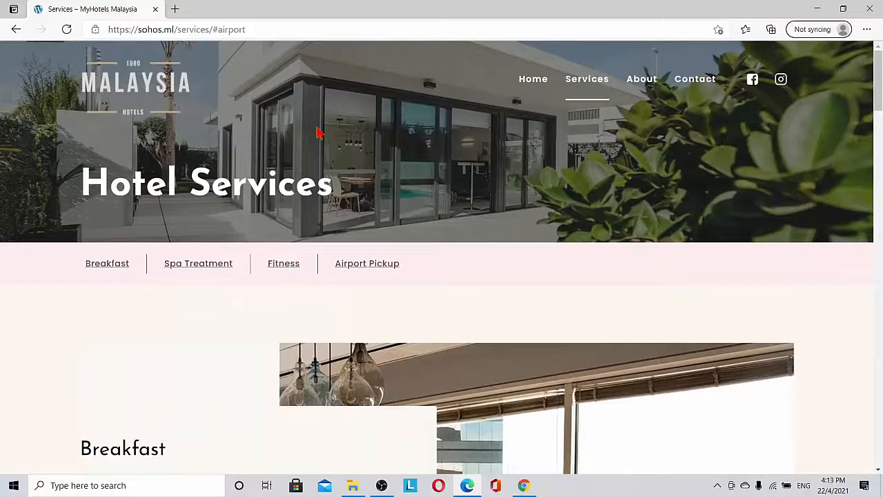
mouse_move(561, 198)
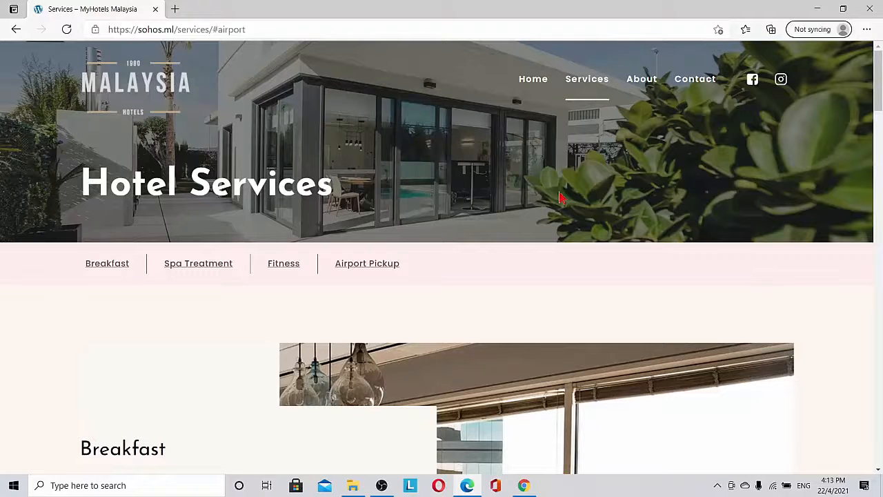
mouse_move(289, 136)
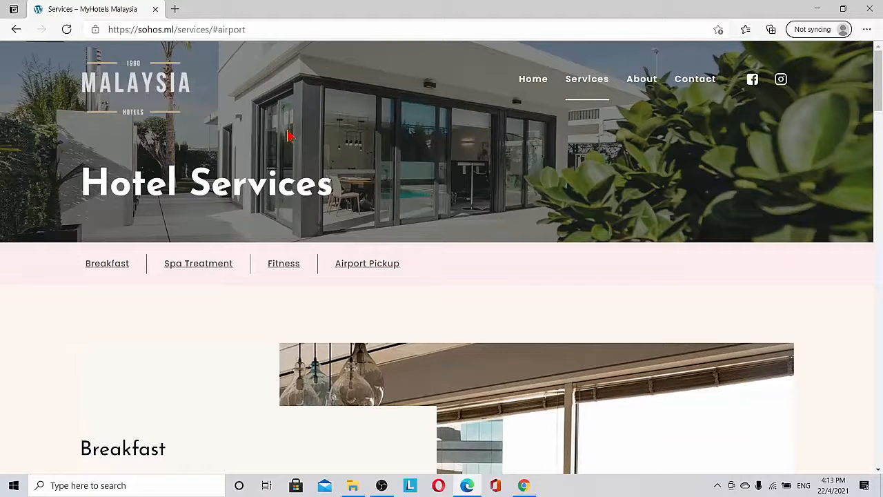
mouse_move(494, 96)
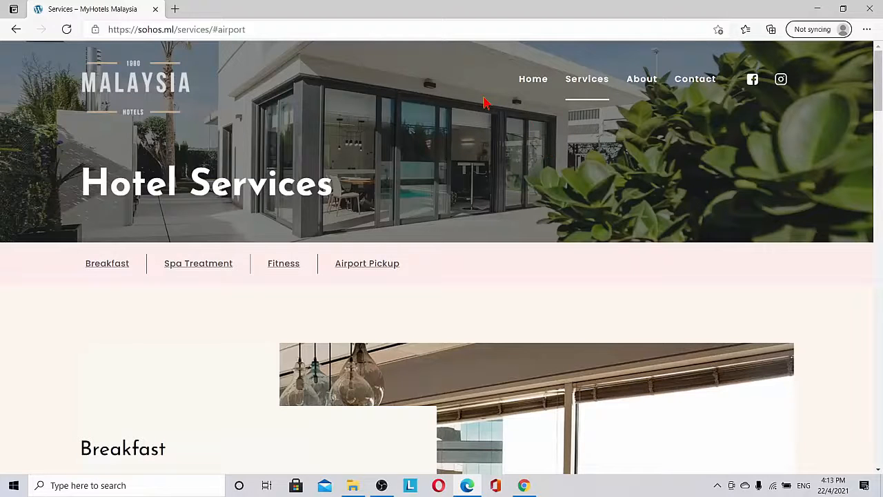
mouse_move(533, 78)
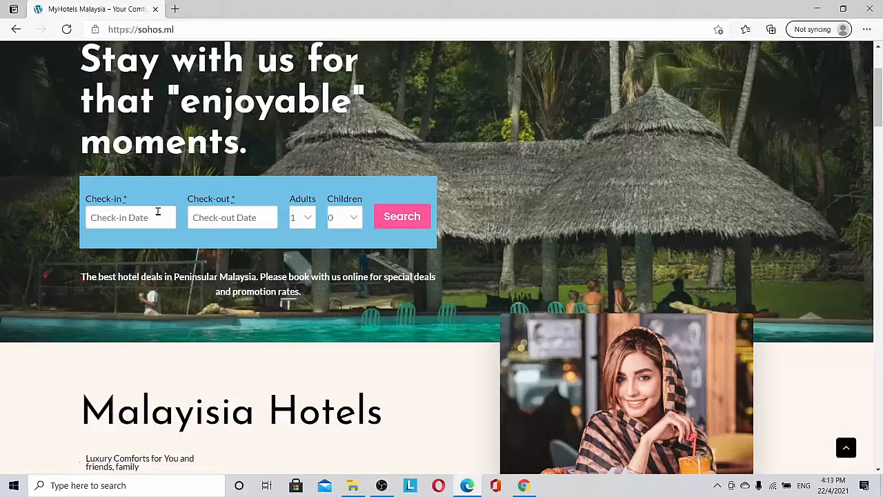
Search rooms for 28/04/2021 to 29/04/2021, 2 adults and 1 child, finding 2 accommodations
left_click(130, 217)
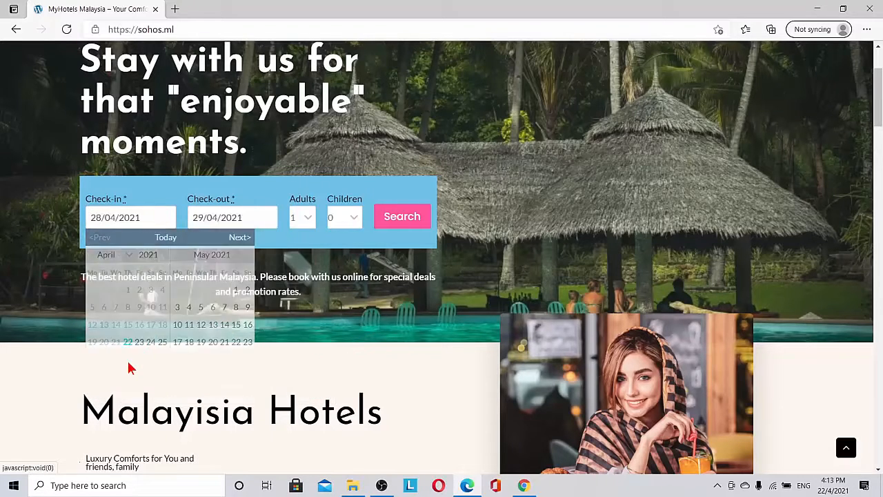
left_click(232, 218)
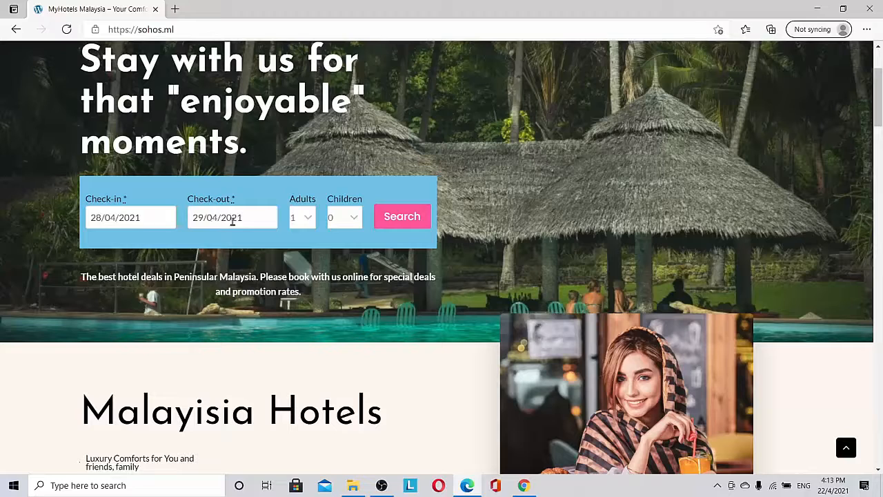
left_click(300, 217)
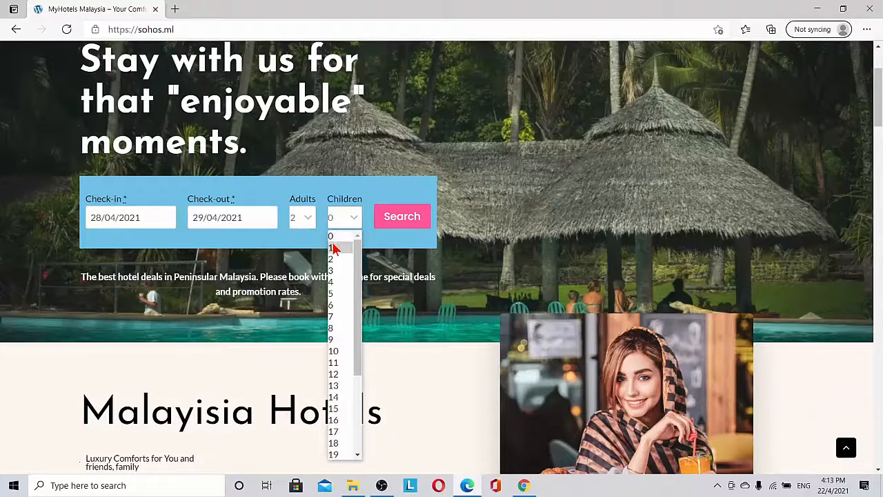
left_click(331, 247)
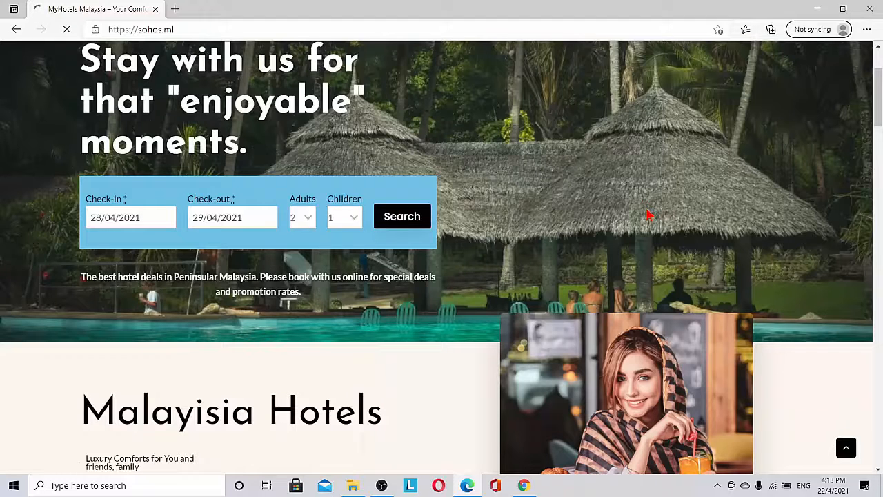
left_click(402, 215)
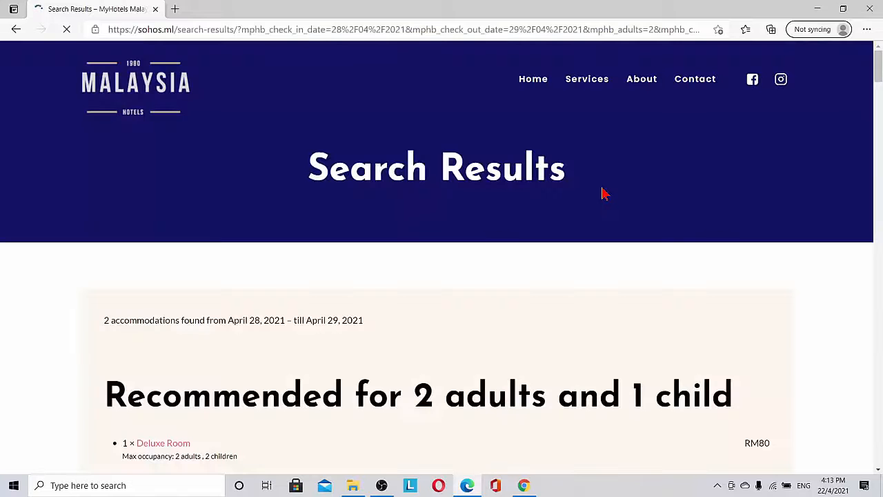
Scroll through the search results and go to View Details for the Deluxe Room
scroll("down", 3)
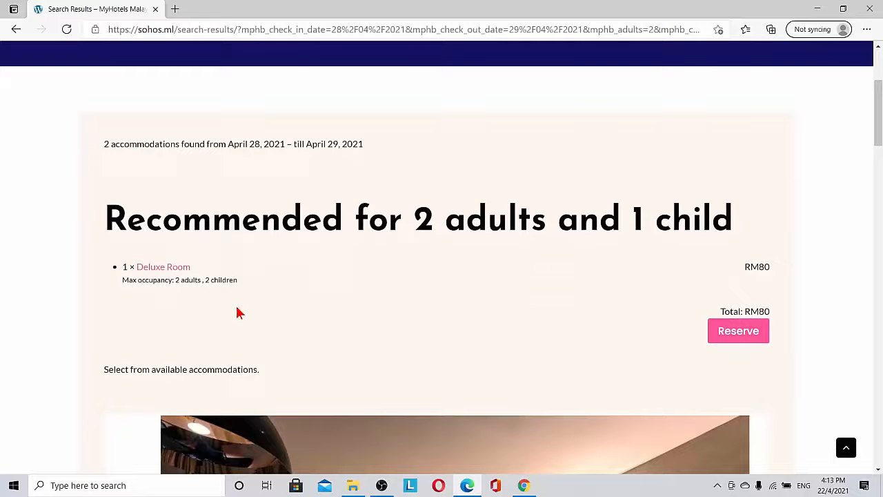
mouse_move(301, 265)
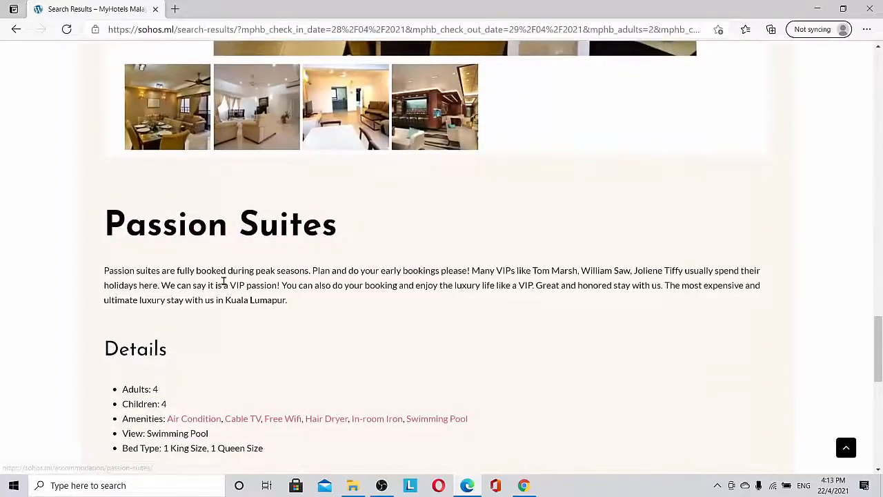
scroll("down", 3)
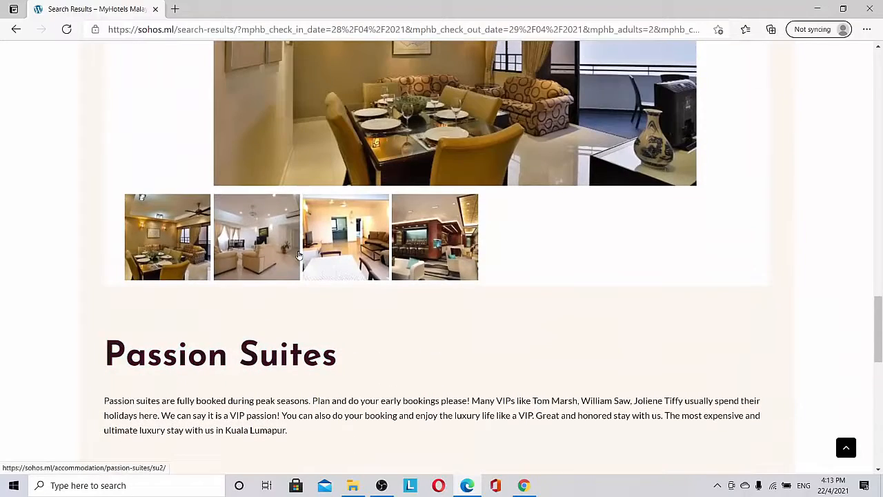
scroll("up", 3)
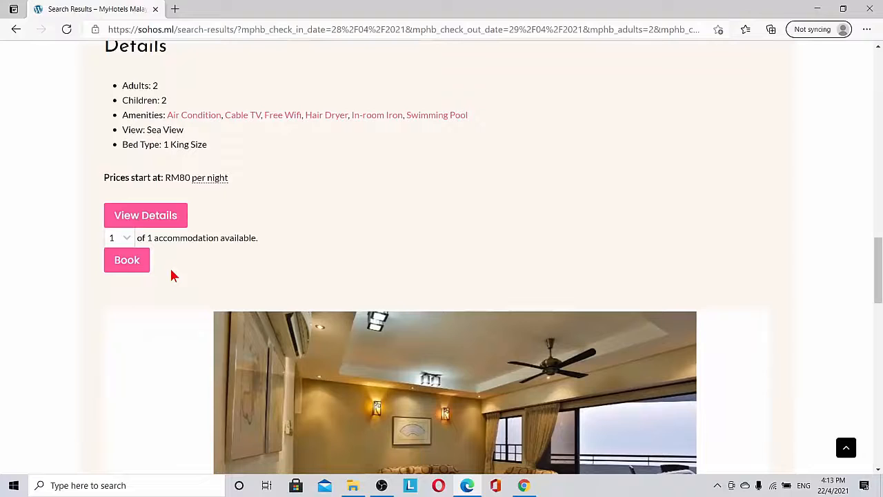
mouse_move(147, 215)
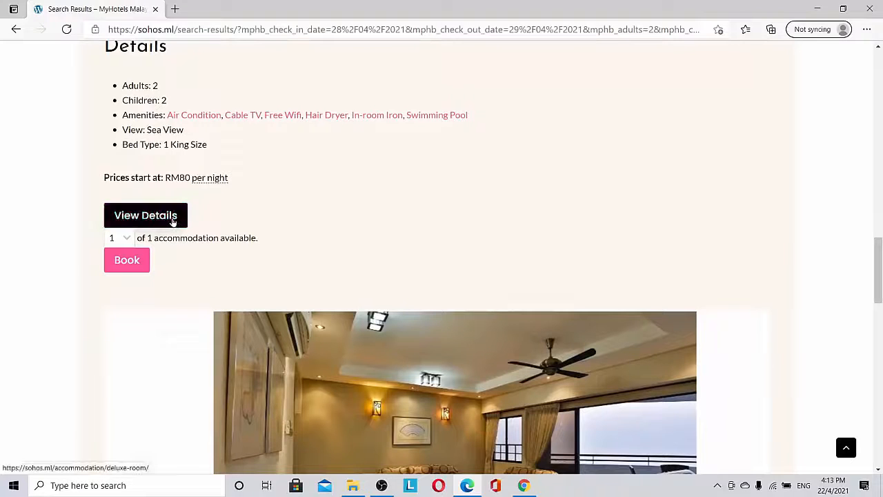
left_click(146, 215)
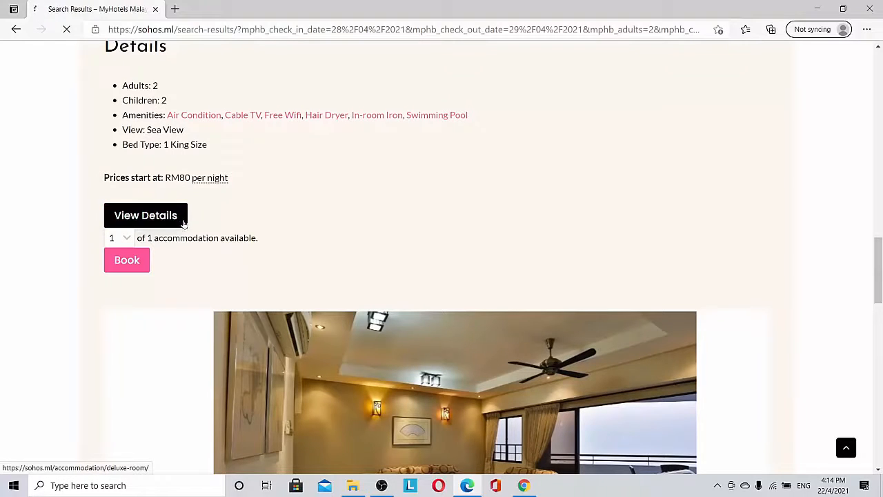
left_click(146, 215)
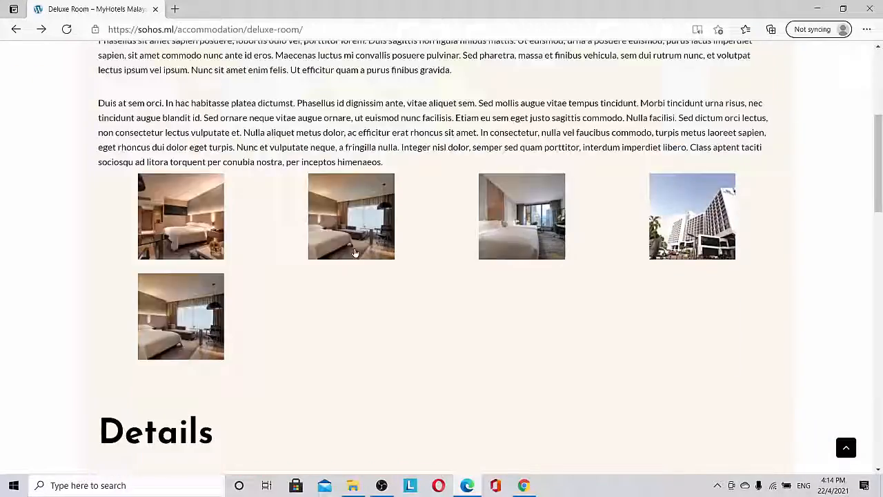
Scroll past the Deluxe Room photos to its Details and April–May 2021 availability calendar
scroll("down", 3)
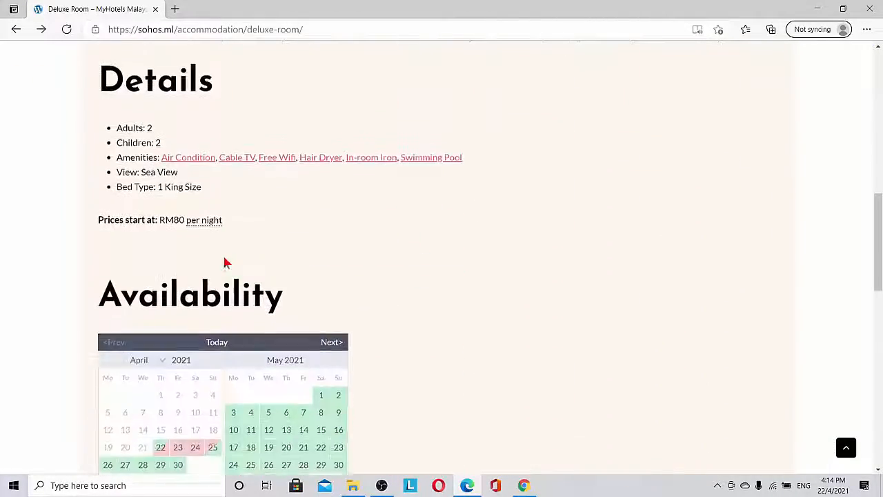
scroll("down", 3)
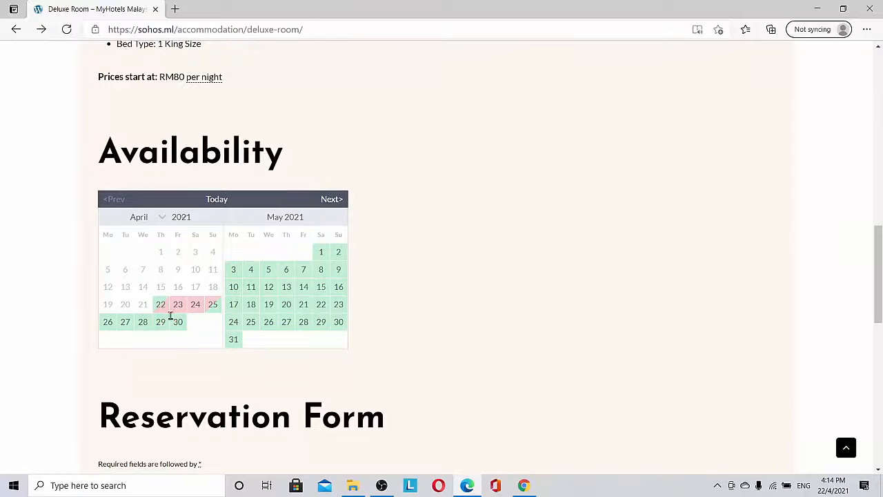
mouse_move(202, 320)
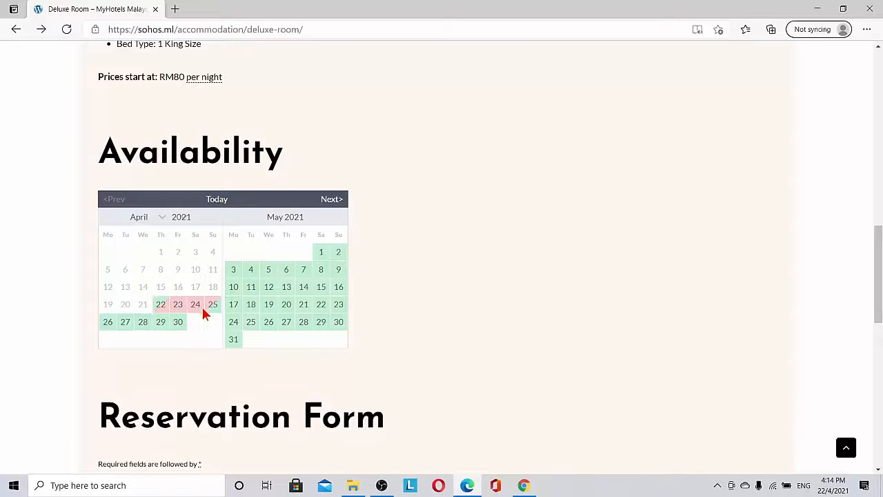
mouse_move(200, 321)
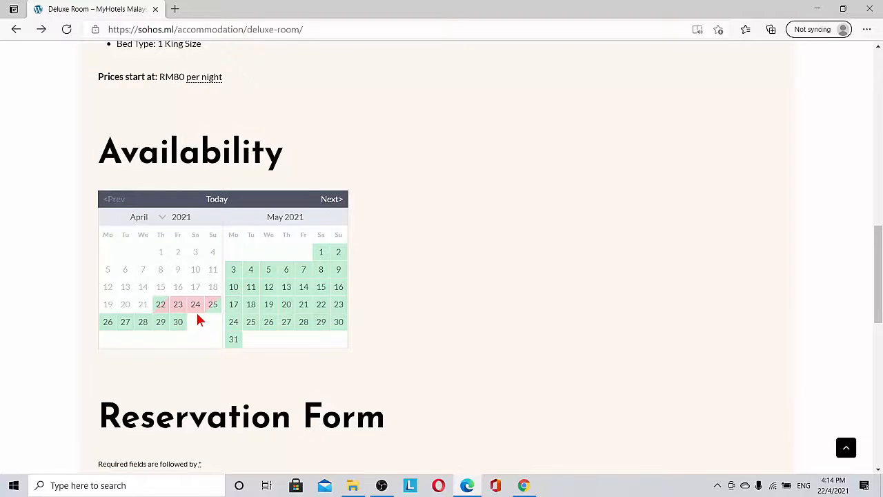
mouse_move(152, 338)
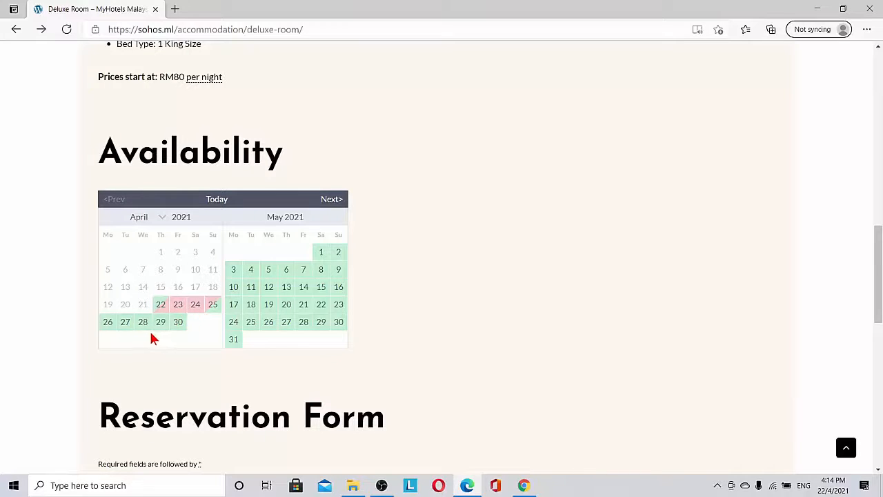
scroll("up", 3)
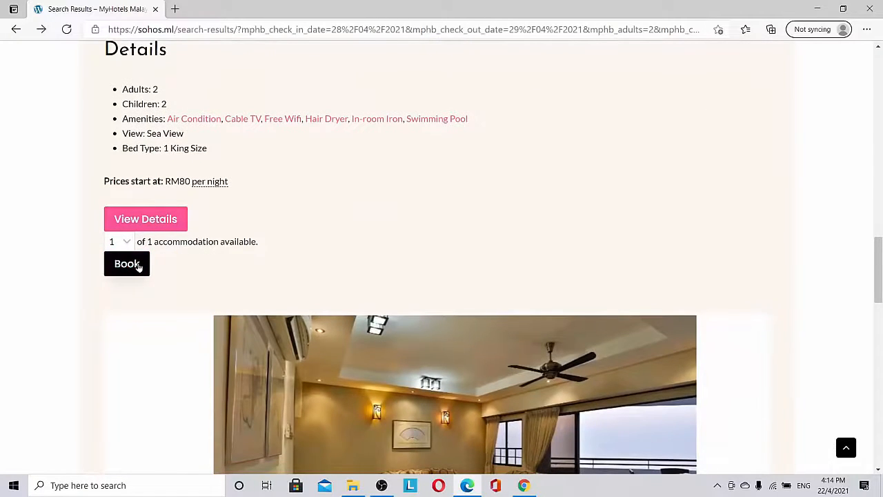
Add the Deluxe Room and confirm the reservation for check-in April 28, check-out April 29
left_click(127, 263)
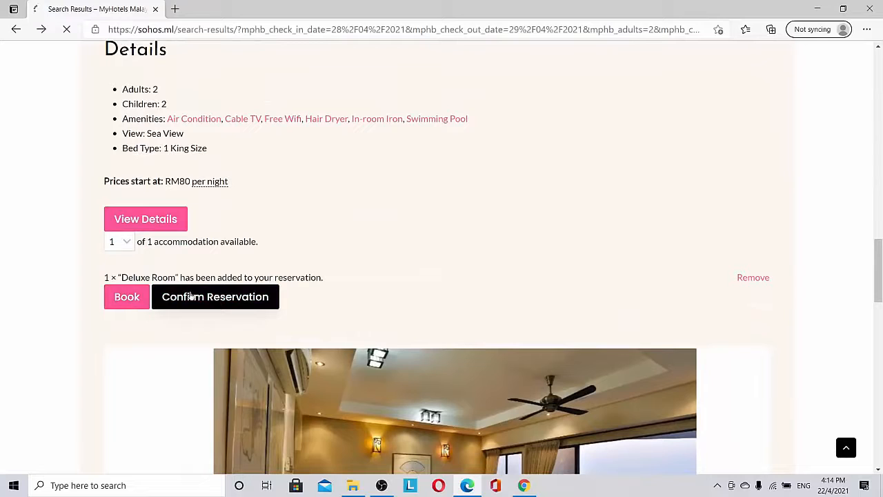
left_click(216, 297)
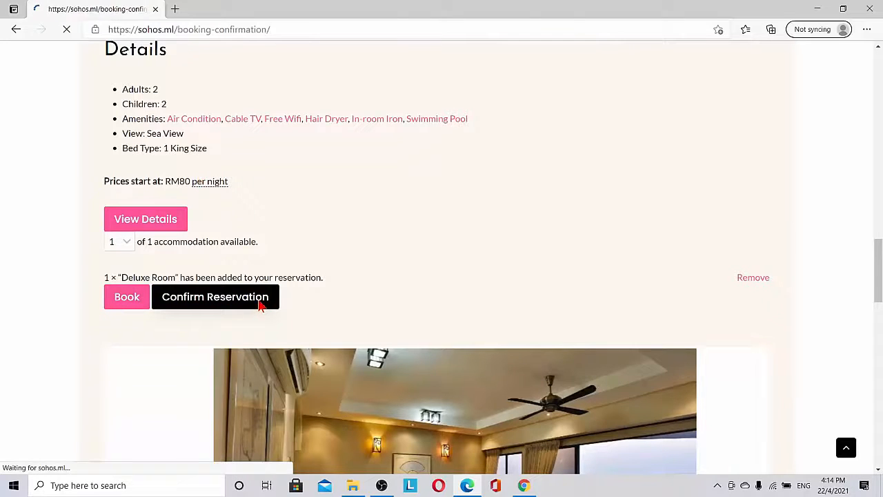
left_click(215, 296)
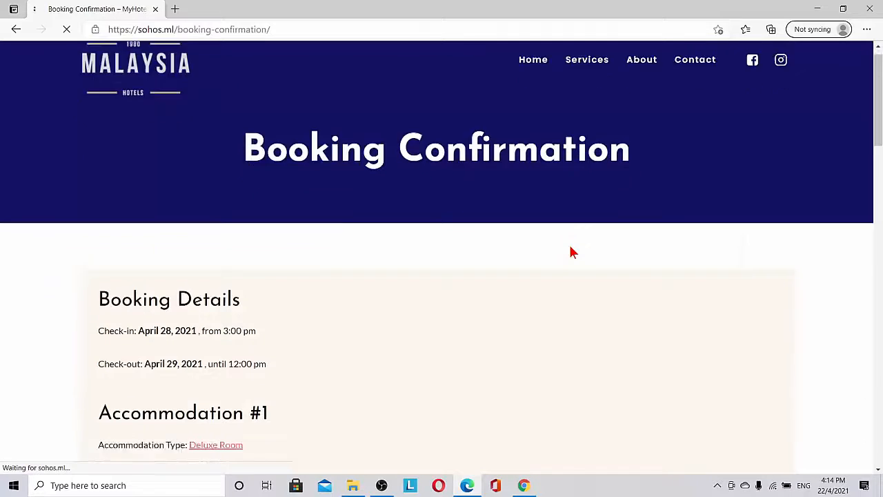
Set Children to 1 alongside 2 adults, giving an RM80 total with RM40 deposit
scroll("down", 3)
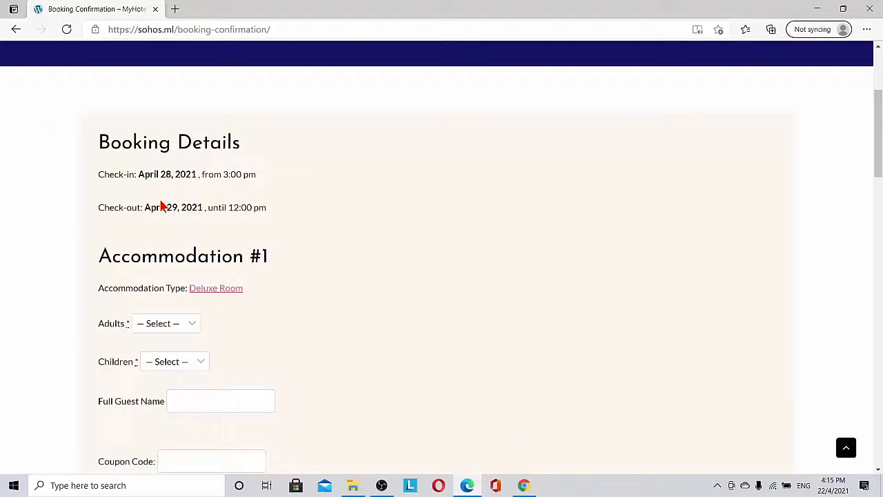
scroll("down", 3)
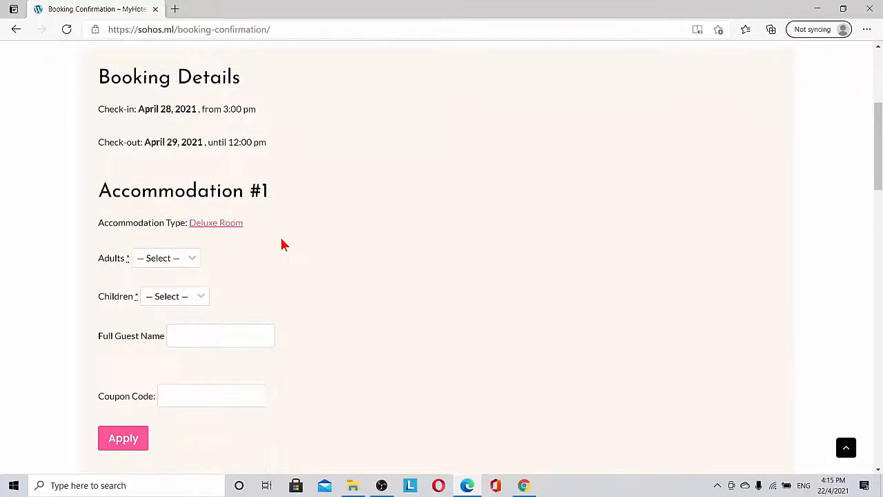
mouse_move(248, 117)
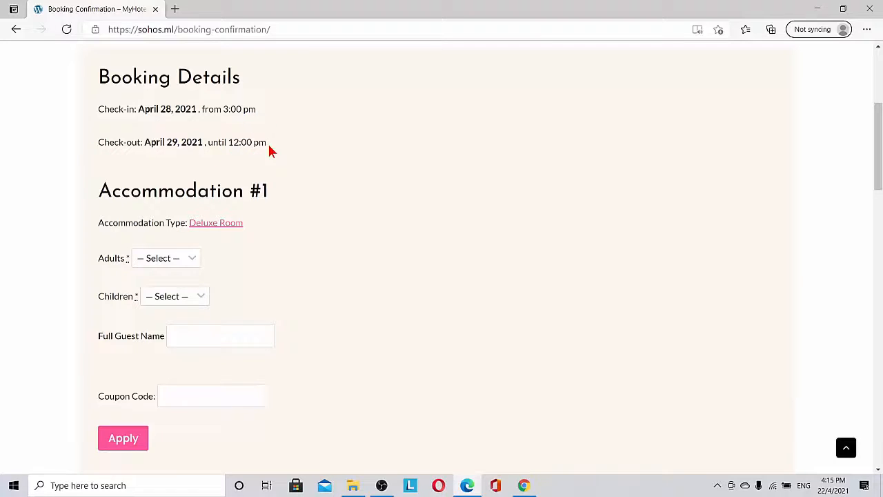
left_click(166, 258)
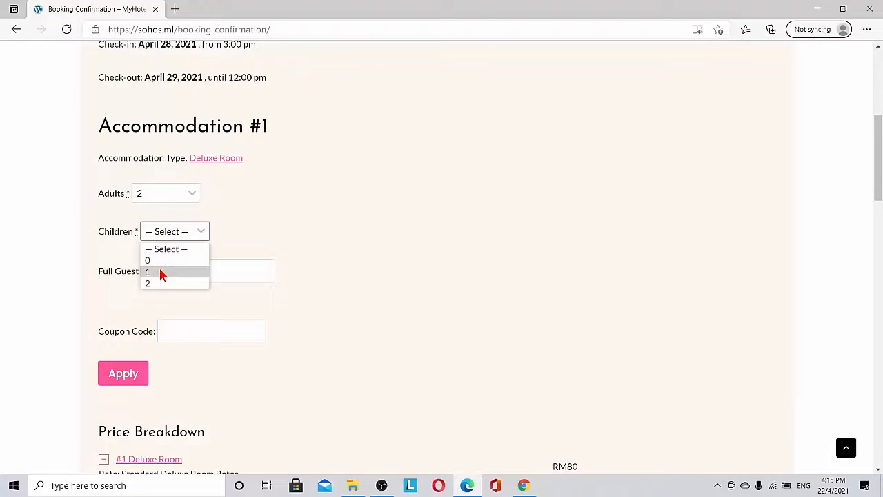
left_click(148, 272)
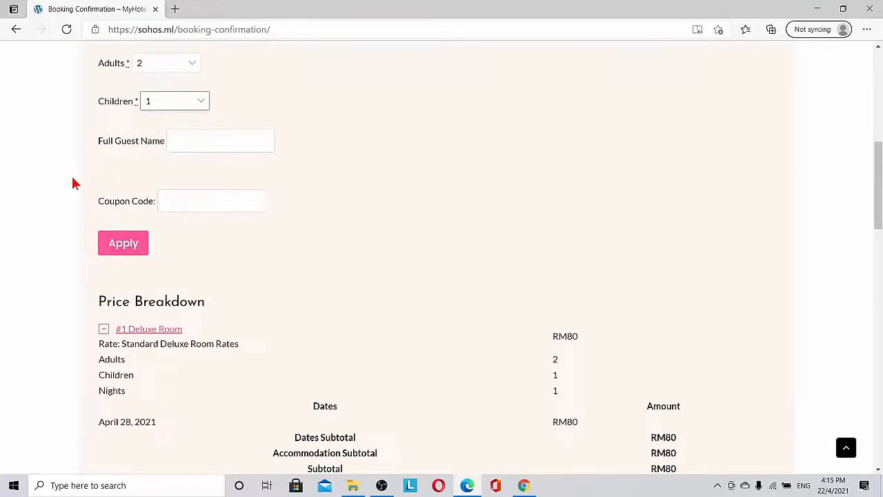
scroll("down", 3)
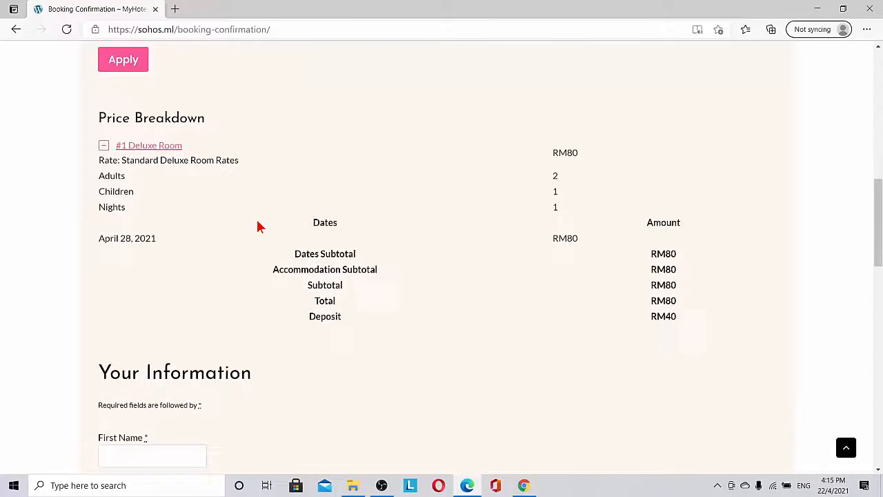
scroll("up", 3)
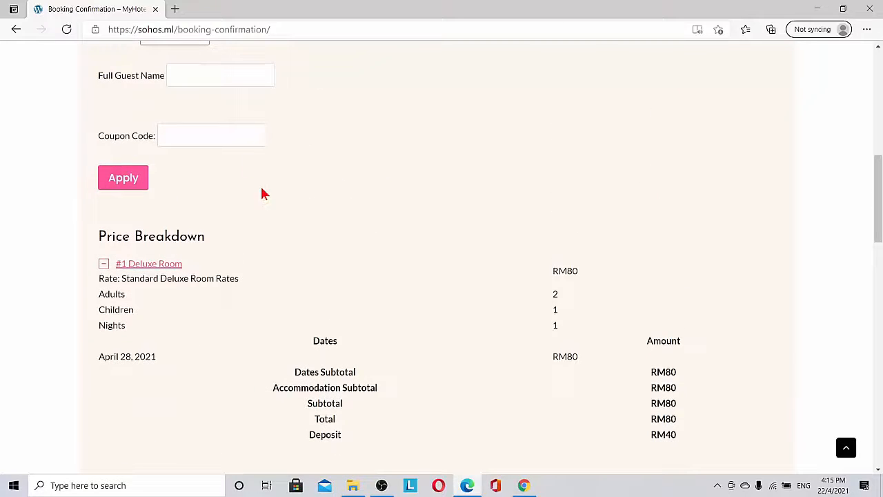
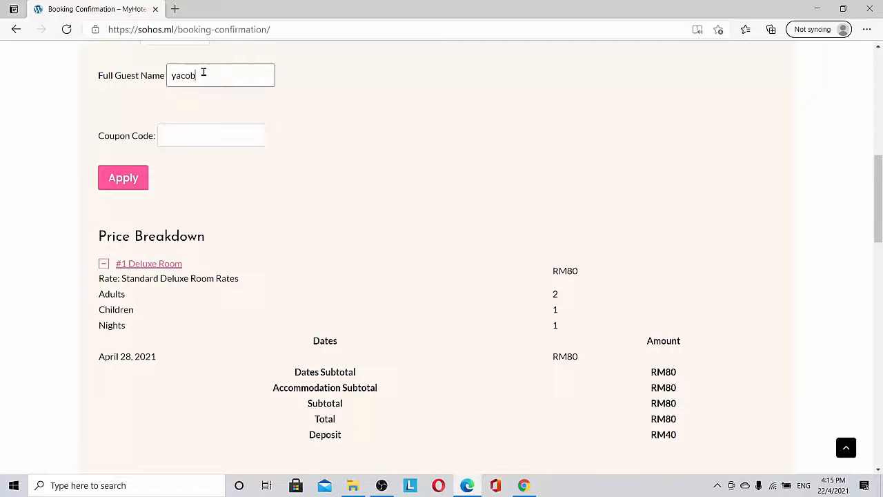
scroll("down", 3)
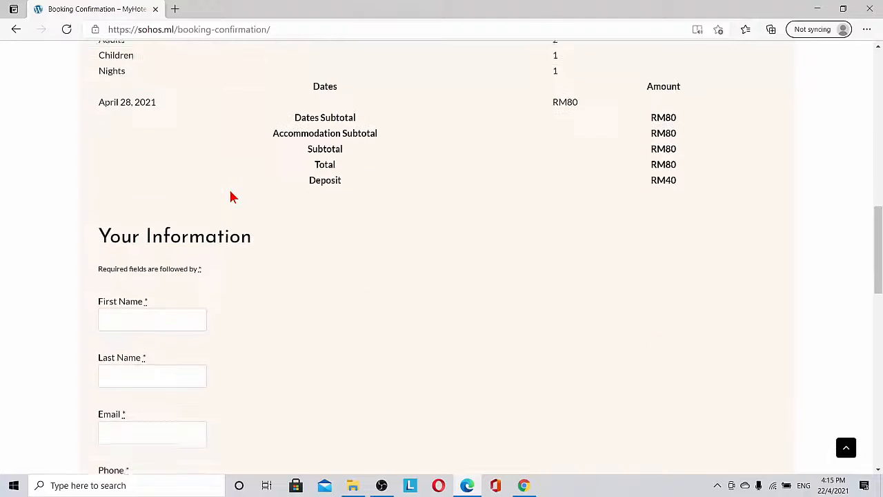
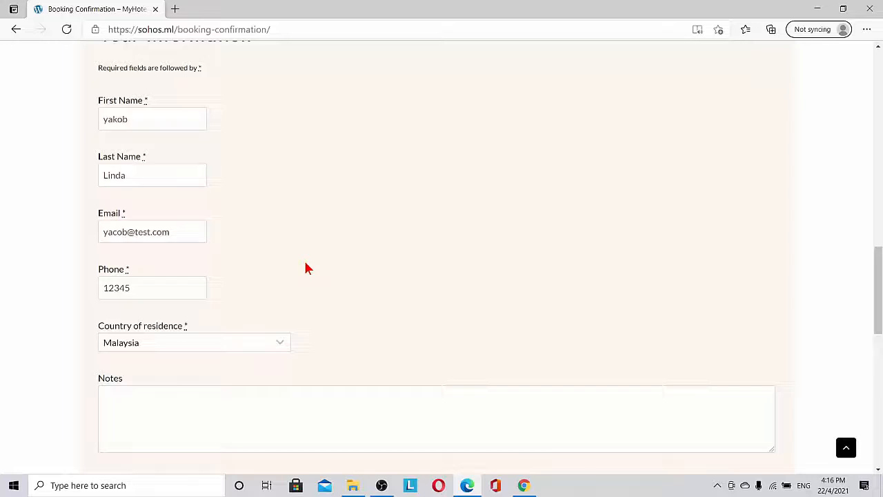
Add the note 'Pls let me know', choose Pay on Arrival and submit with Book Now
scroll("down", 3)
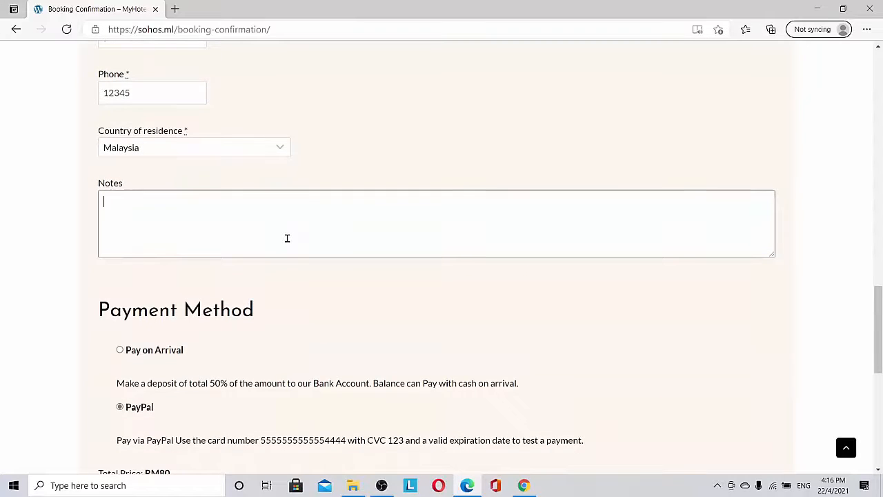
type("Pls let")
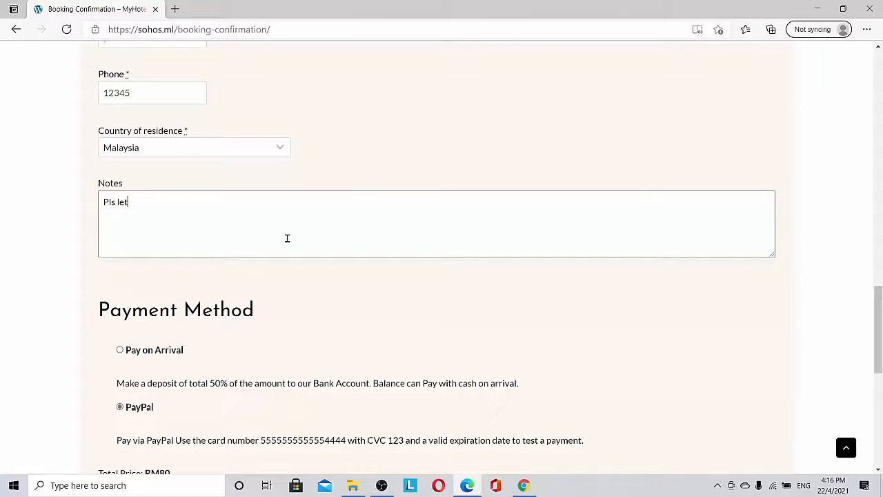
type("me know by Wha")
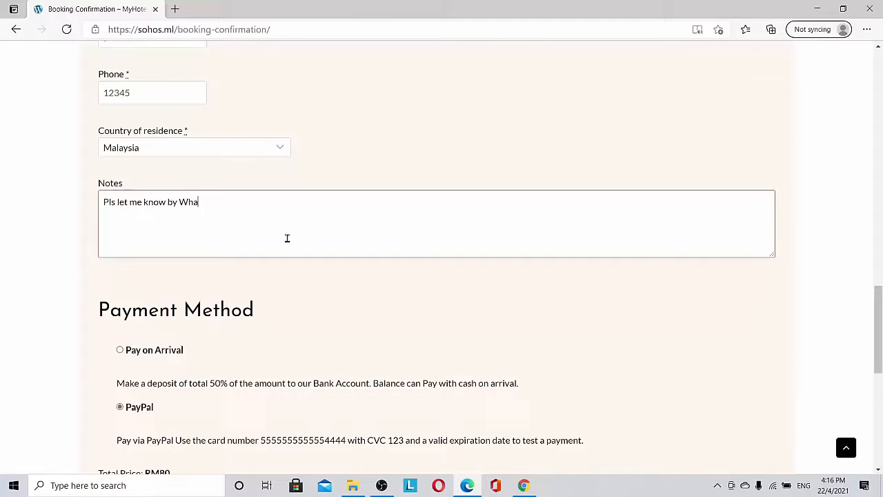
type("tsA")
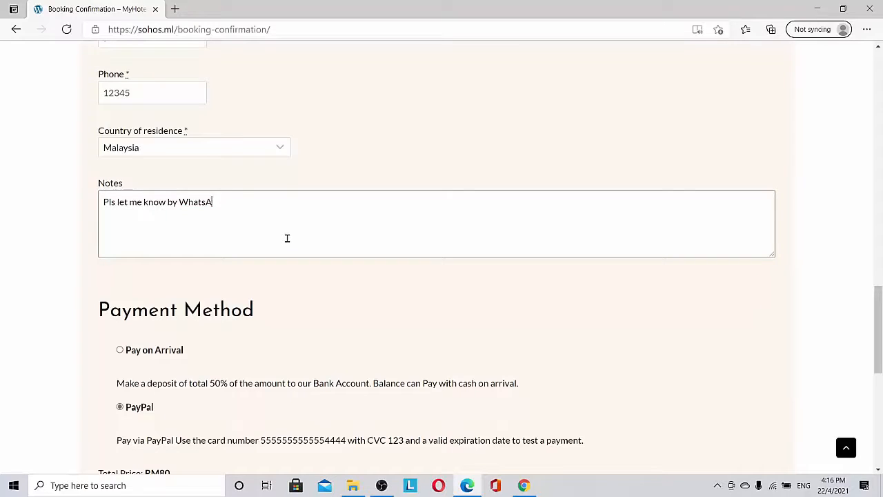
scroll("down", 3)
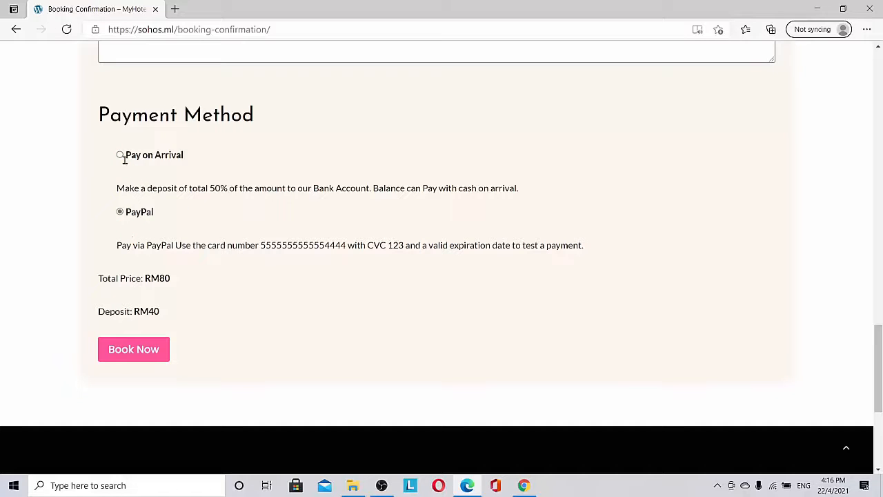
left_click(119, 154)
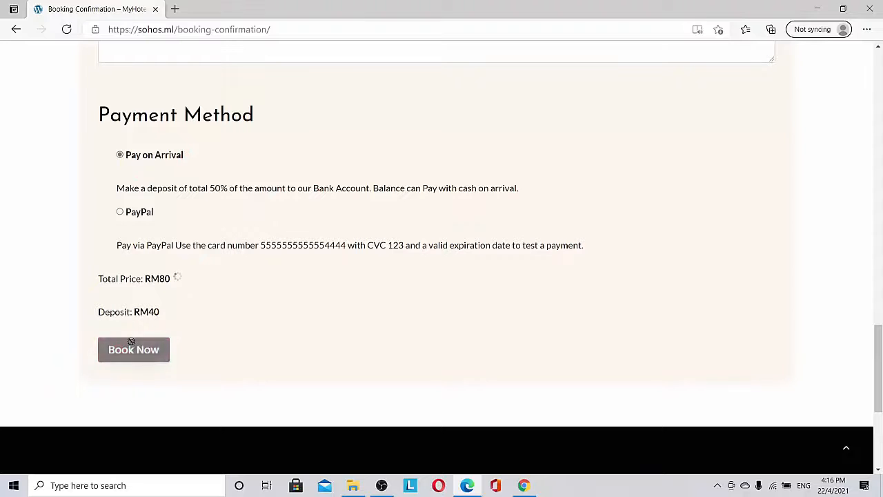
left_click(133, 349)
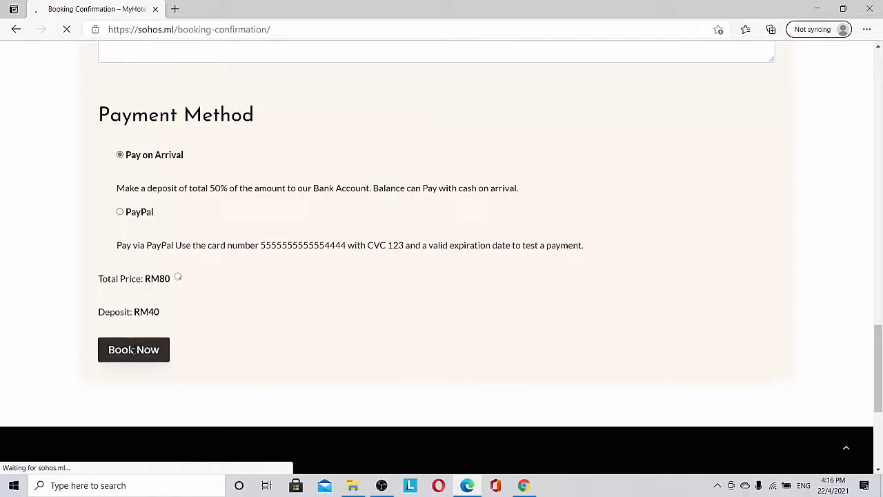
left_click(133, 349)
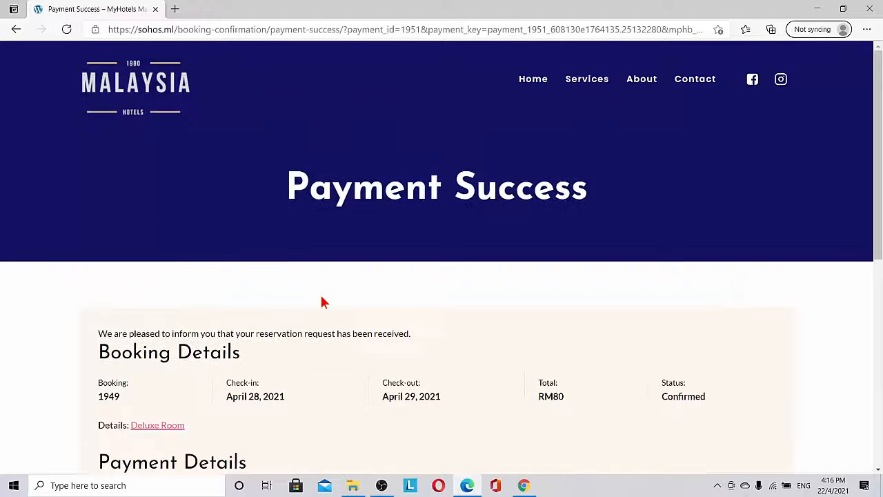
scroll("down", 3)
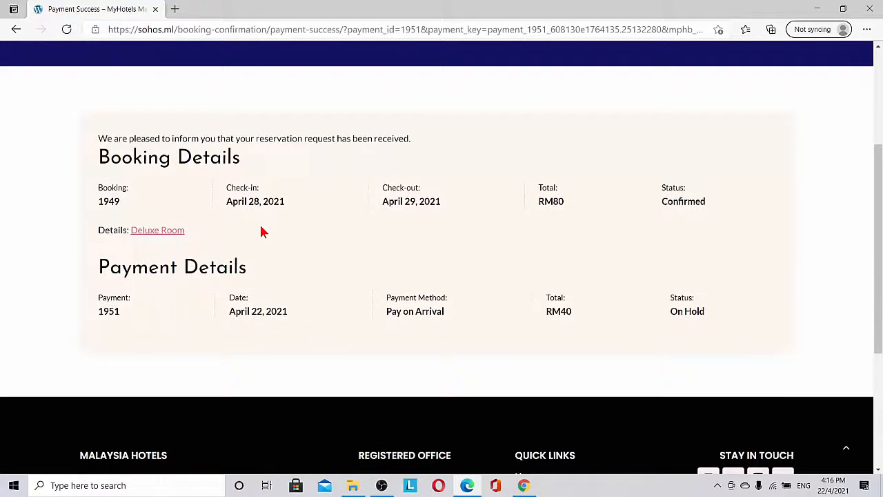
mouse_move(261, 165)
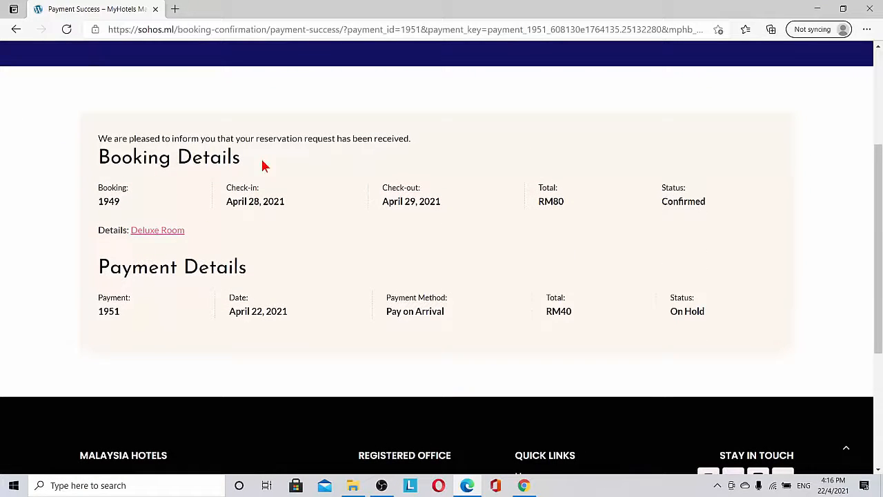
mouse_move(43, 218)
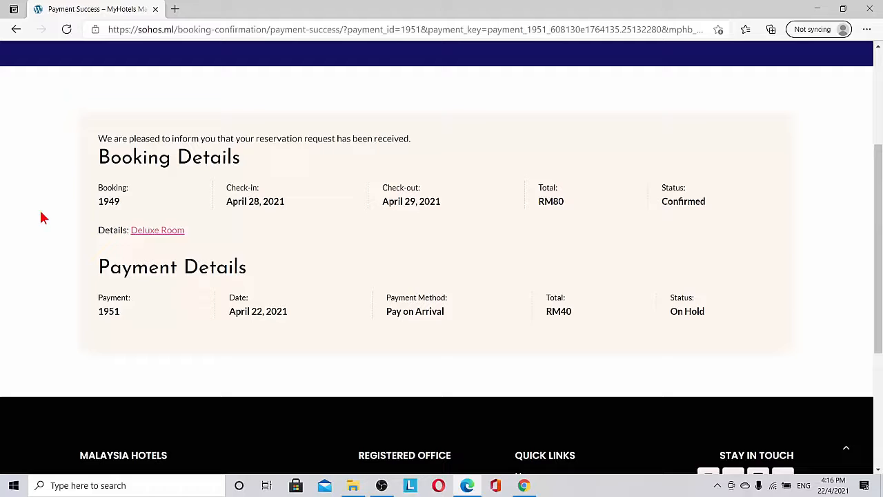
mouse_move(108, 212)
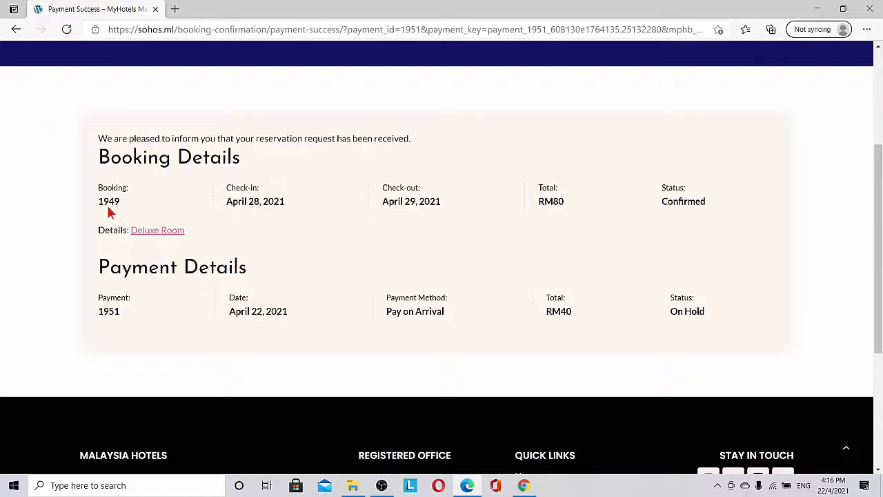
mouse_move(288, 212)
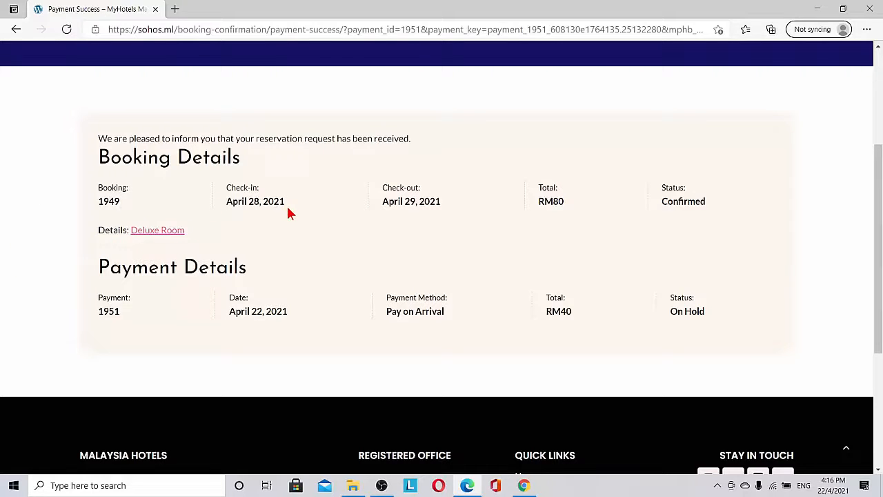
mouse_move(55, 303)
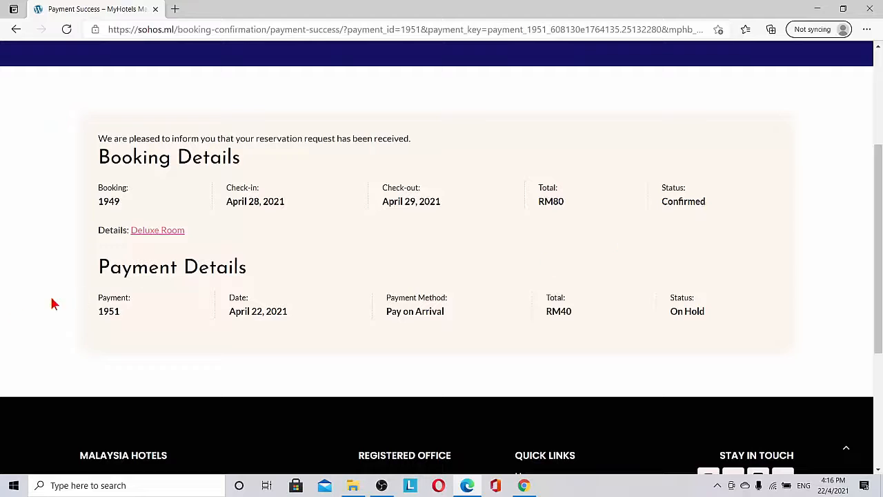
mouse_move(455, 337)
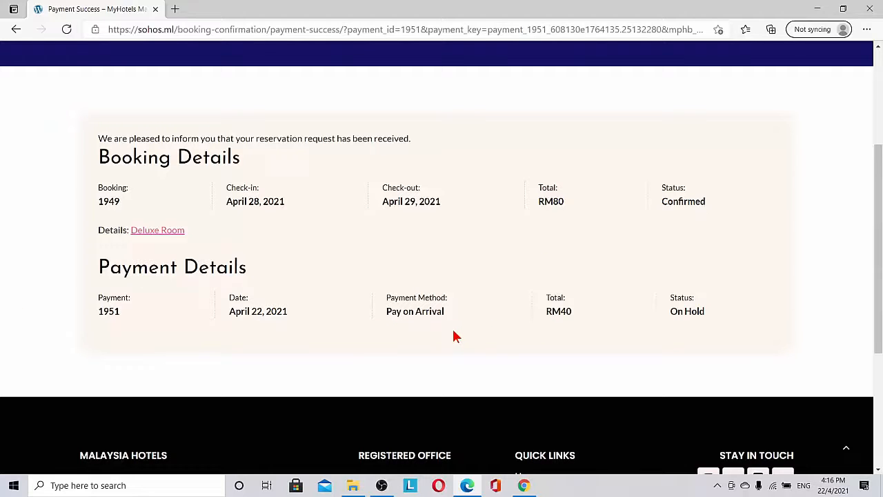
mouse_move(669, 314)
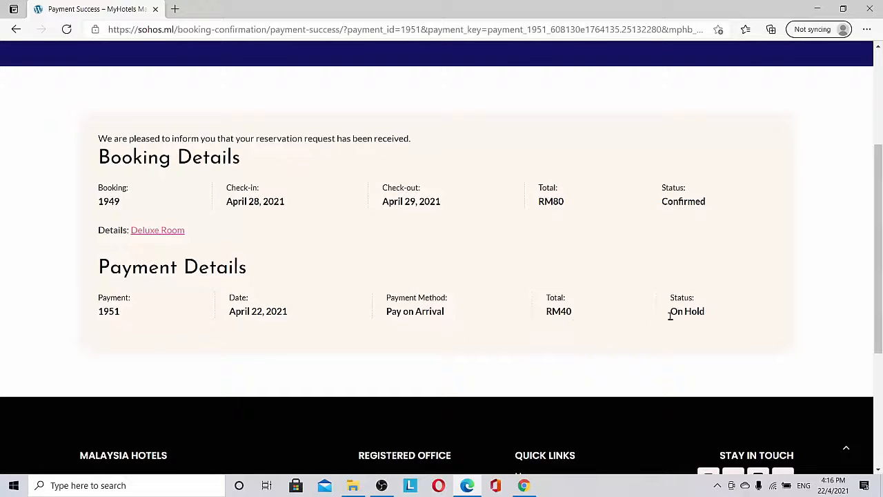
mouse_move(710, 309)
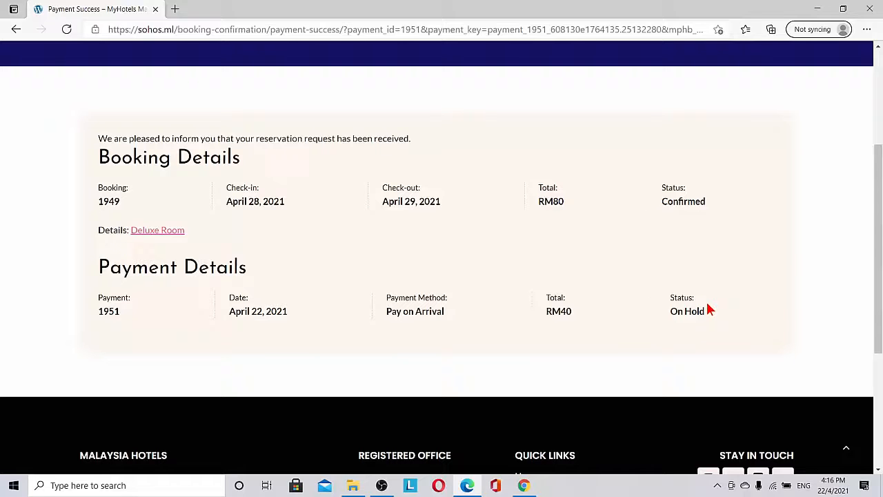
scroll("up", 3)
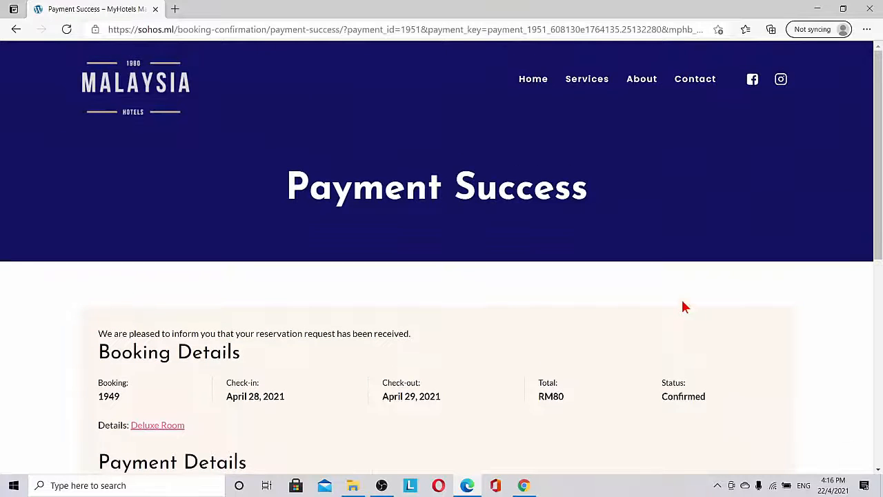
scroll("down", 3)
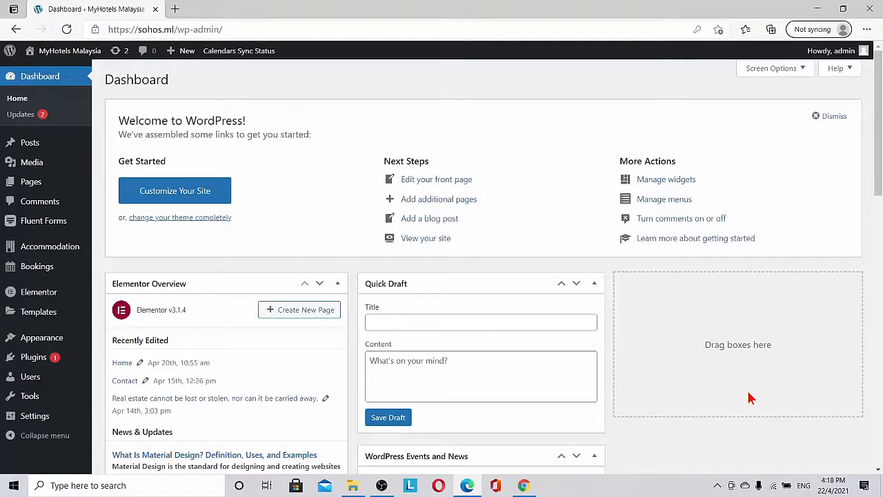
mouse_move(314, 176)
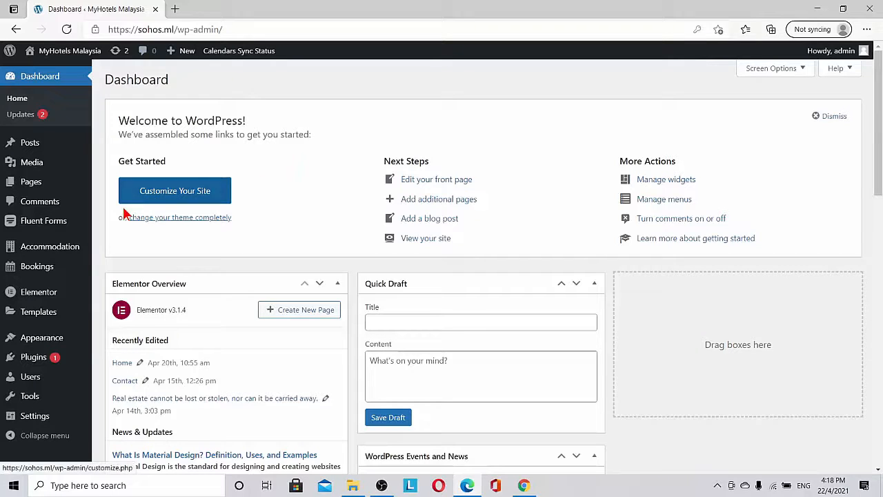
mouse_move(37, 265)
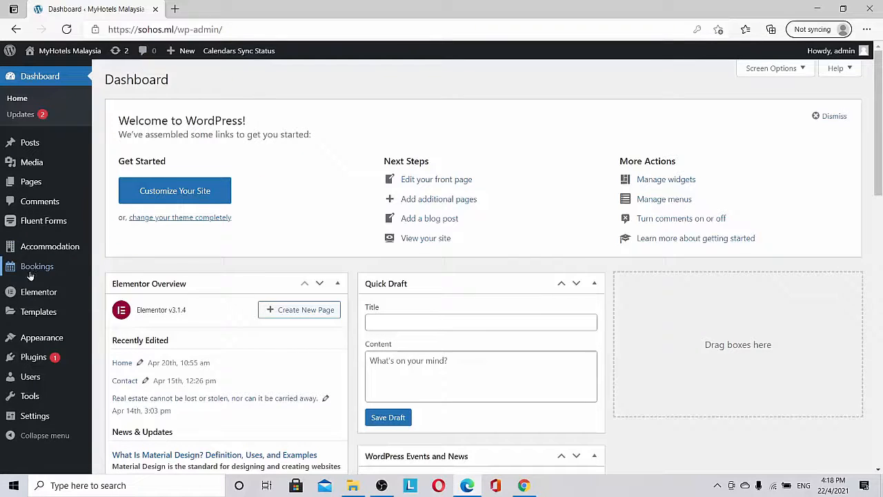
Go to Bookings > All Bookings in the WordPress sidebar, listing booking #1949
left_click(36, 266)
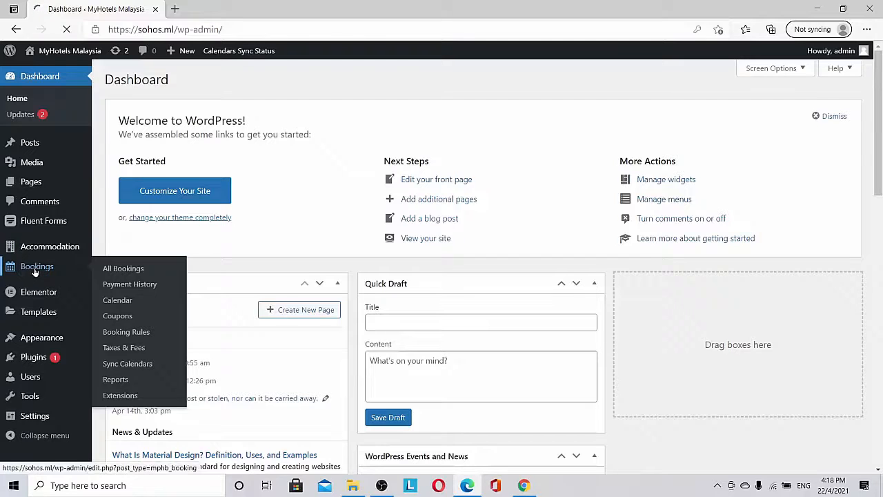
left_click(122, 268)
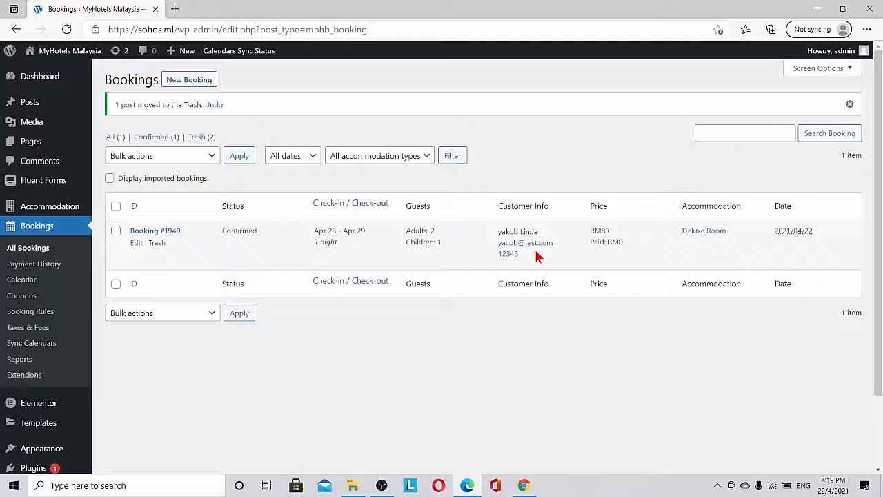
mouse_move(568, 265)
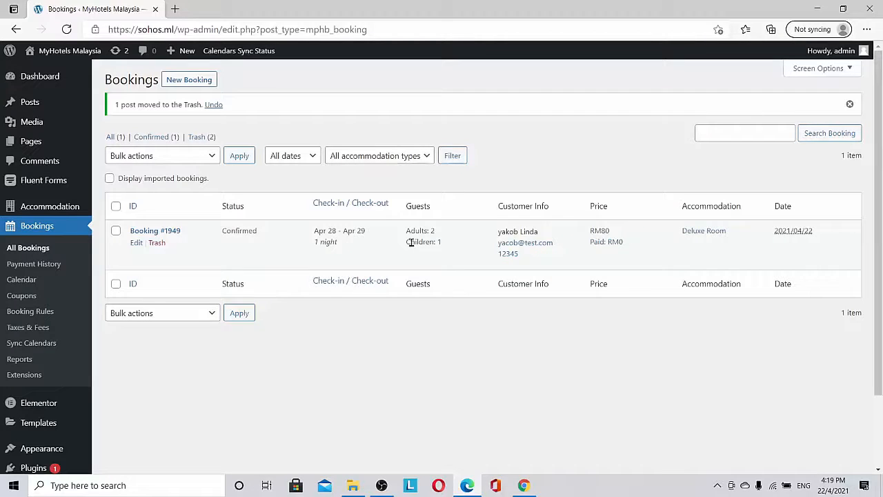
mouse_move(720, 251)
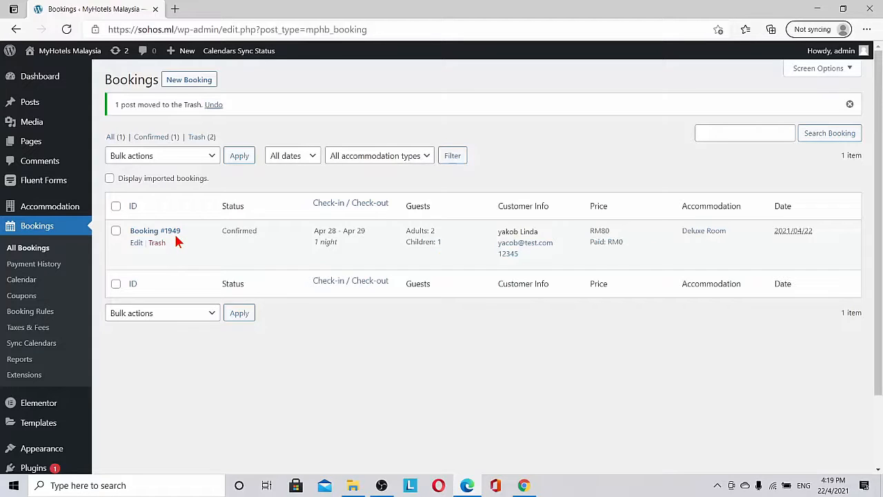
mouse_move(758, 253)
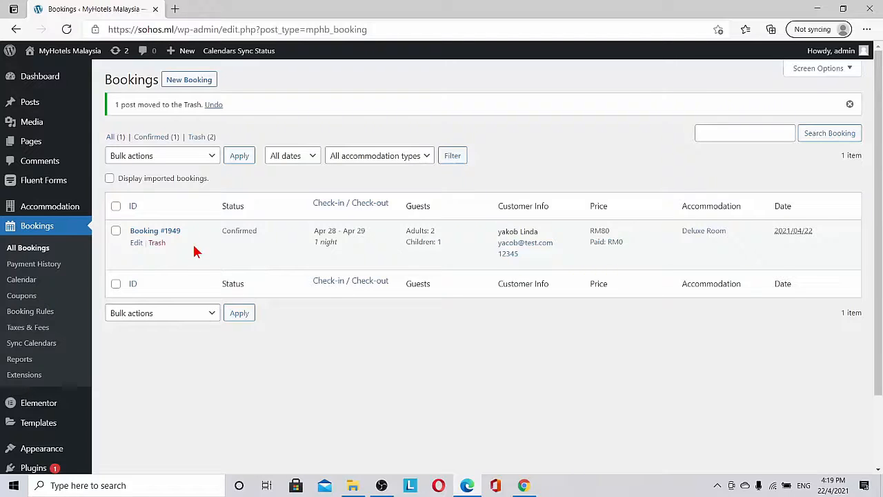
Follow the Booking #1949 title link to its Edit Booking screen
left_click(154, 231)
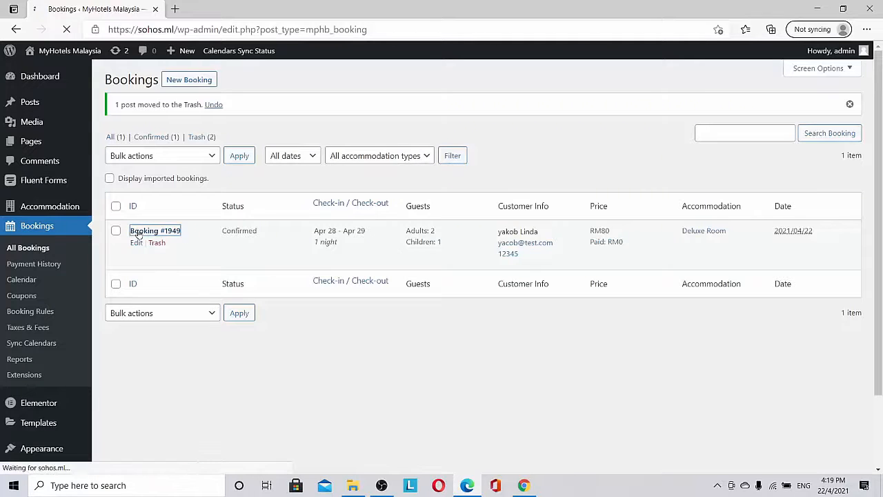
left_click(154, 231)
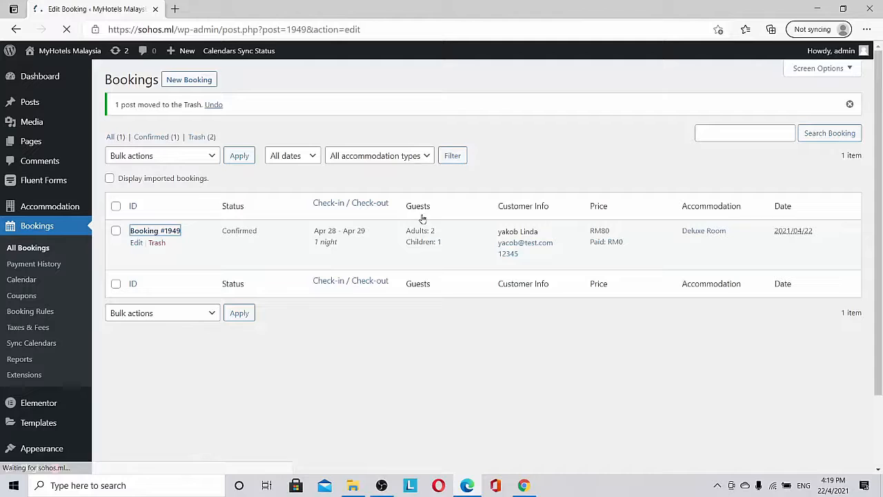
left_click(154, 230)
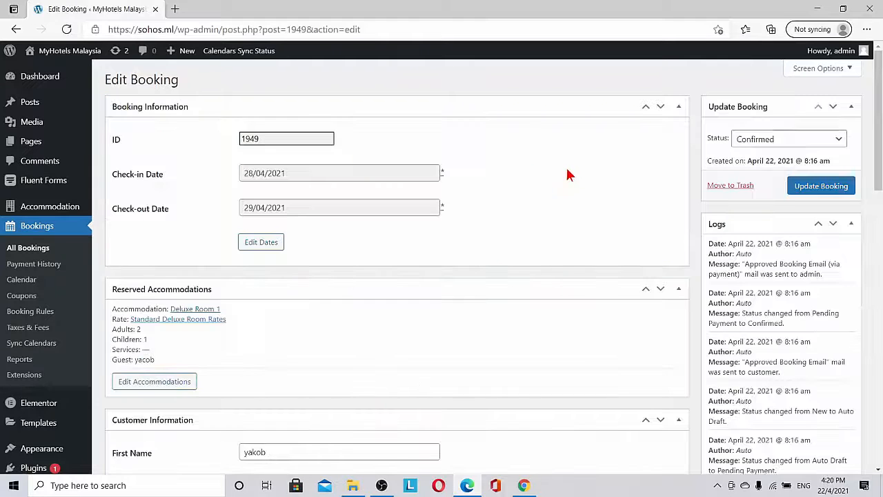
mouse_move(610, 200)
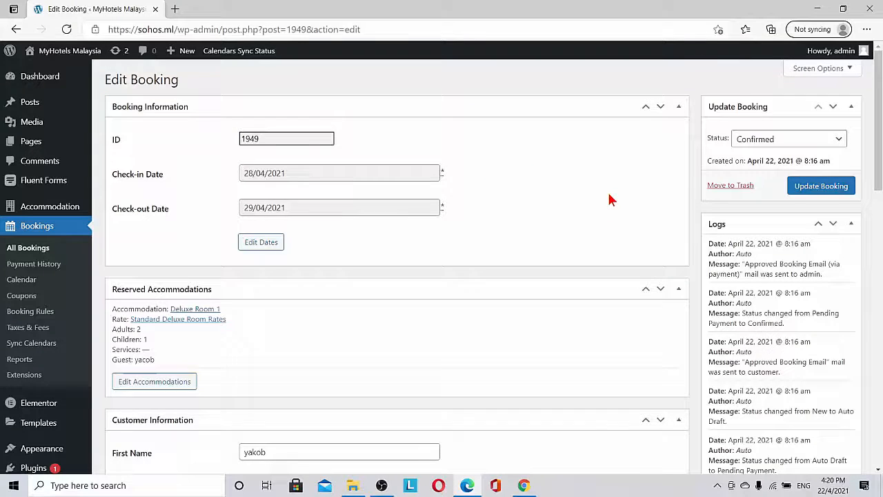
scroll("down", 3)
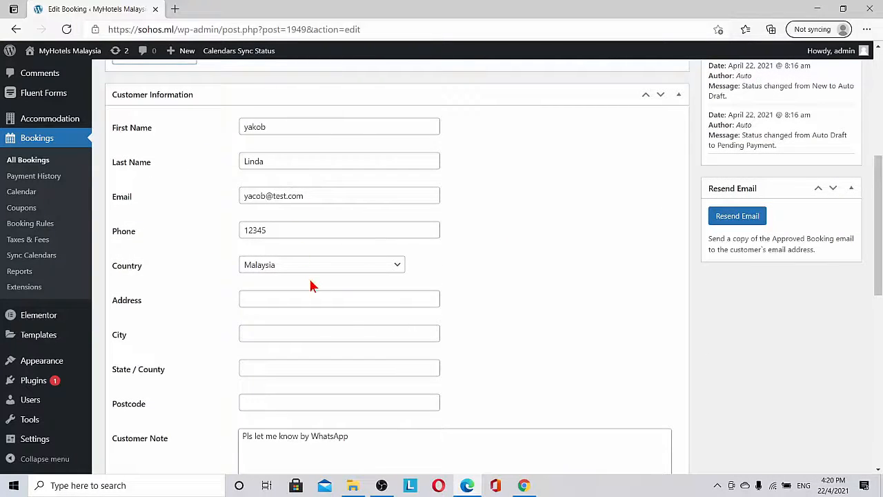
scroll("down", 3)
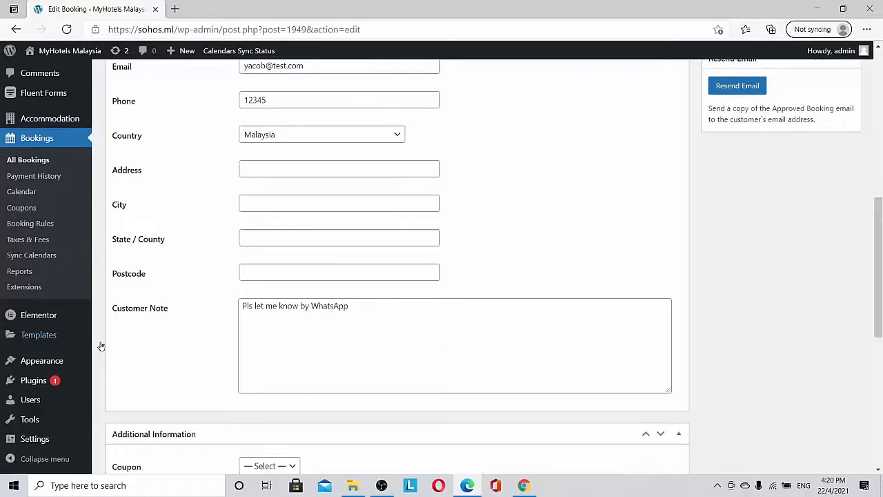
scroll("down", 3)
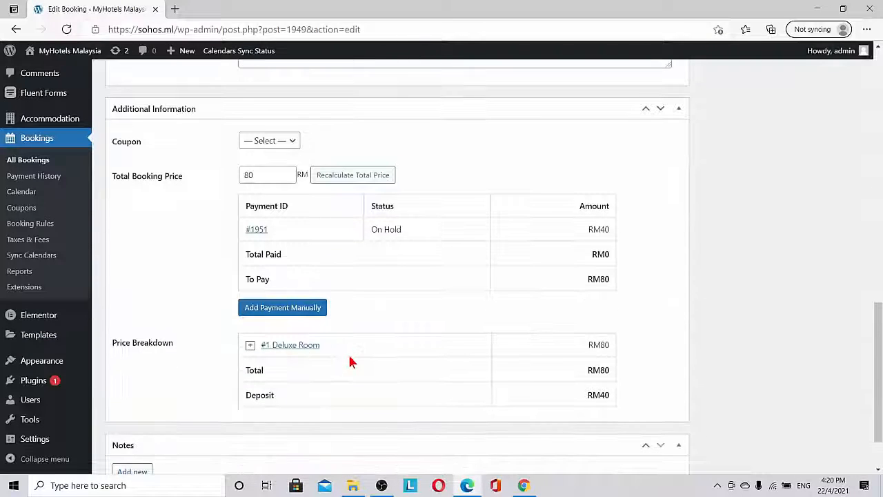
scroll("down", 3)
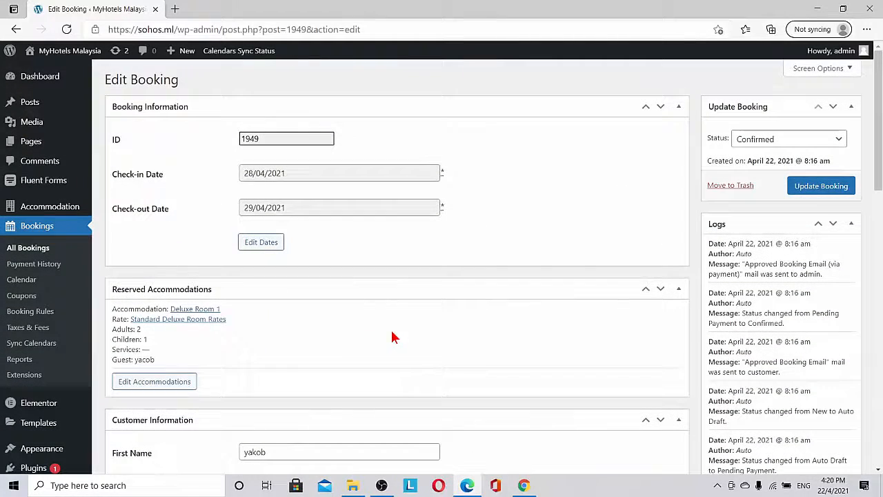
mouse_move(405, 329)
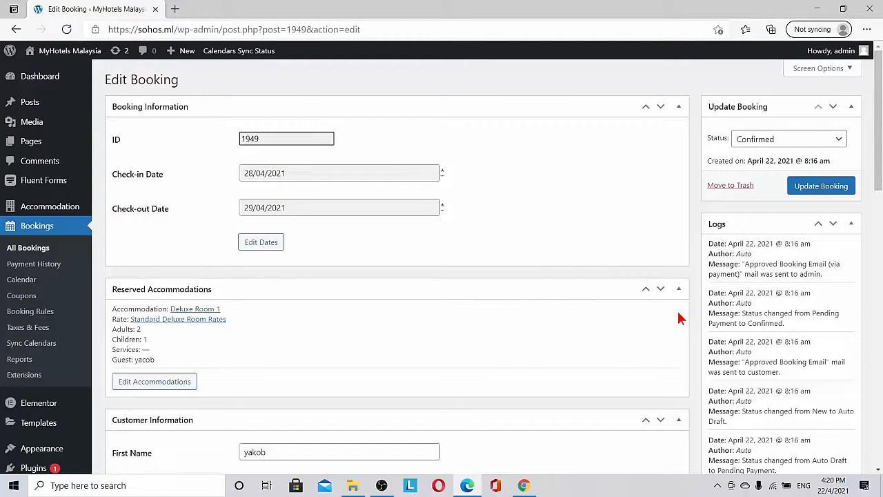
mouse_move(560, 260)
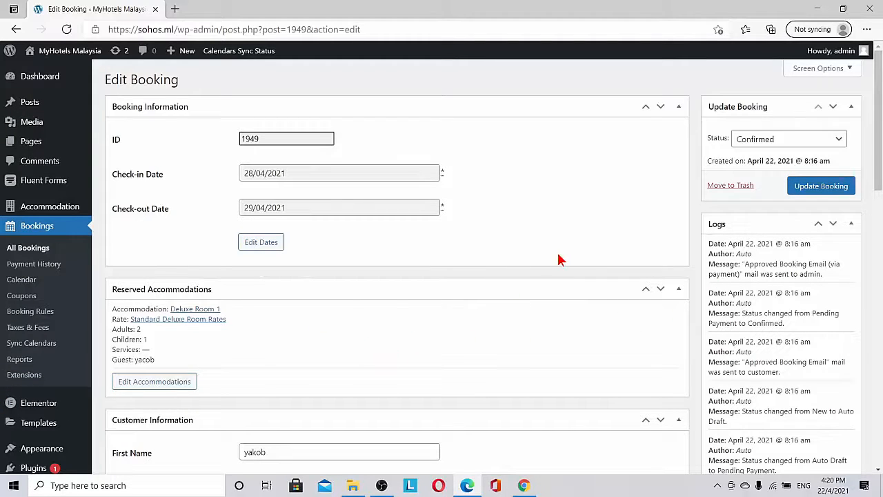
mouse_move(579, 216)
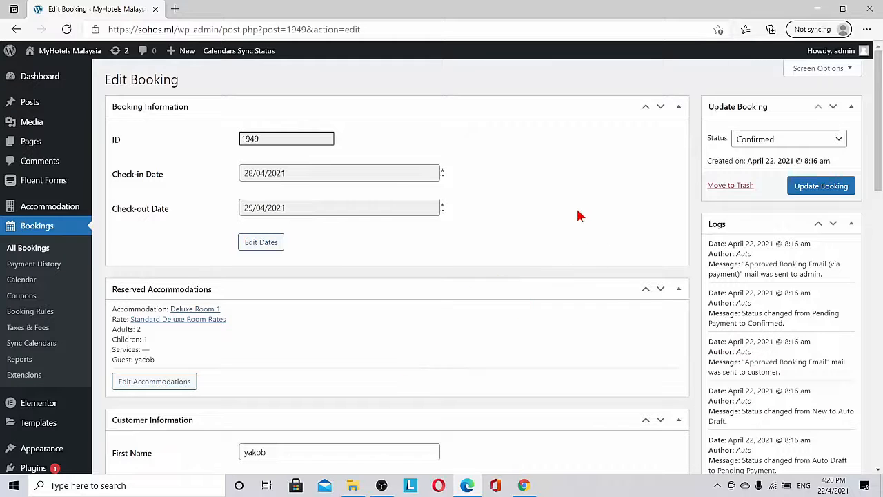
mouse_move(596, 274)
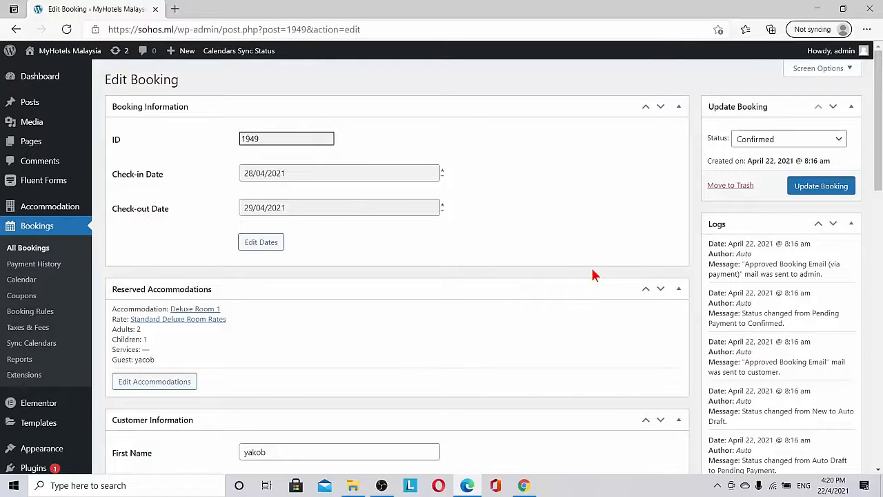
mouse_move(523, 228)
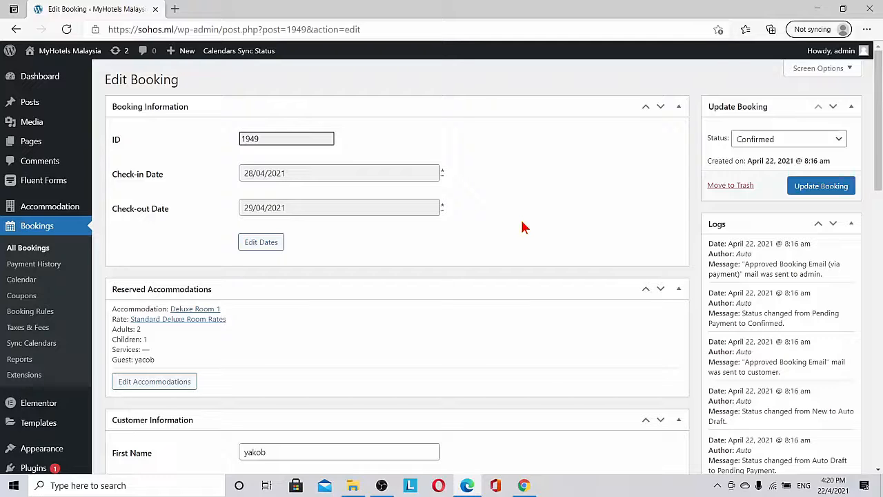
mouse_move(505, 221)
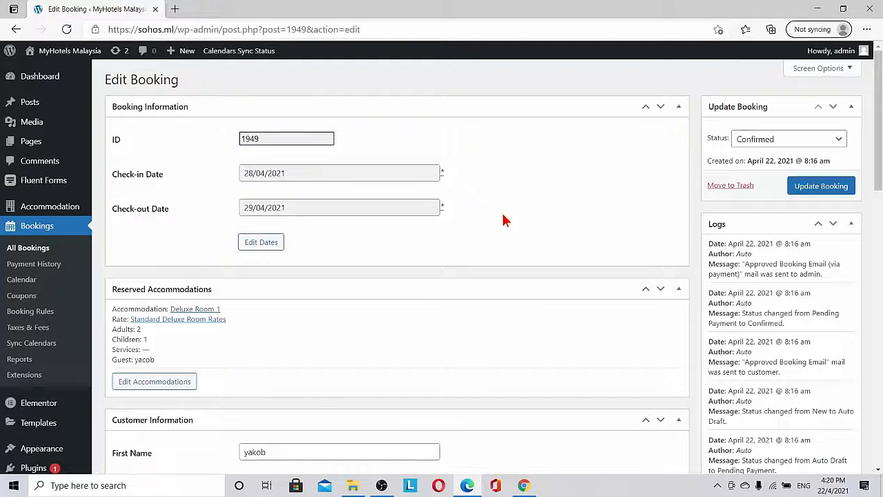